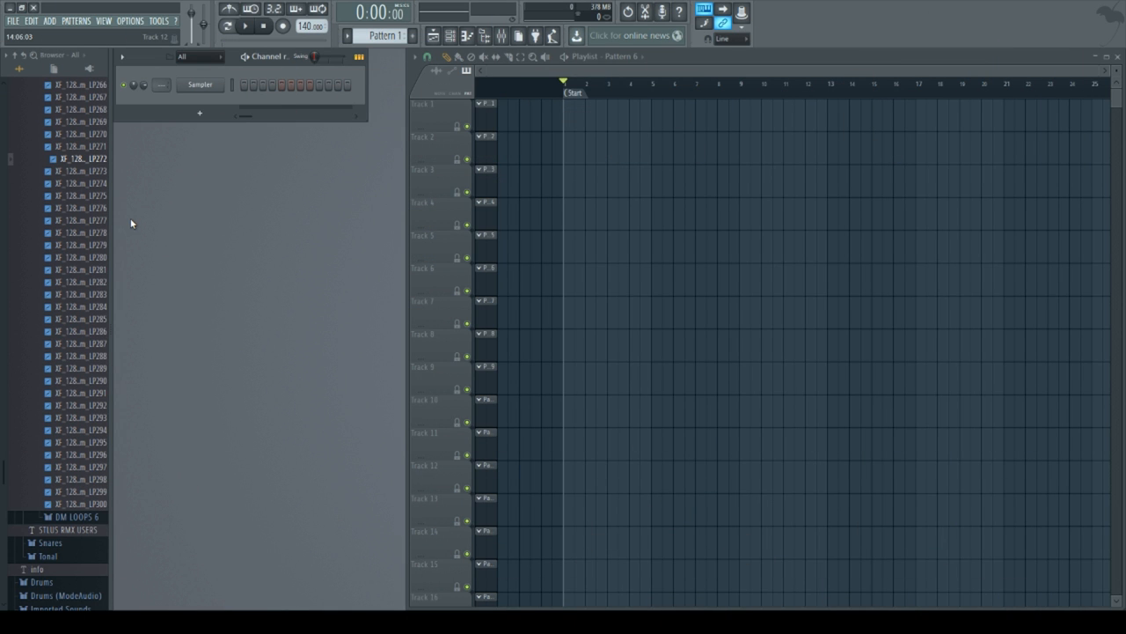
mouse_move(236, 176)
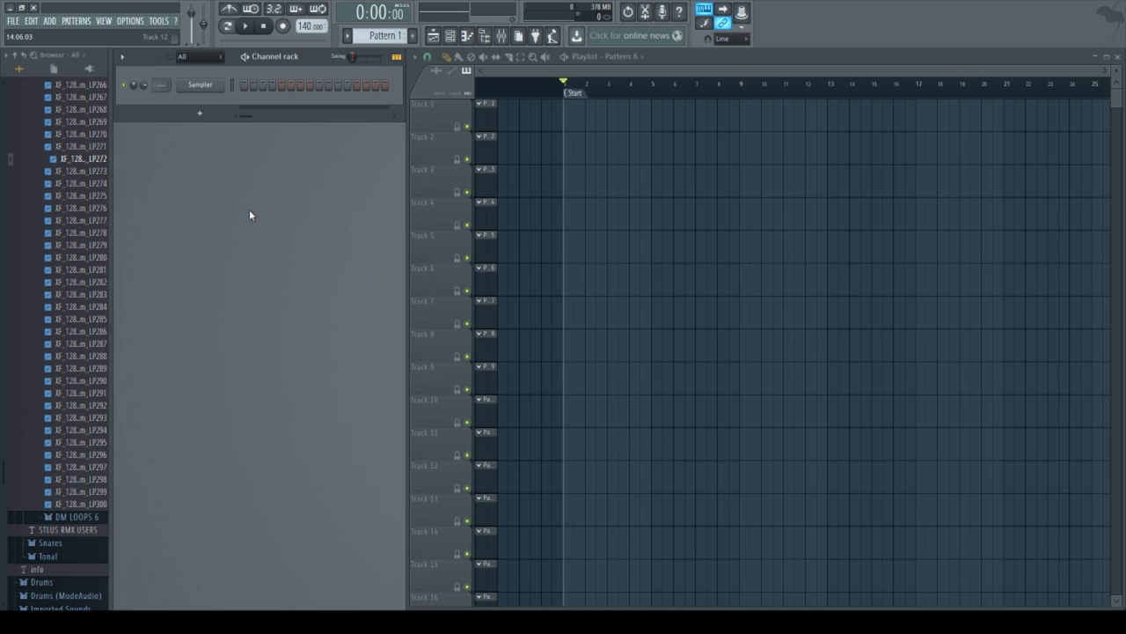
mouse_move(278, 239)
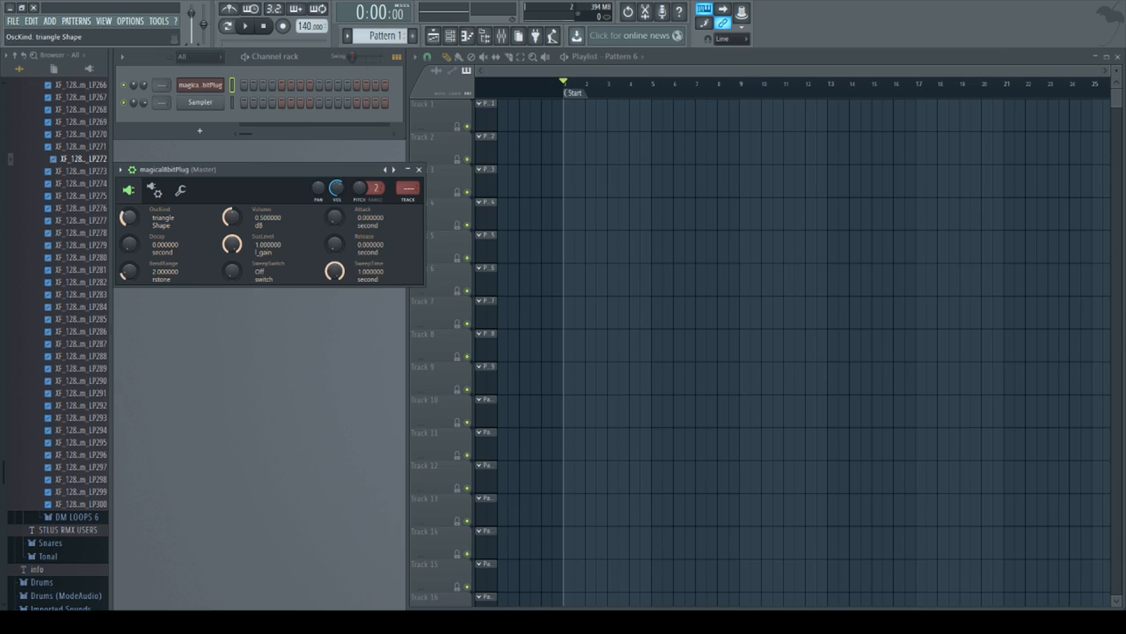
mouse_move(235, 352)
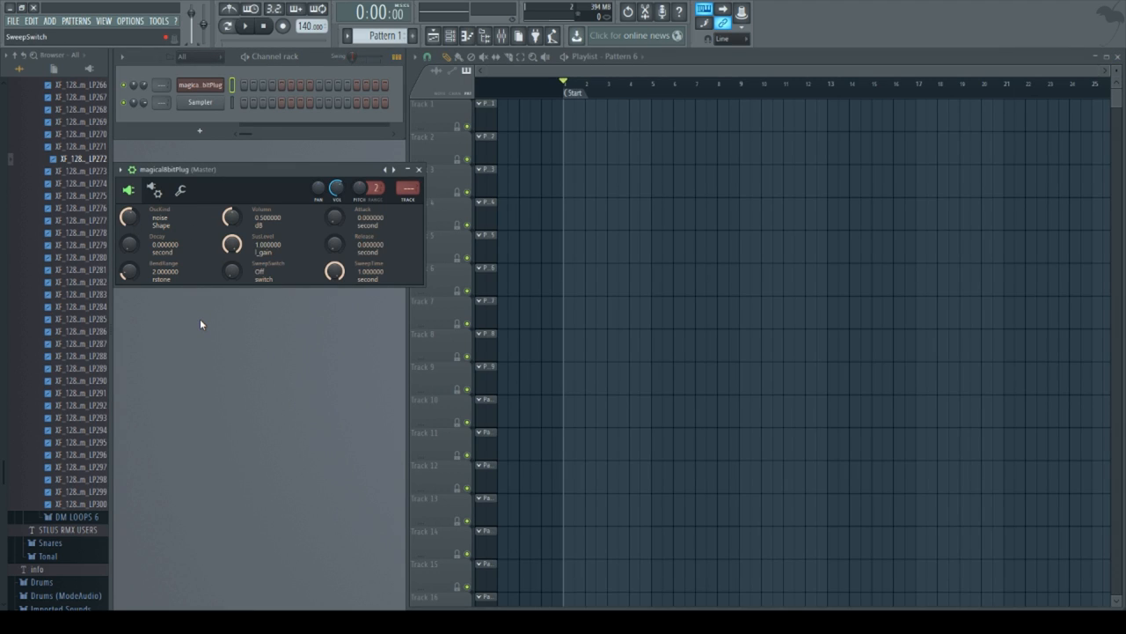
mouse_move(247, 345)
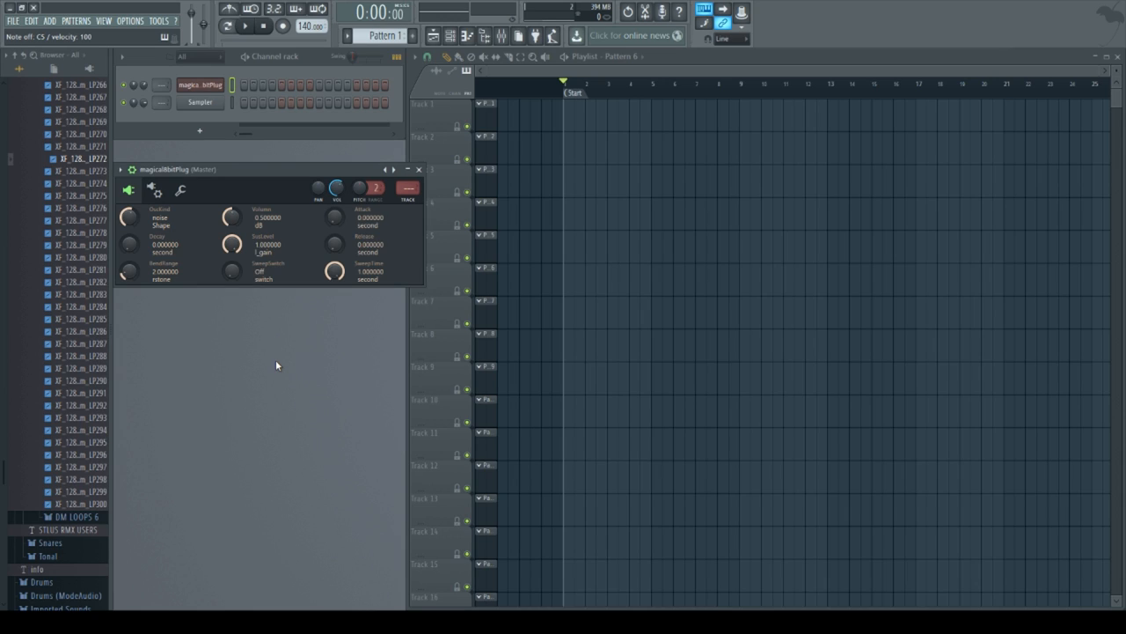
mouse_move(258, 430)
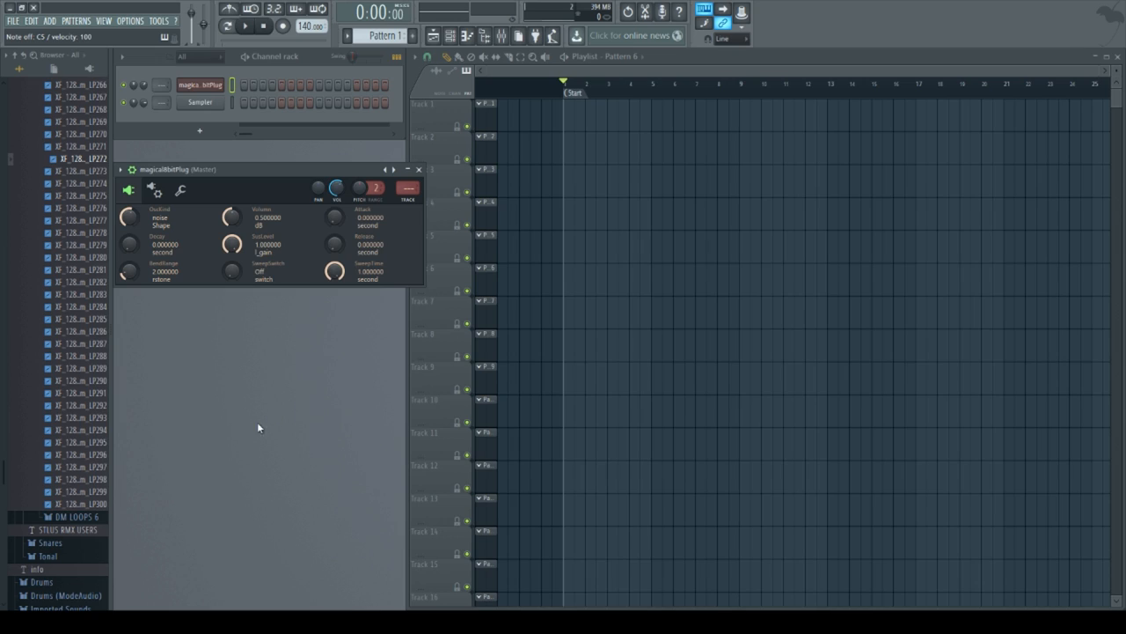
mouse_move(241, 468)
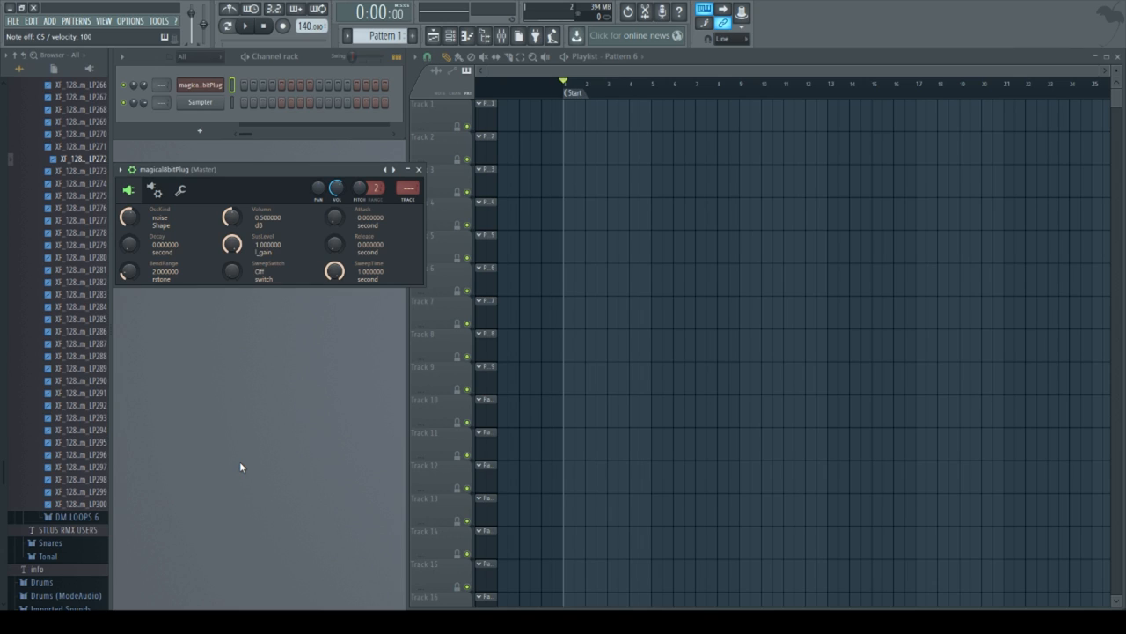
mouse_move(241, 468)
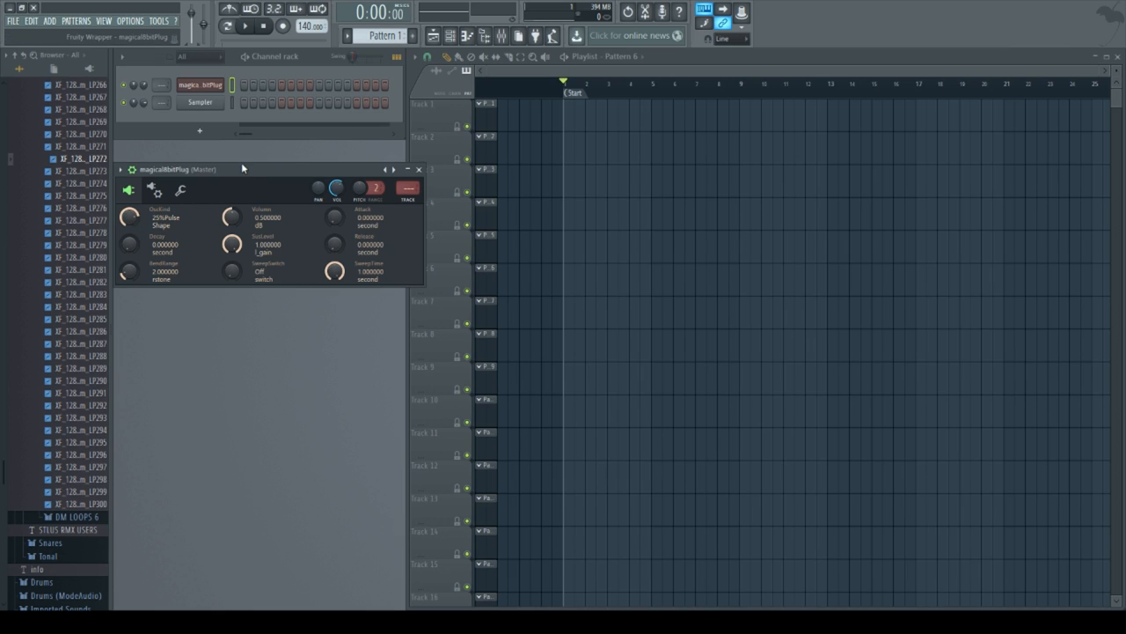
mouse_move(257, 174)
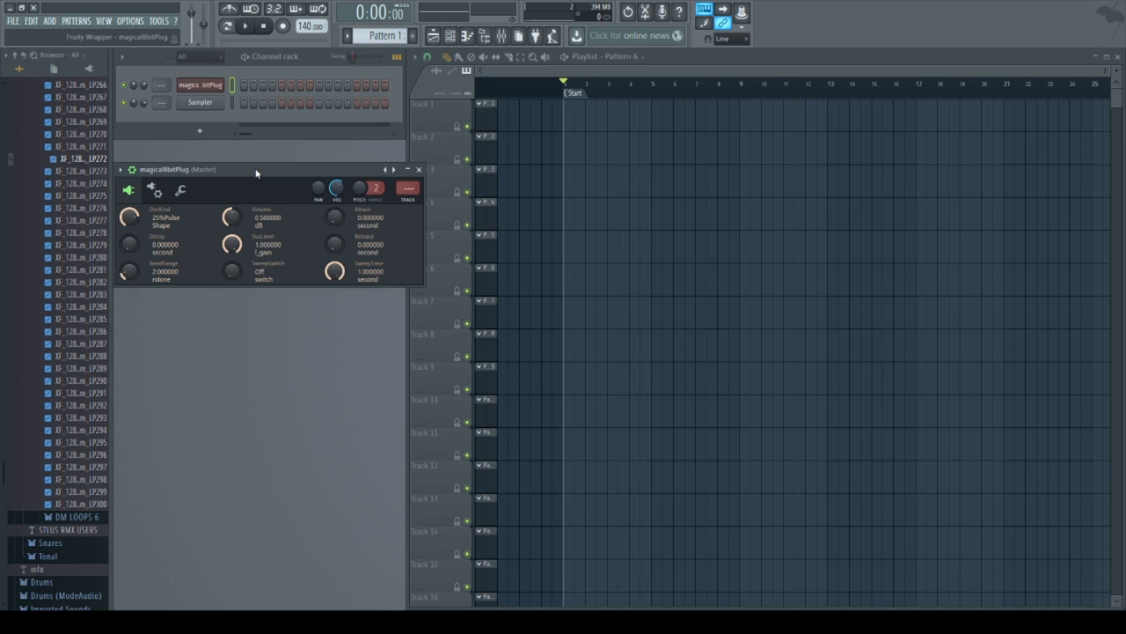
Step: Turn the Waveform knob to 12.5% Pulse and hide the plugin settings window
drag(257, 169, 283, 156)
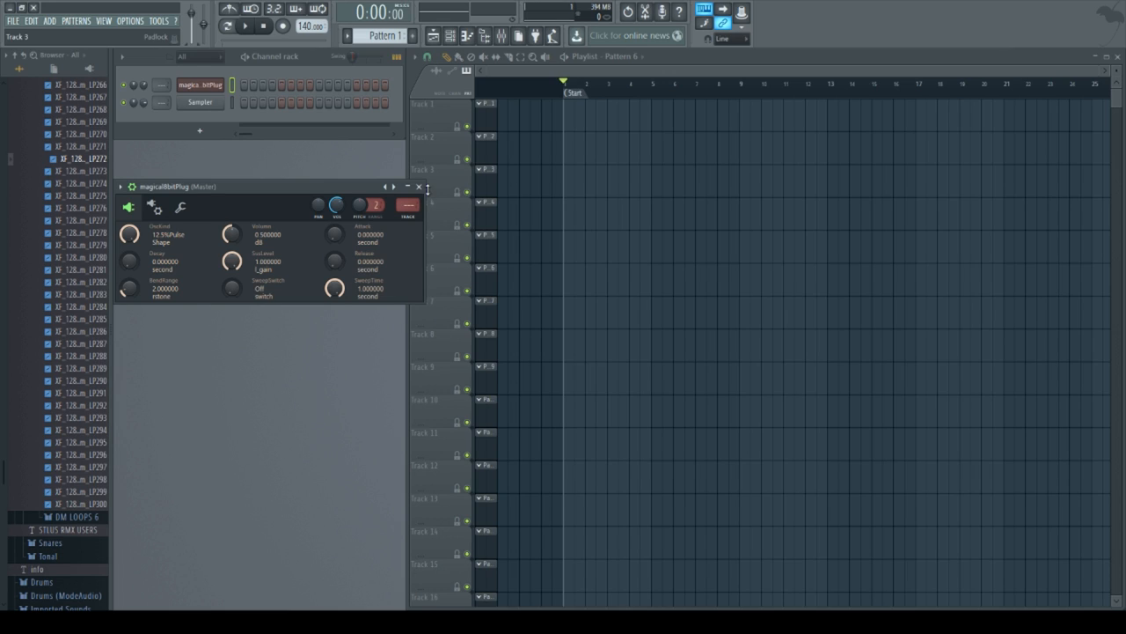
click(419, 187)
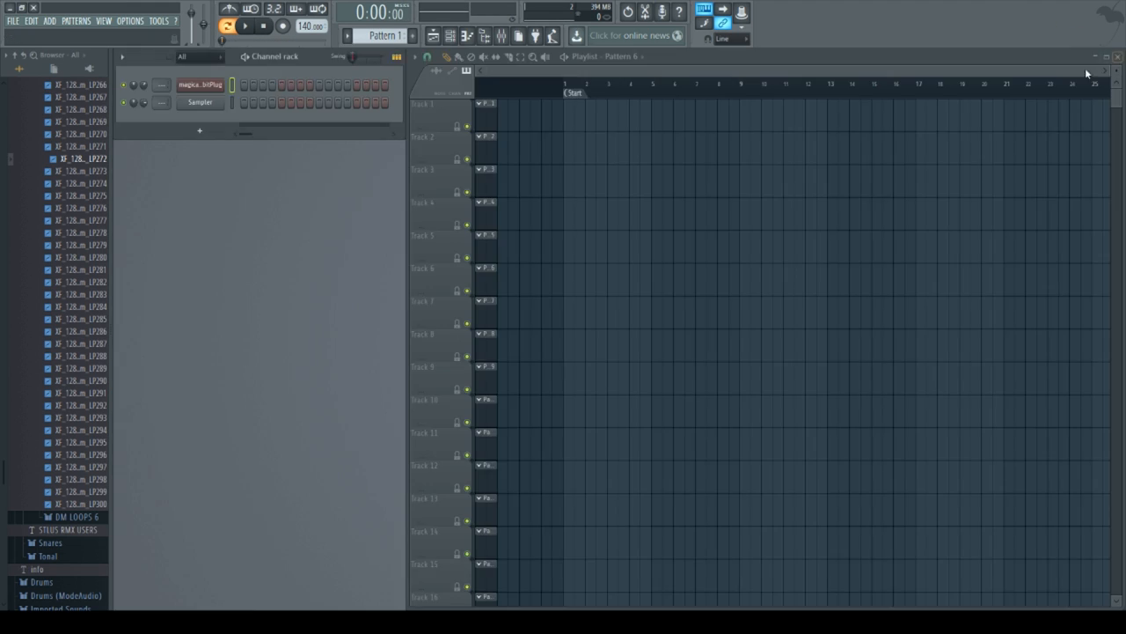
mouse_move(321, 240)
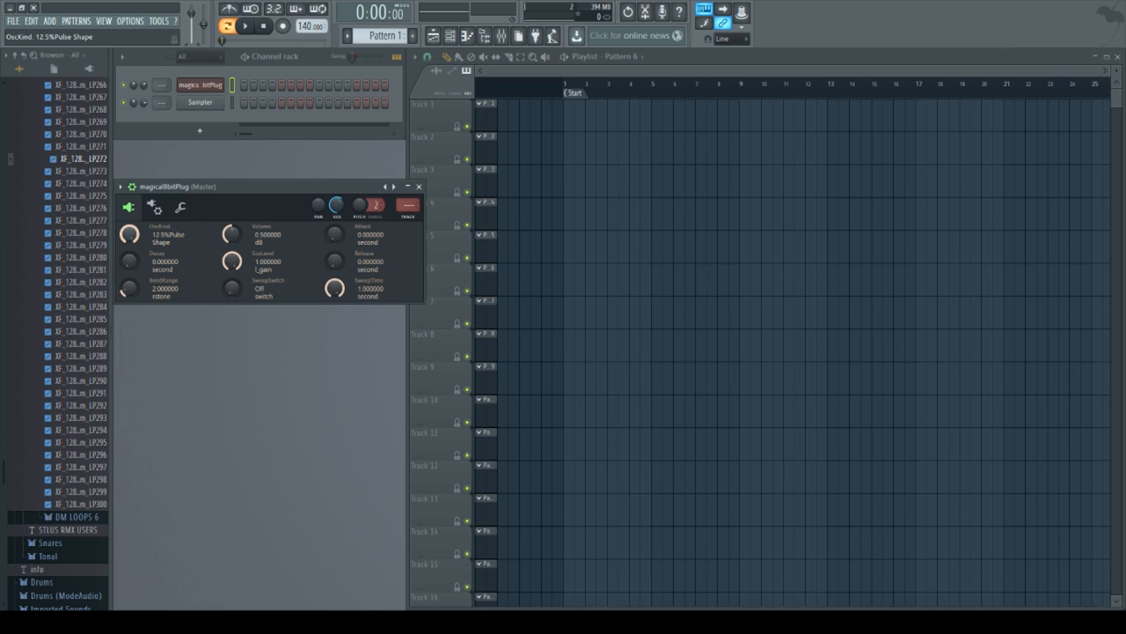
Step: Turn the Waveform knob from 12.5% pulse to a square shape
drag(130, 235, 130, 220)
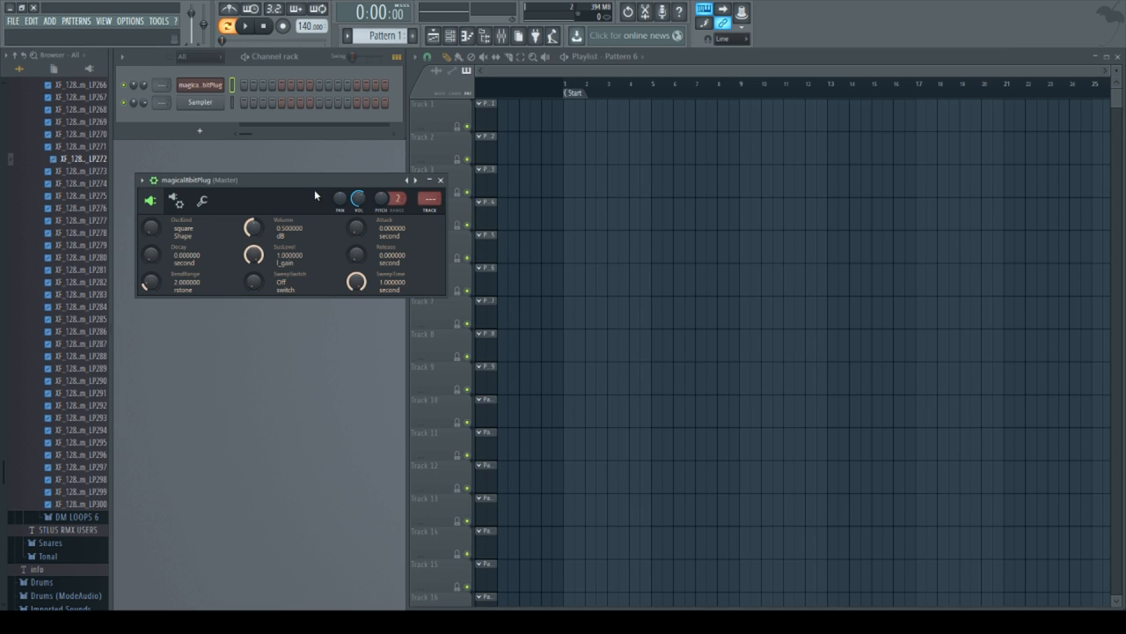
mouse_move(240, 199)
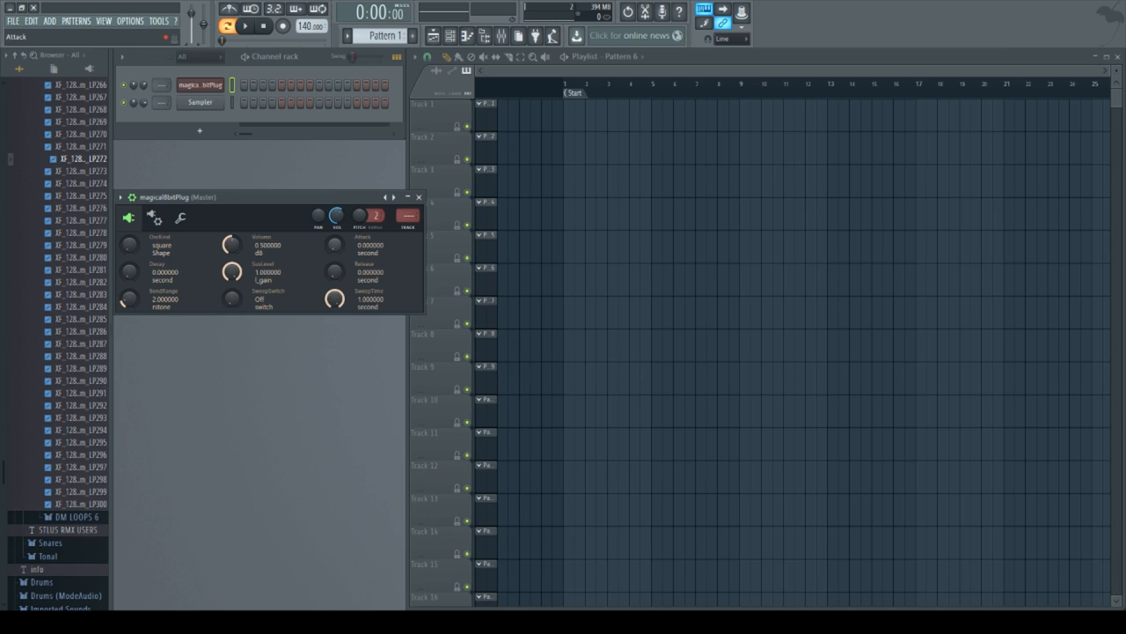
Step: Try an attack of about 3.3 seconds, then bring the attack back down to zero
drag(334, 245, 334, 220)
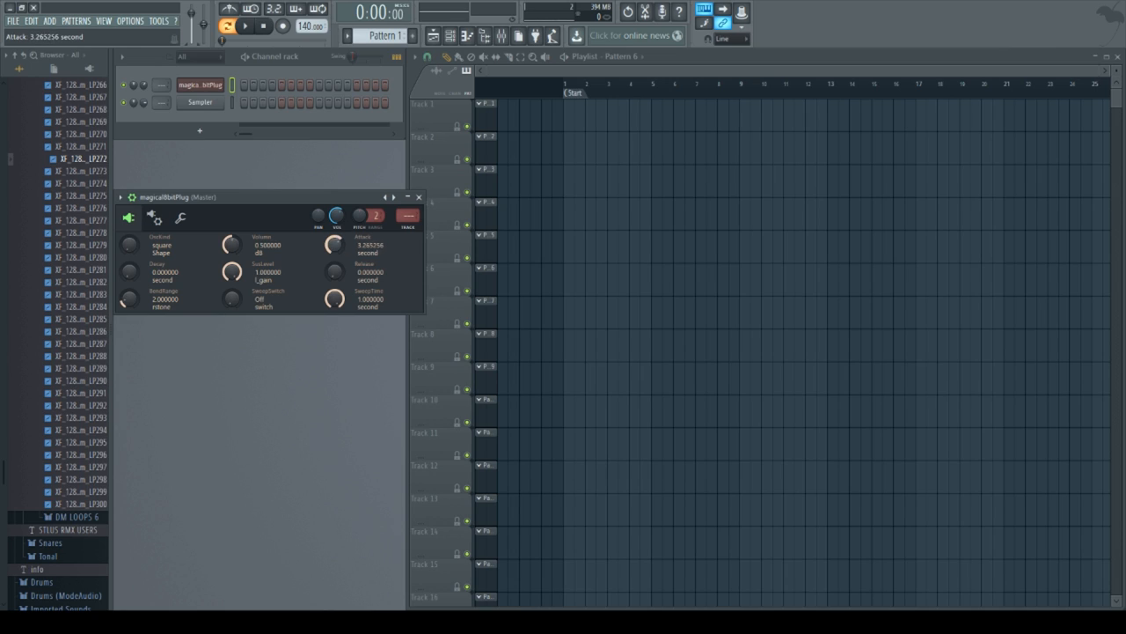
drag(333, 245, 338, 250)
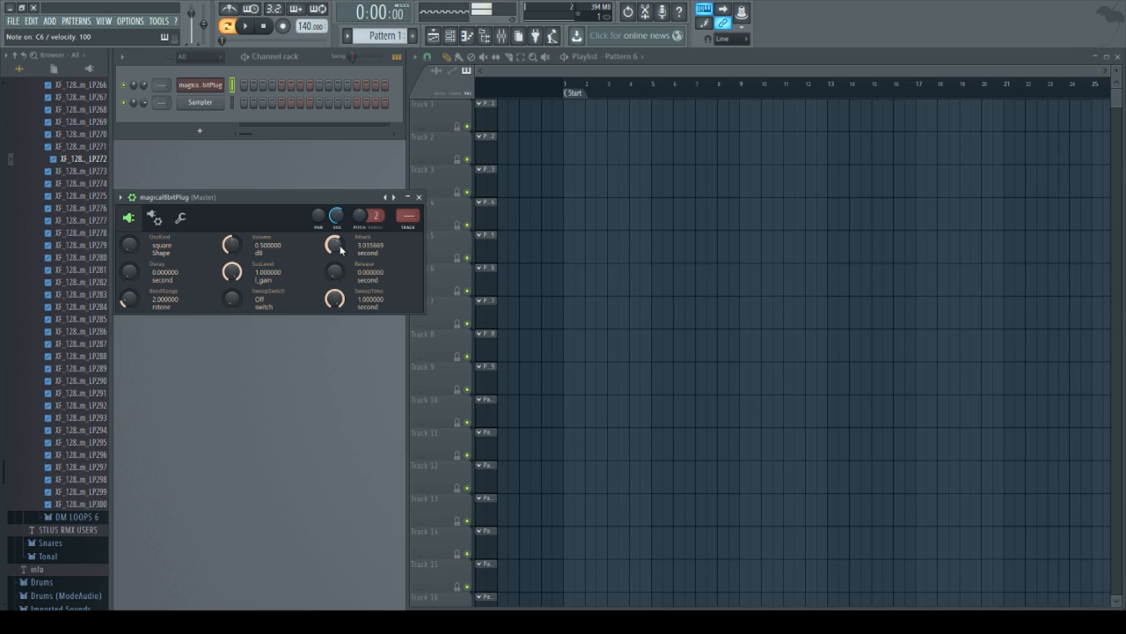
mouse_move(356, 274)
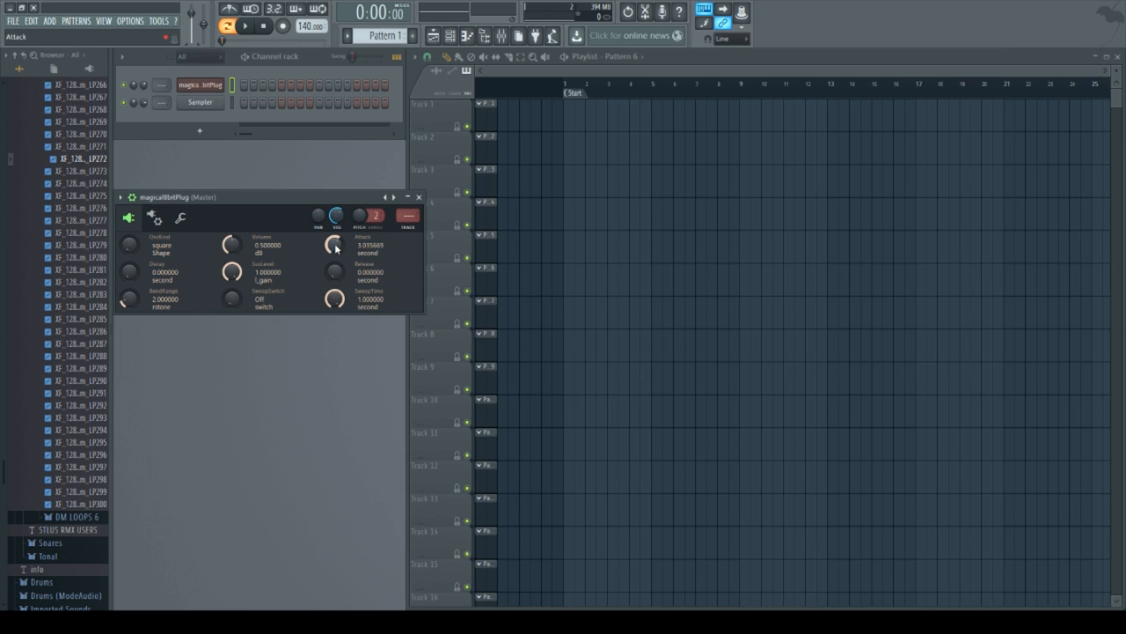
drag(332, 245, 333, 264)
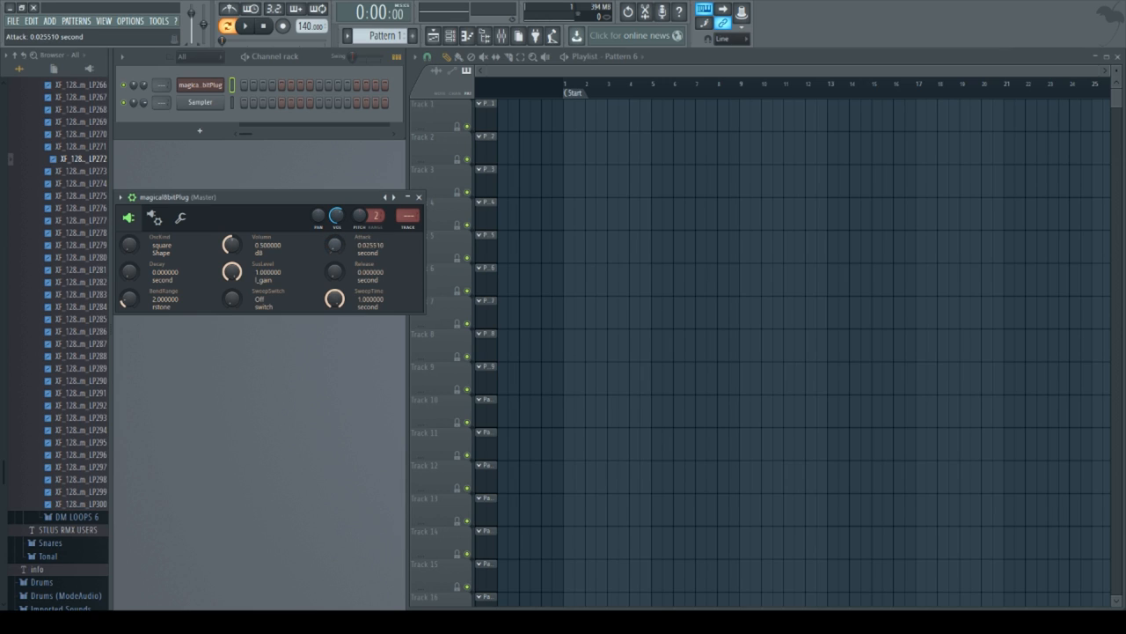
drag(335, 244, 334, 229)
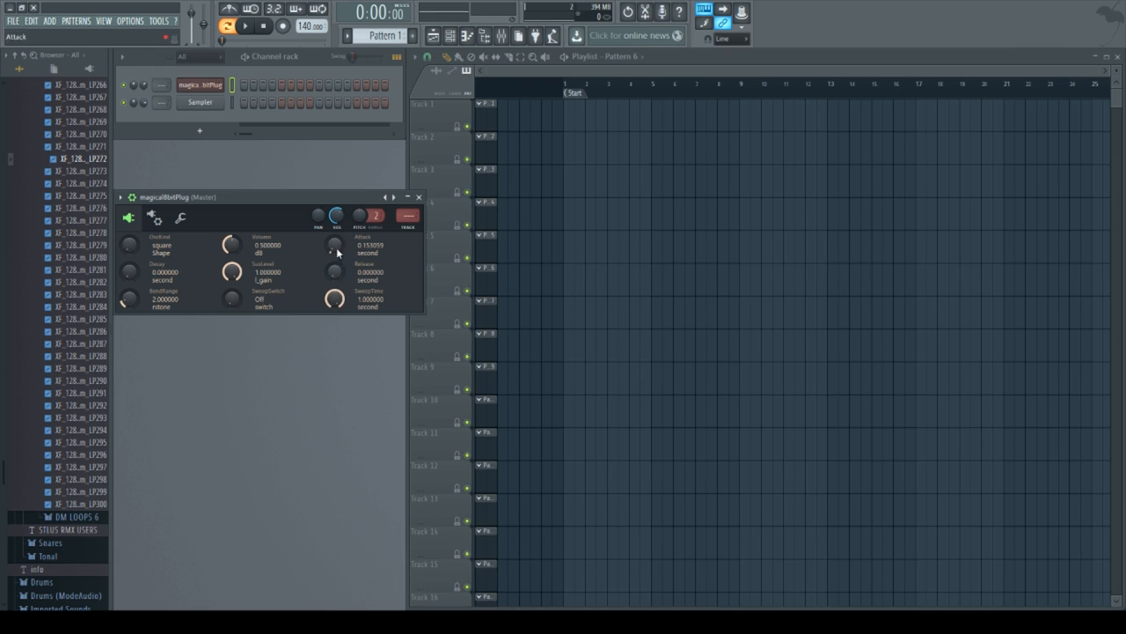
drag(334, 247, 335, 264)
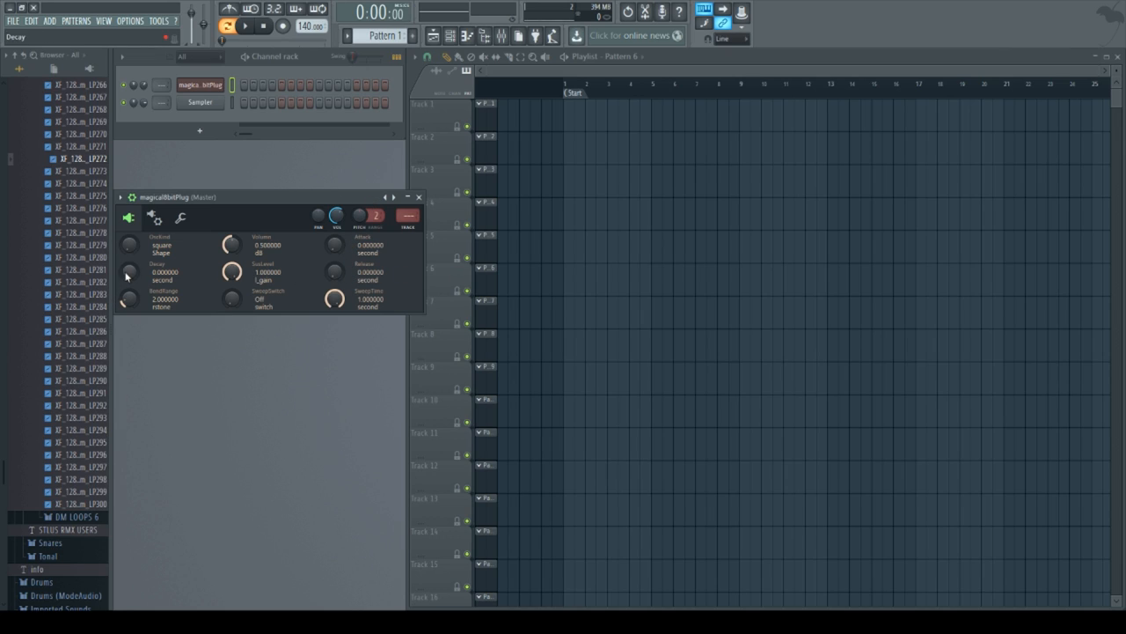
mouse_move(134, 280)
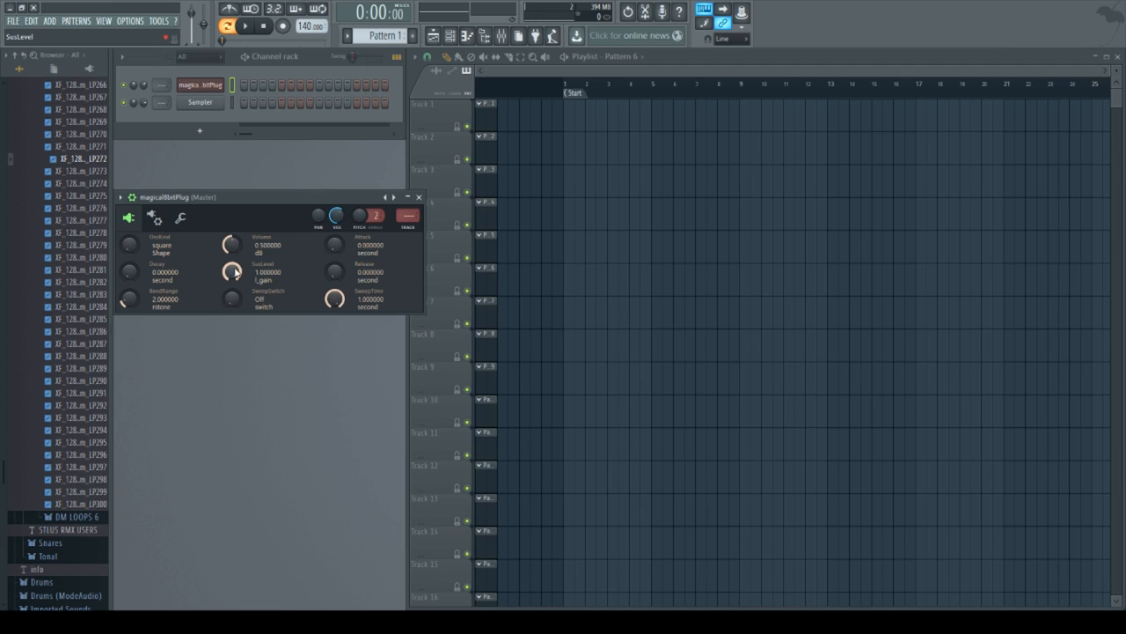
Step: Try sustain levels around 0.3 and 0.23, then a decay of about 0.2 seconds
drag(232, 272, 232, 291)
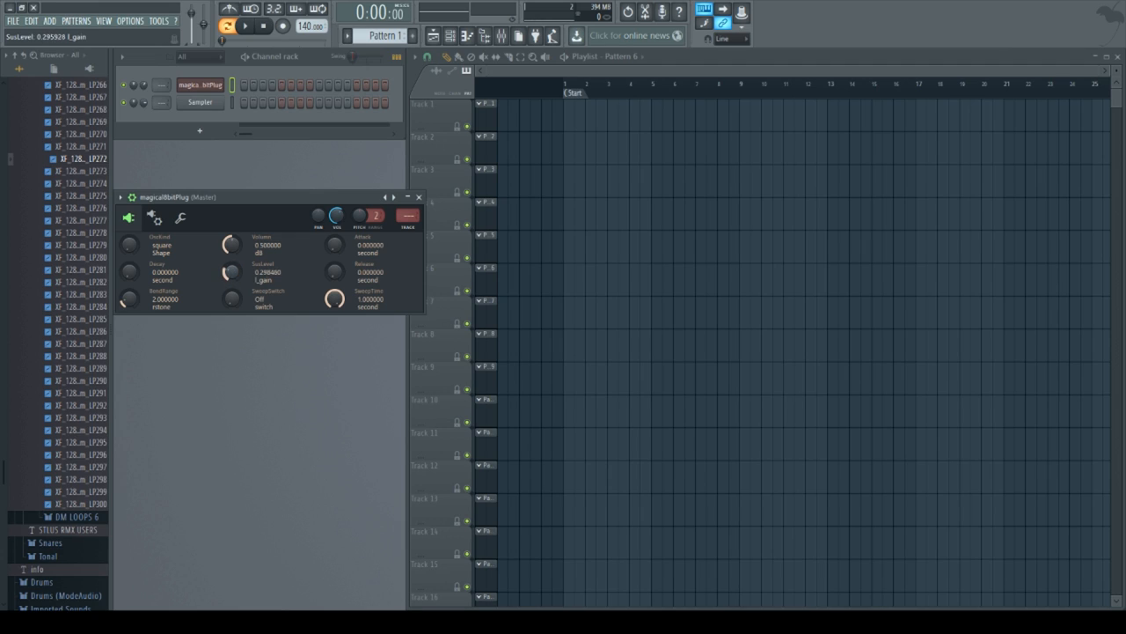
drag(233, 271, 232, 255)
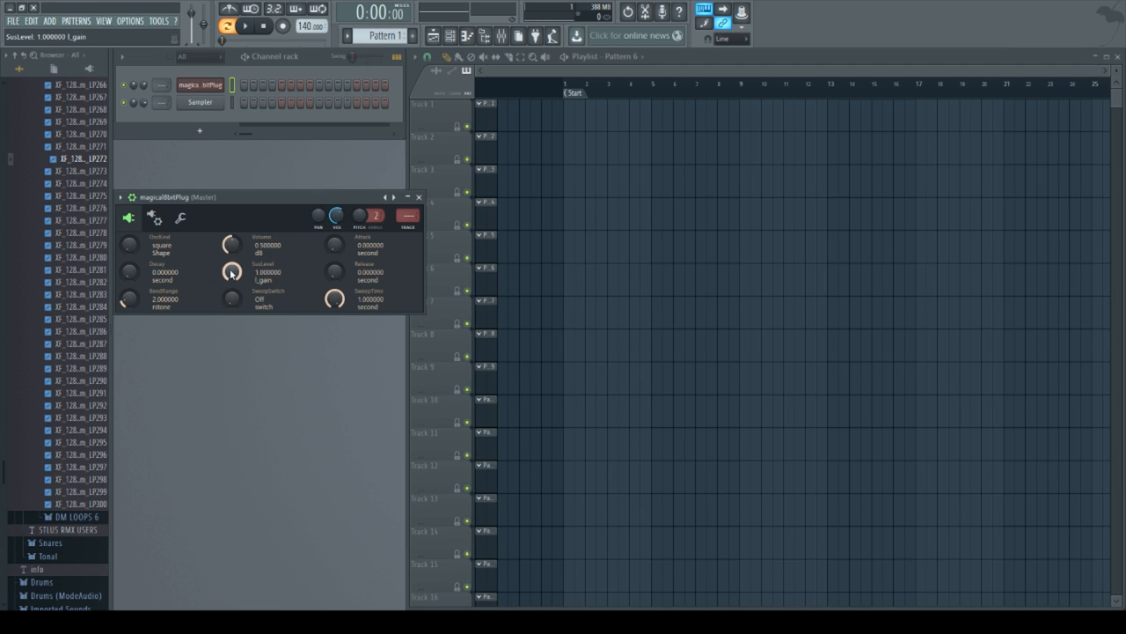
drag(130, 271, 130, 250)
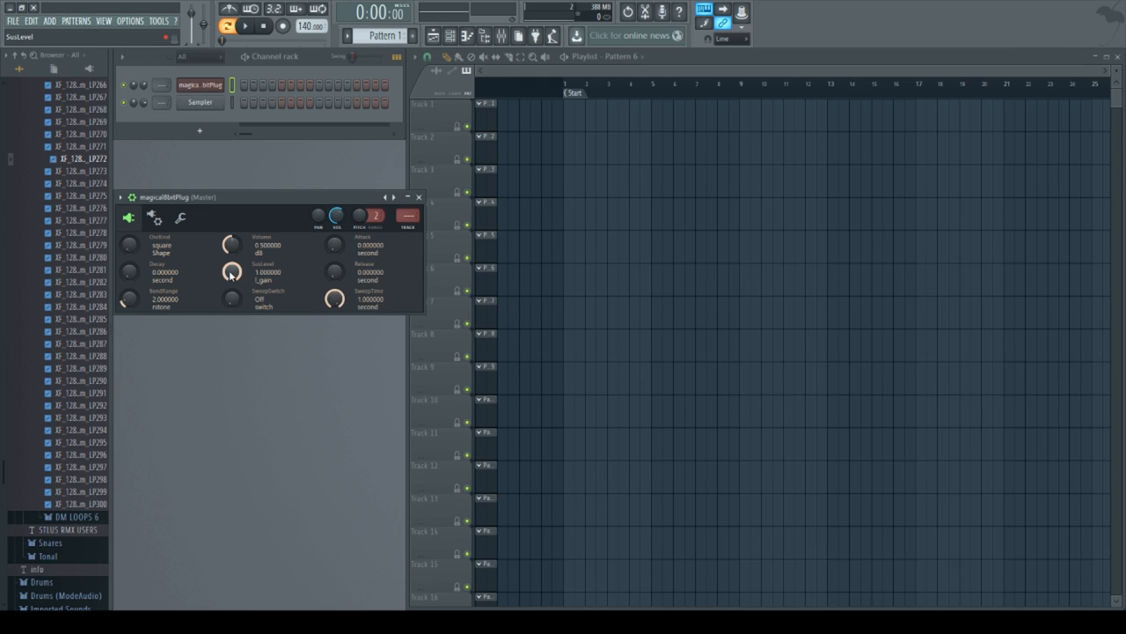
drag(232, 271, 232, 299)
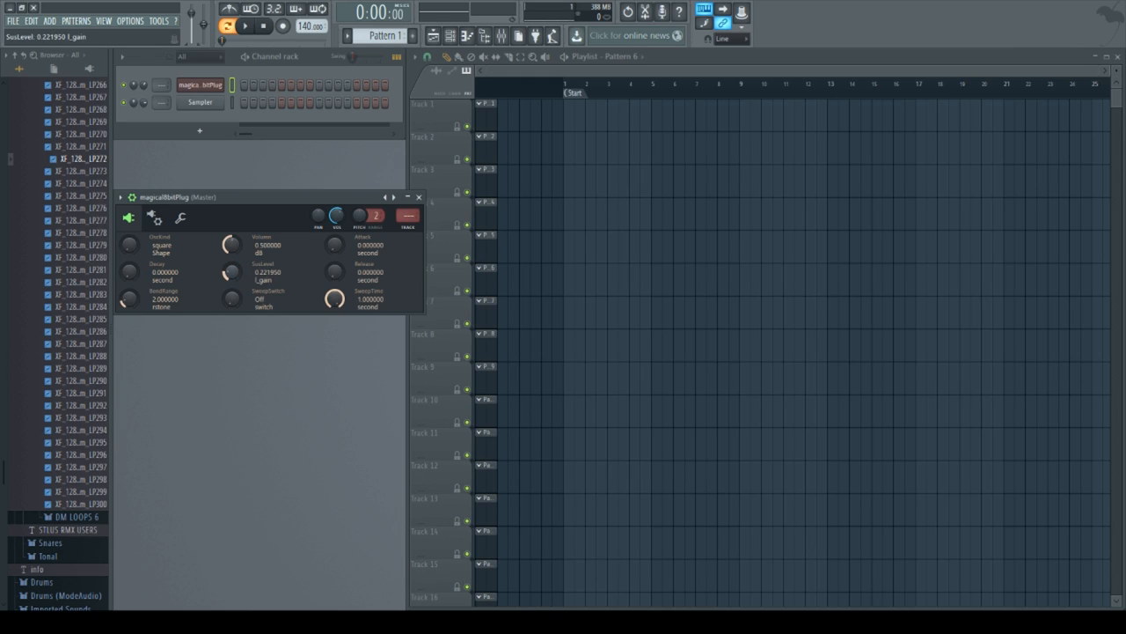
drag(231, 271, 230, 264)
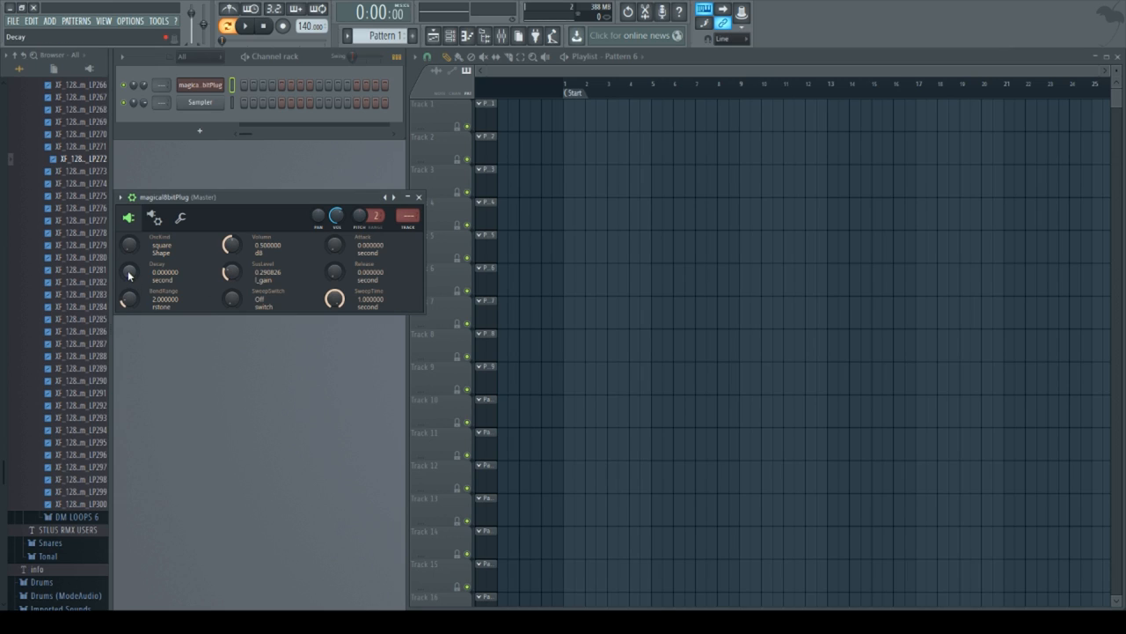
drag(131, 271, 130, 261)
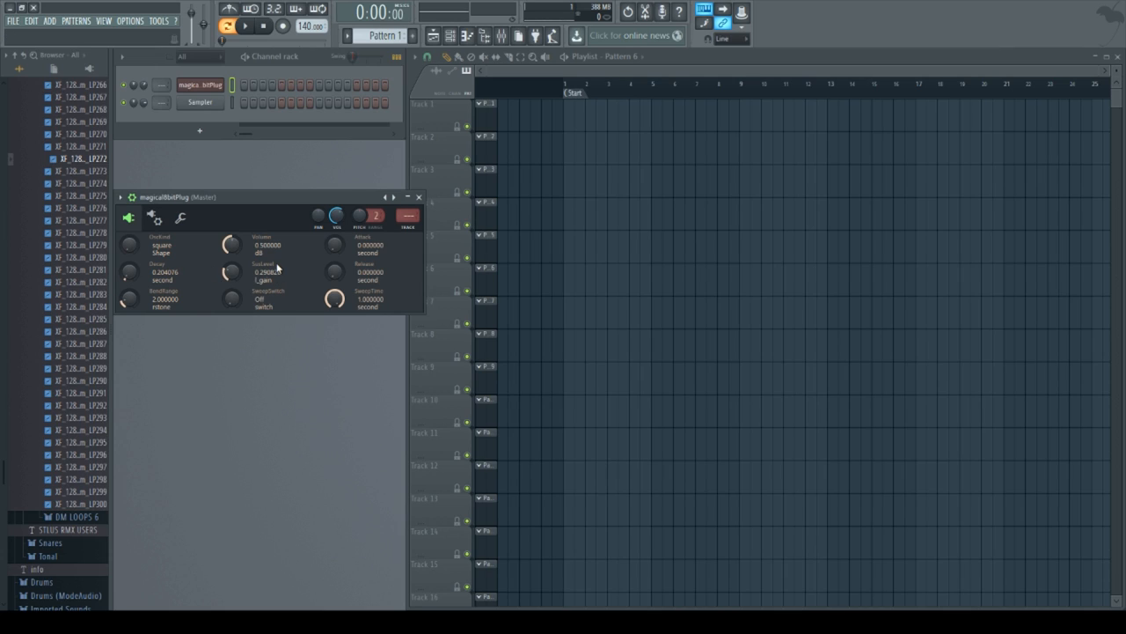
mouse_move(301, 166)
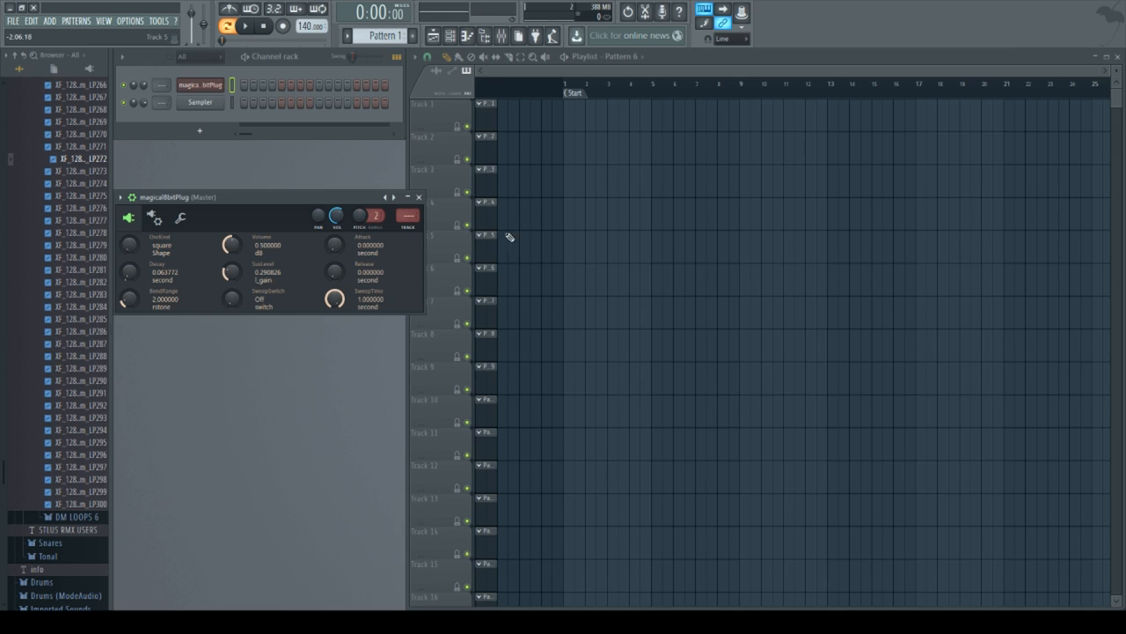
mouse_move(303, 299)
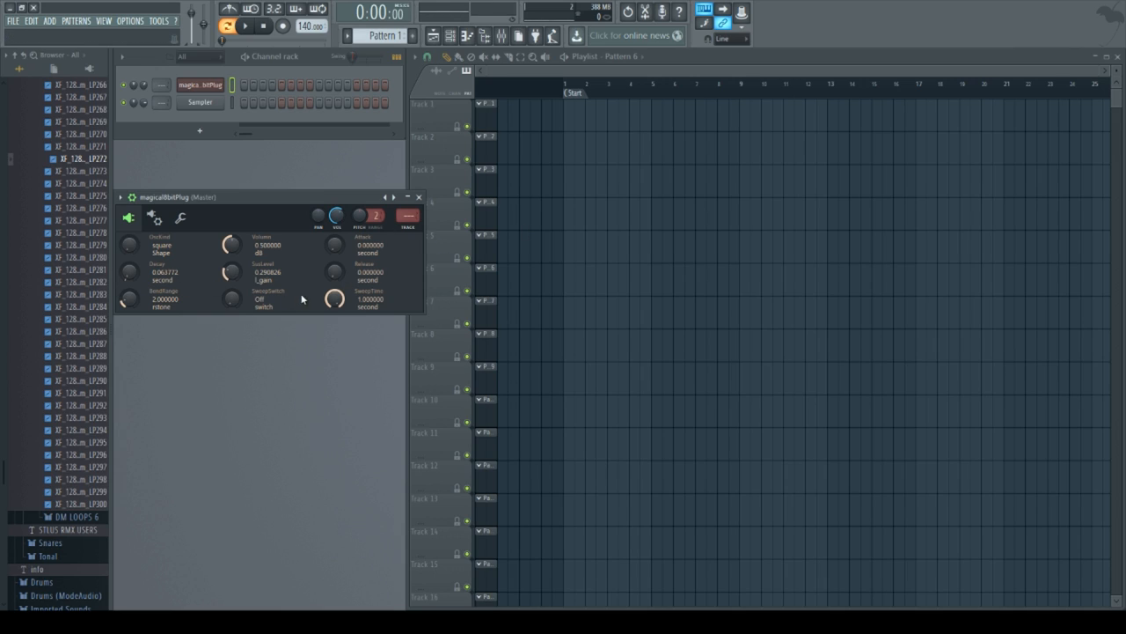
mouse_move(139, 282)
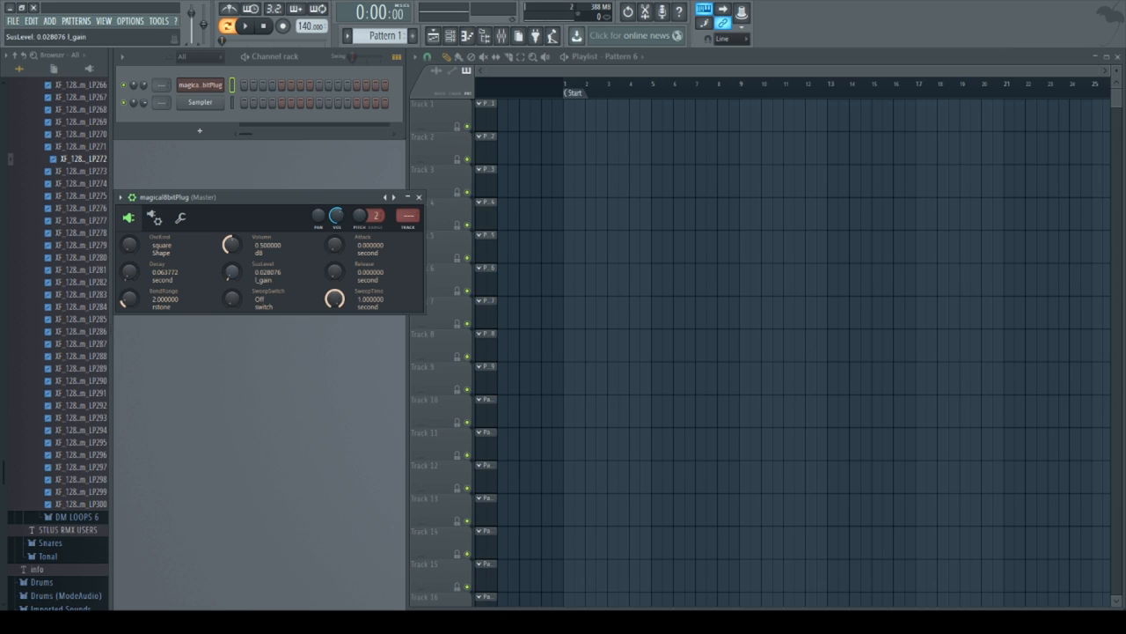
Step: Set sustain just below full and audition longer decay times on the lead
drag(232, 271, 232, 281)
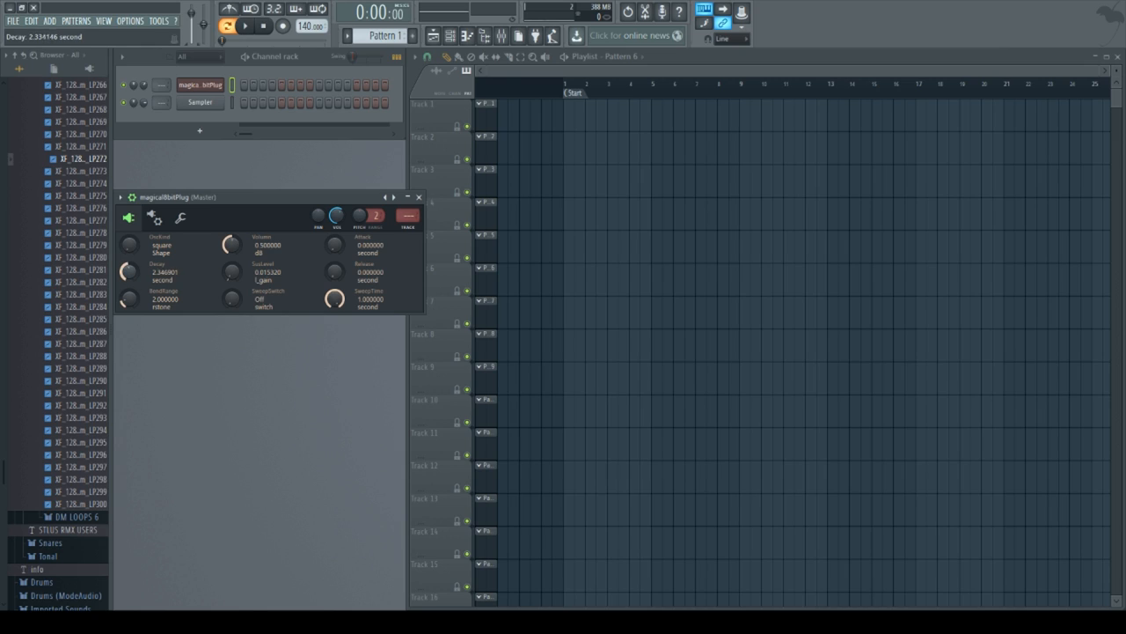
drag(130, 271, 130, 246)
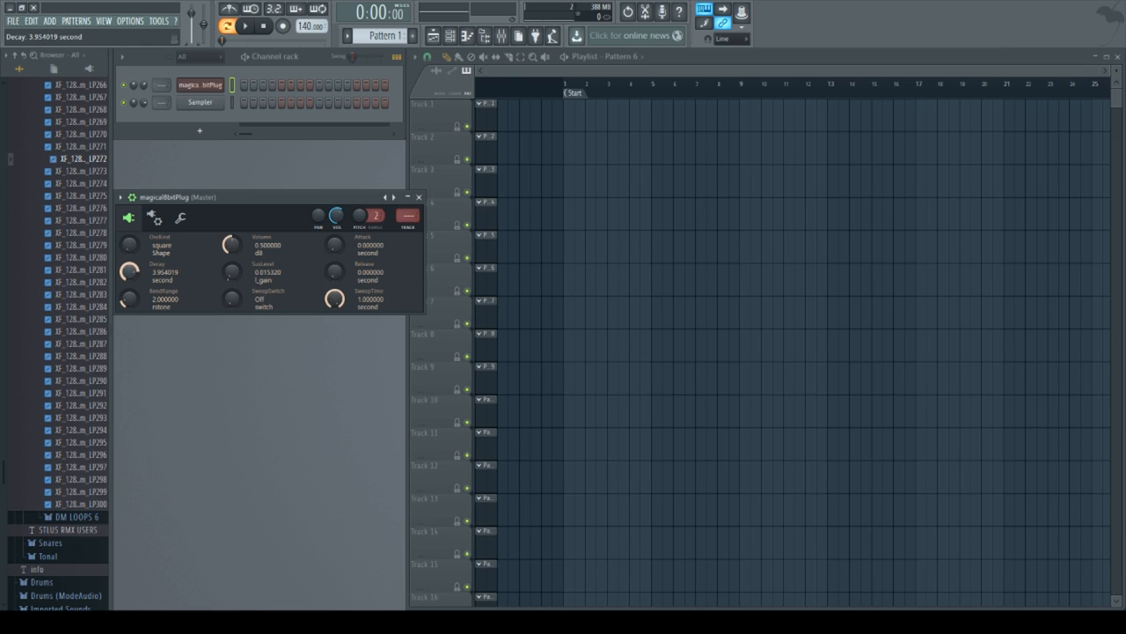
drag(128, 271, 128, 268)
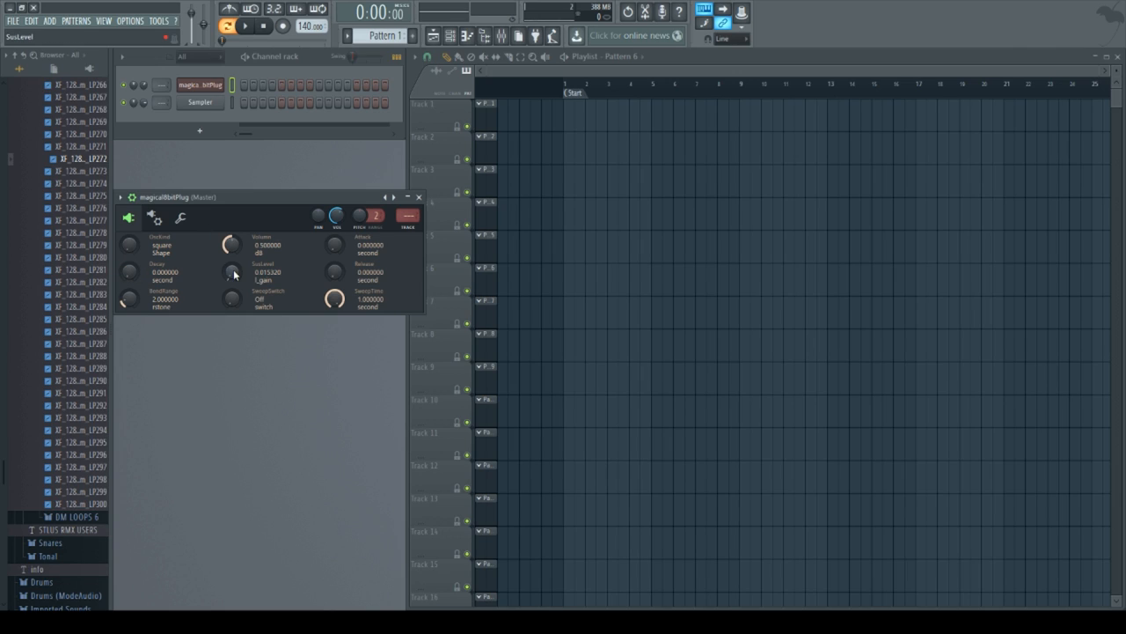
Step: Bring the sustain level up to 1.0 and lengthen the release to about 2.2 seconds
drag(232, 273, 232, 238)
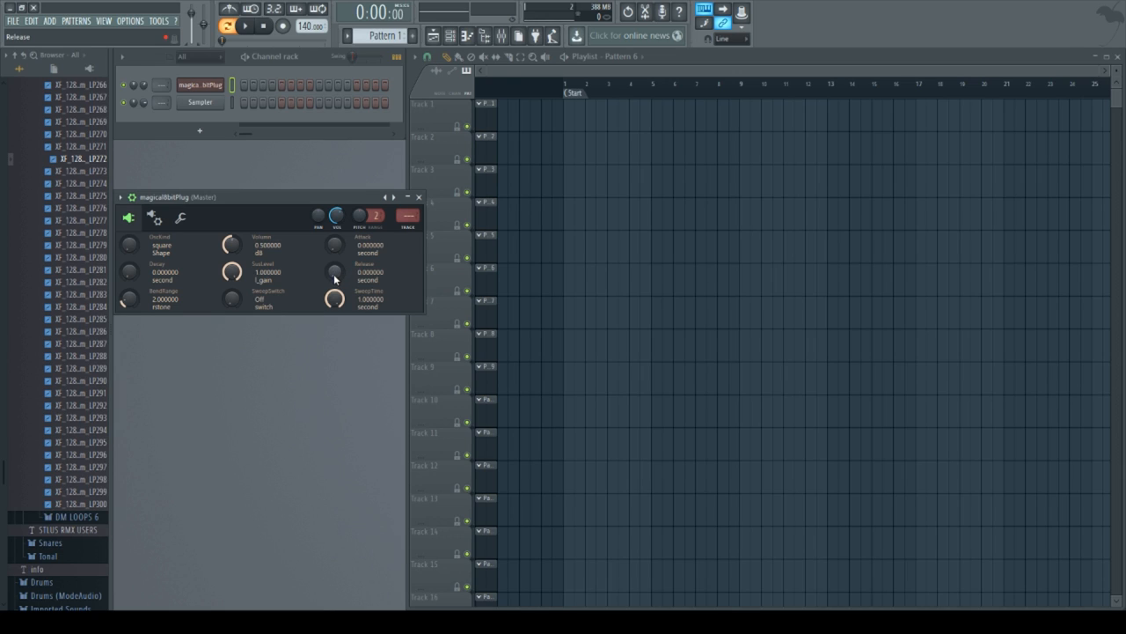
drag(334, 271, 334, 246)
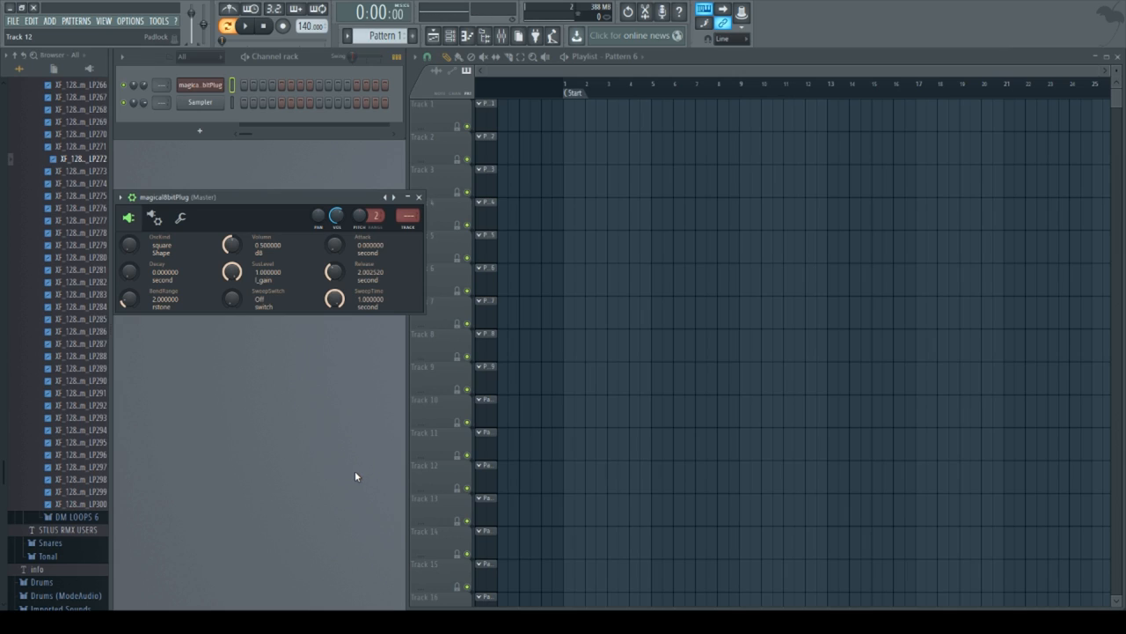
mouse_move(303, 266)
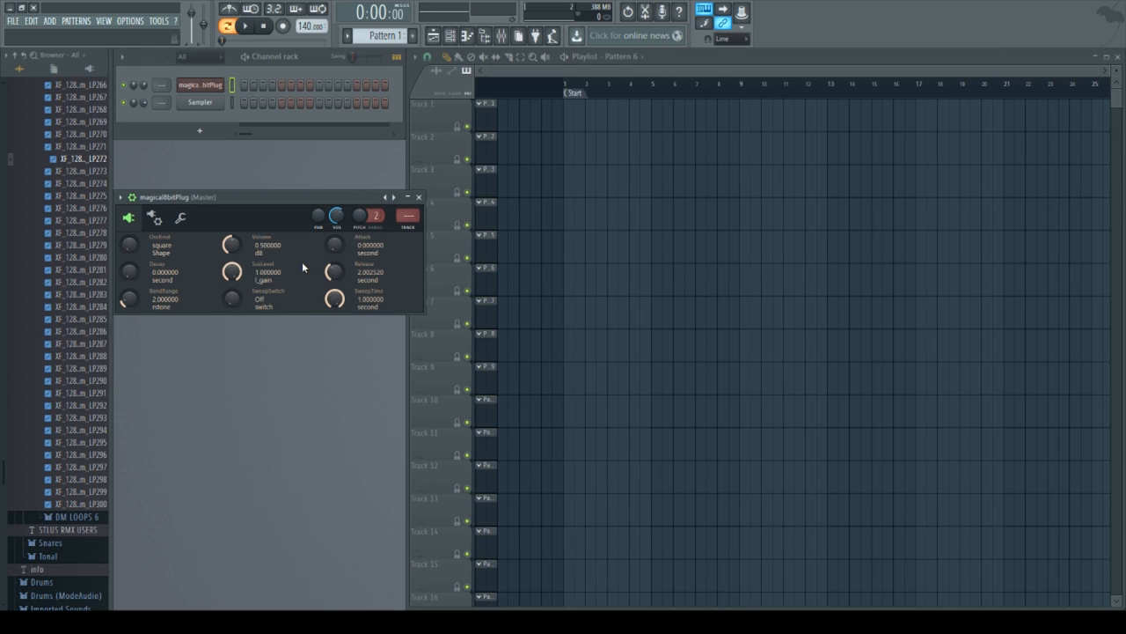
mouse_move(331, 274)
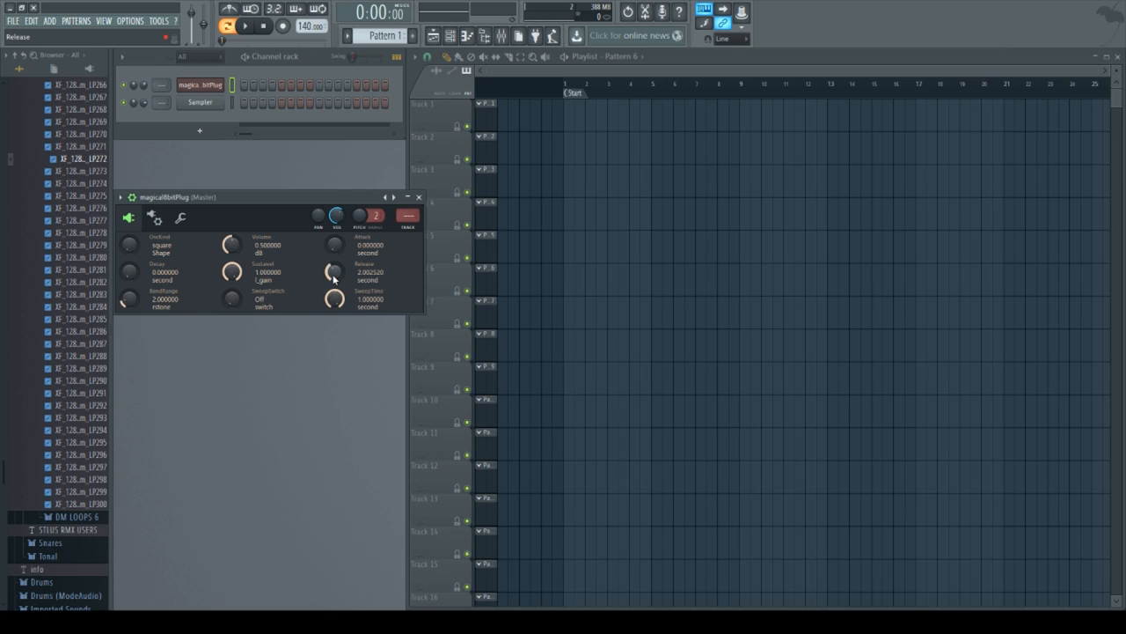
mouse_move(322, 289)
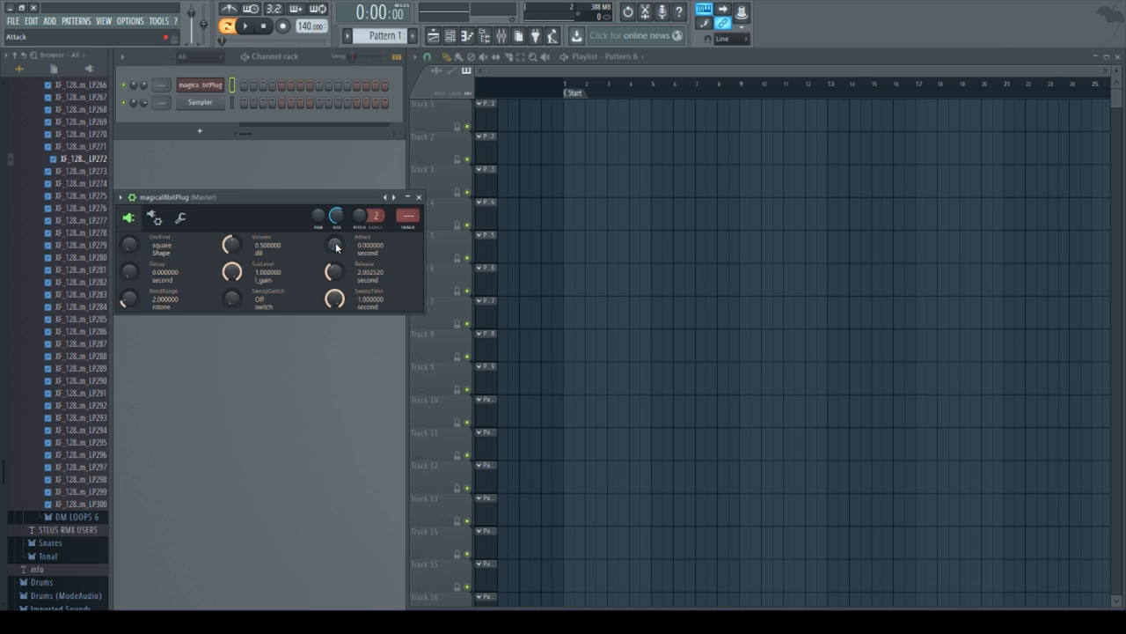
mouse_move(334, 244)
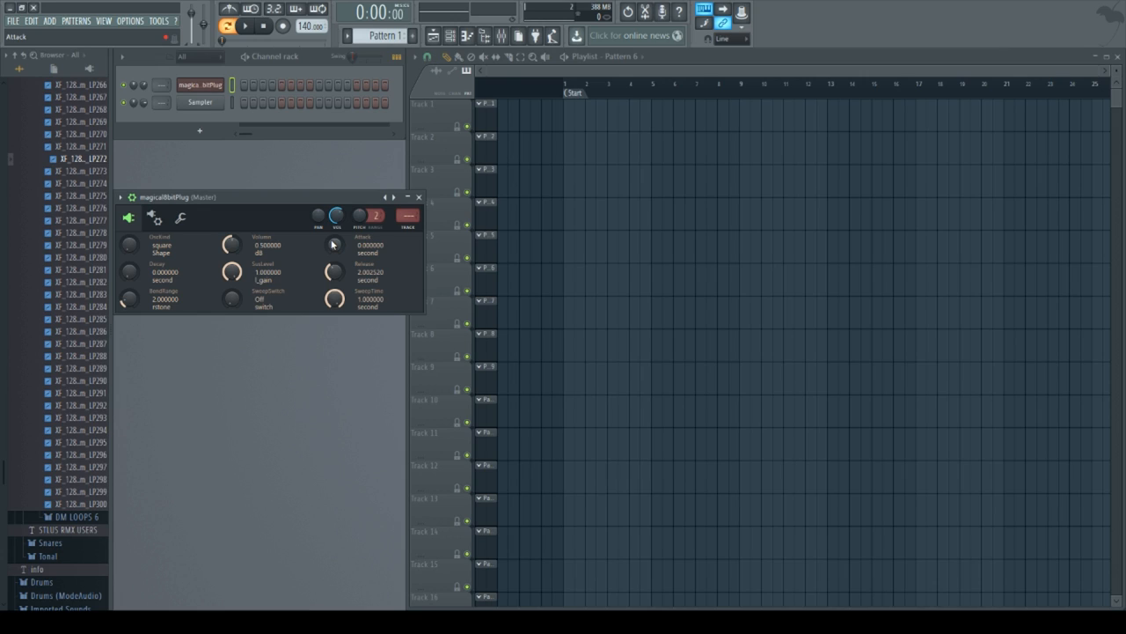
mouse_move(315, 262)
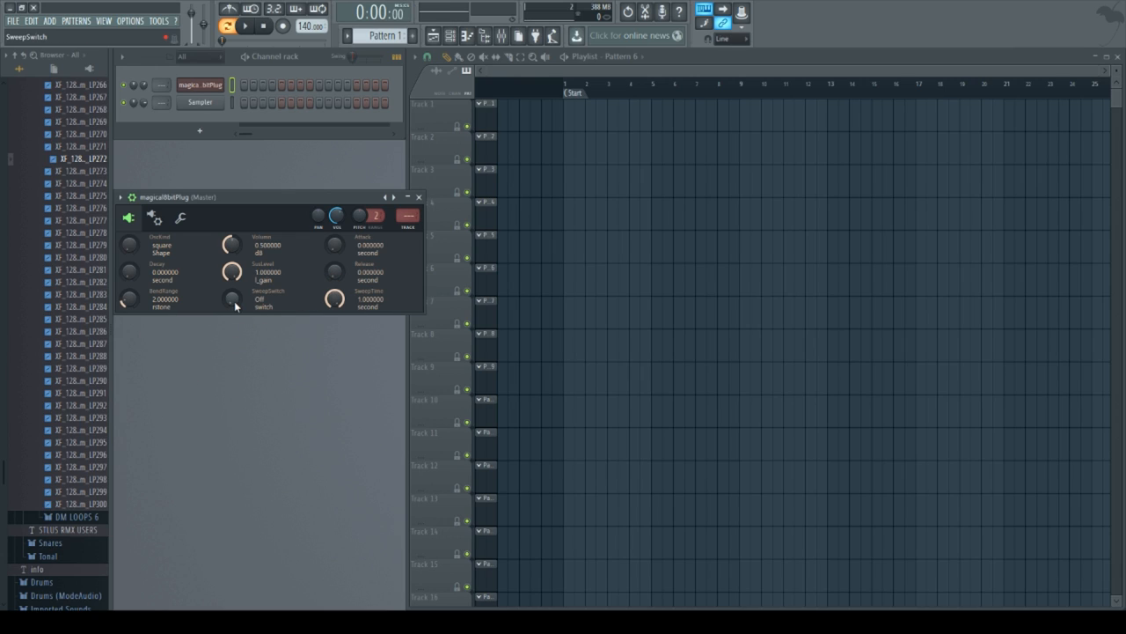
mouse_move(132, 300)
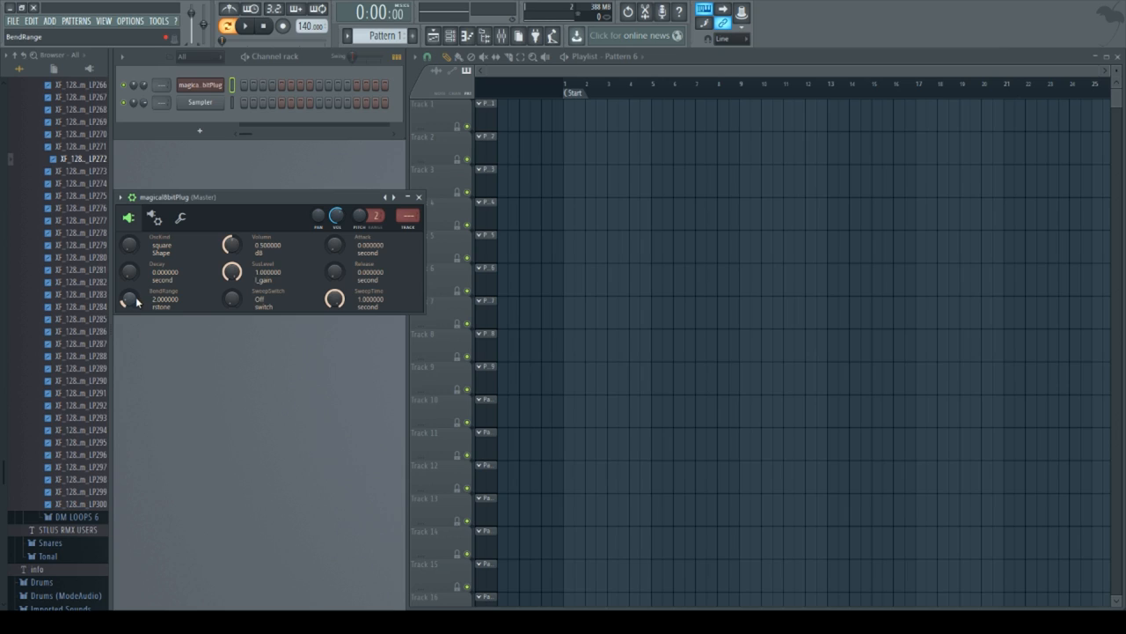
mouse_move(169, 303)
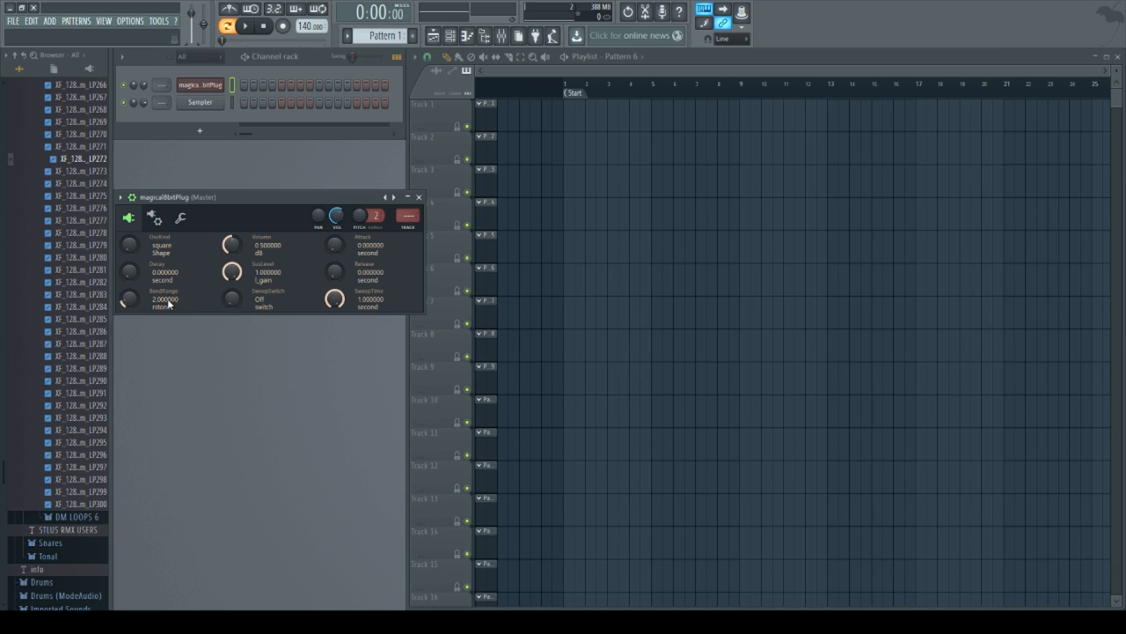
mouse_move(209, 338)
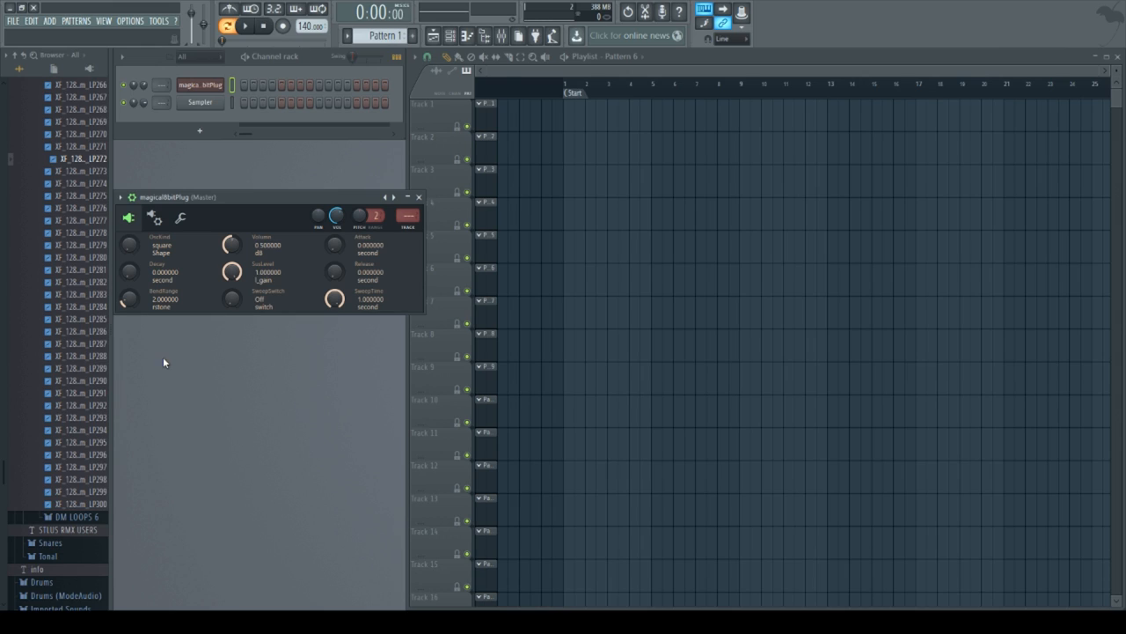
mouse_move(166, 368)
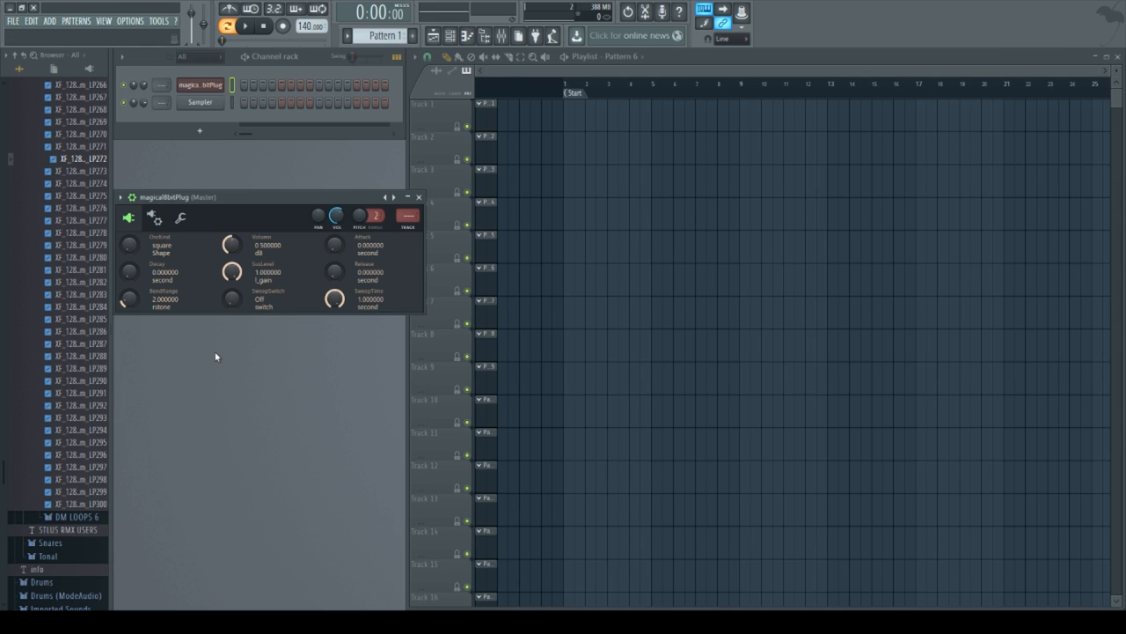
mouse_move(247, 326)
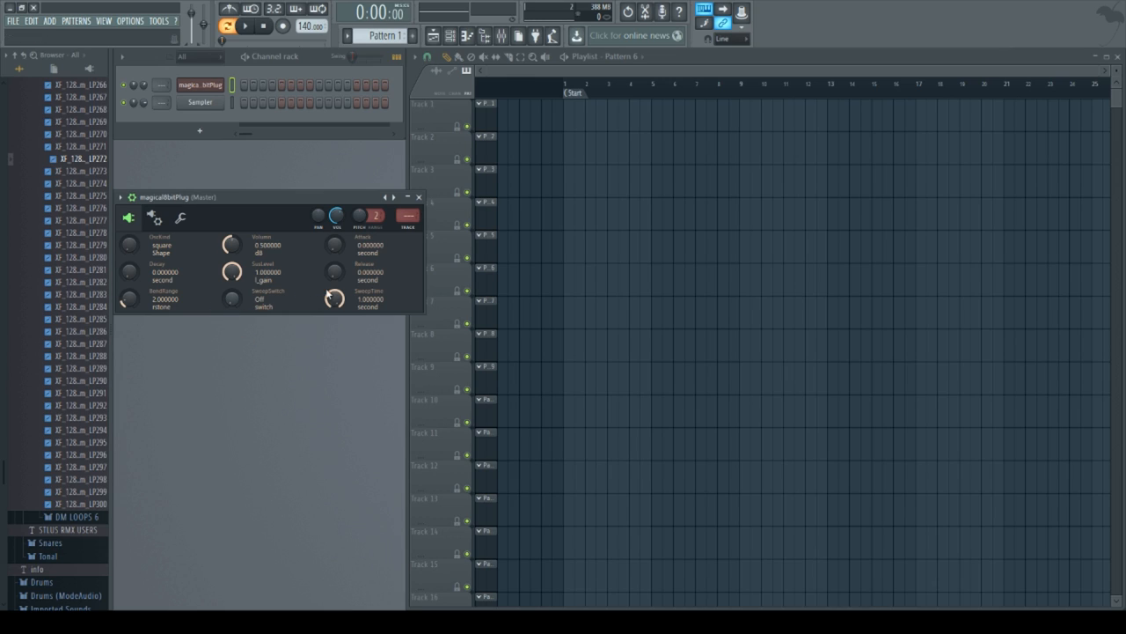
click(232, 297)
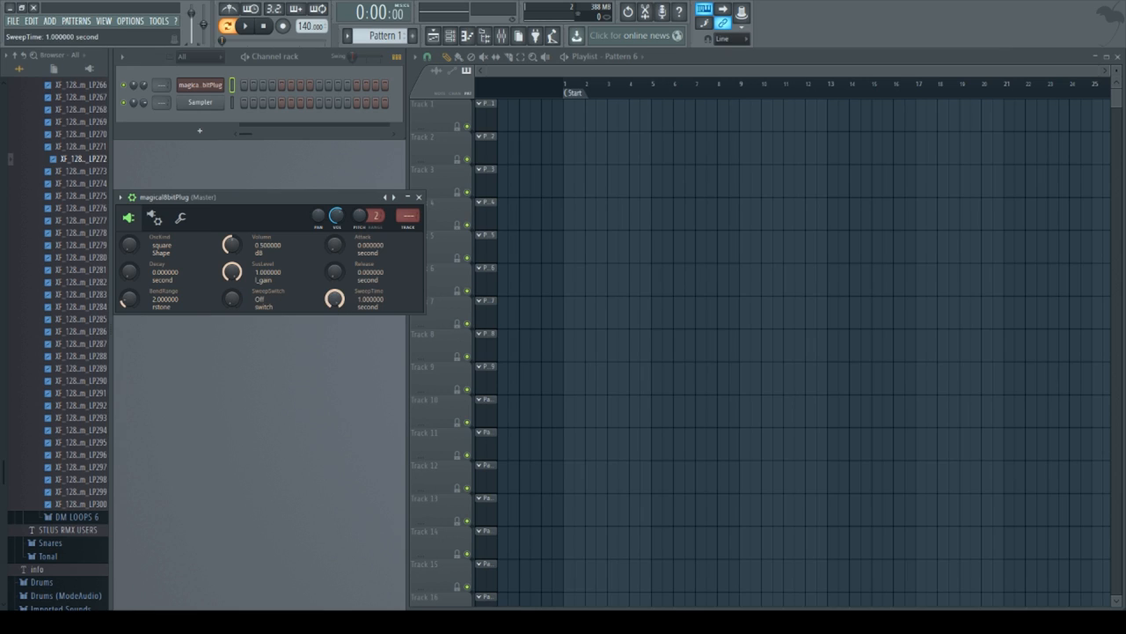
mouse_move(243, 403)
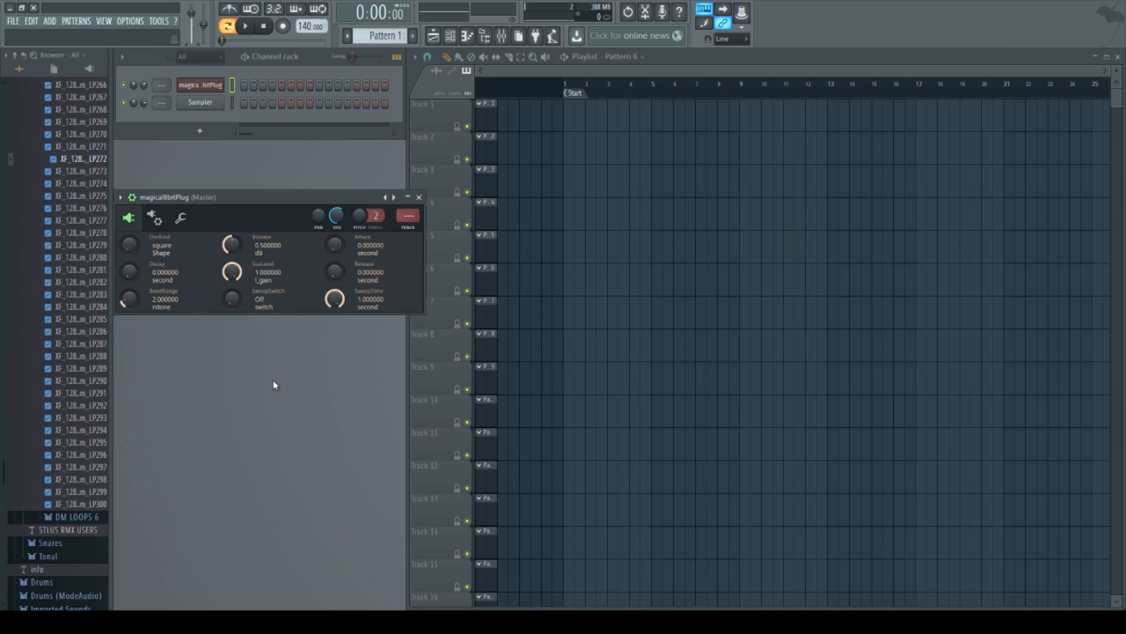
mouse_move(246, 318)
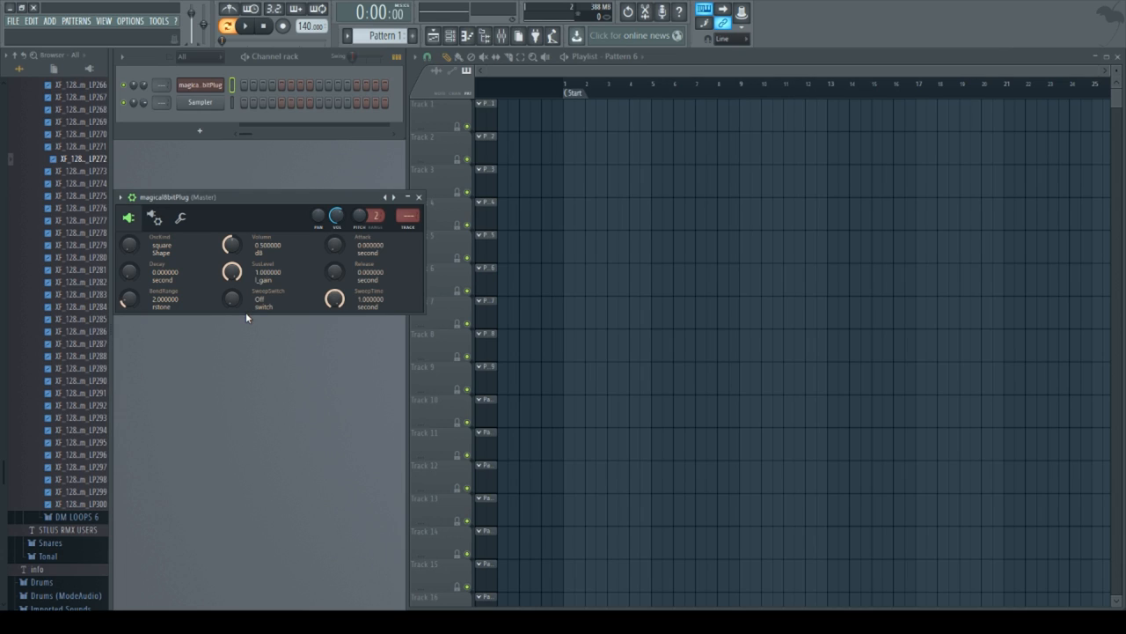
mouse_move(338, 324)
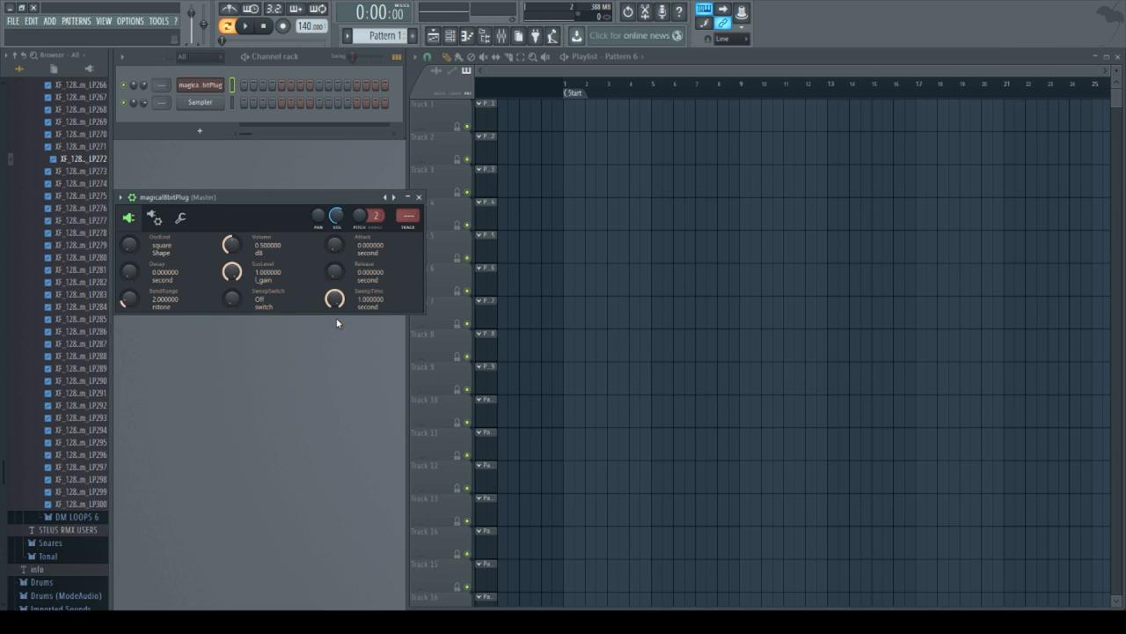
mouse_move(371, 313)
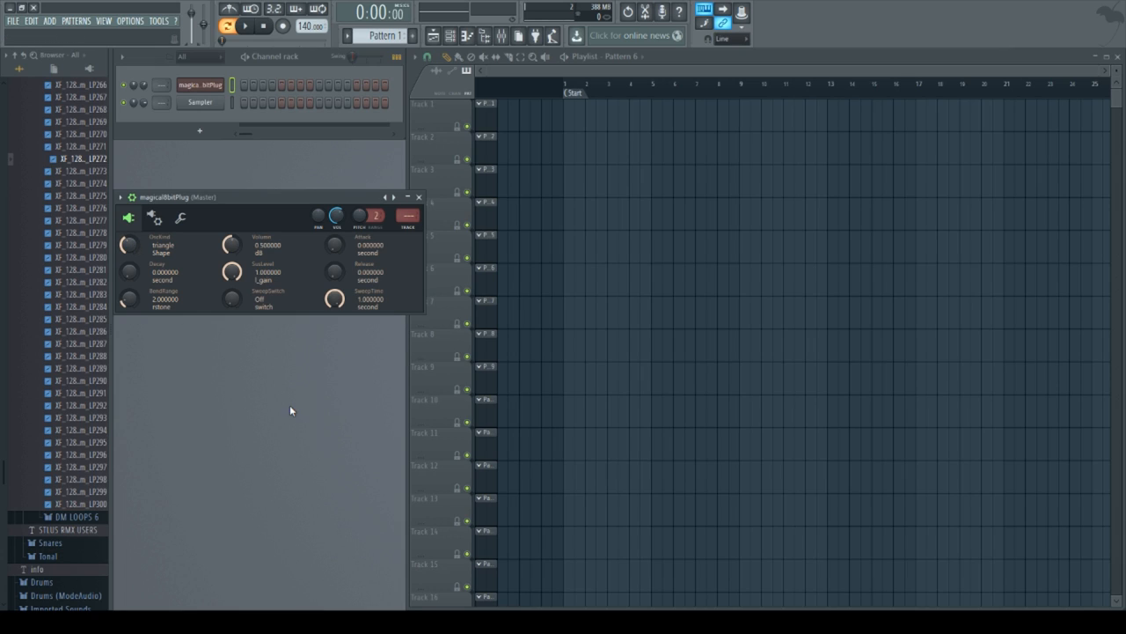
mouse_move(232, 299)
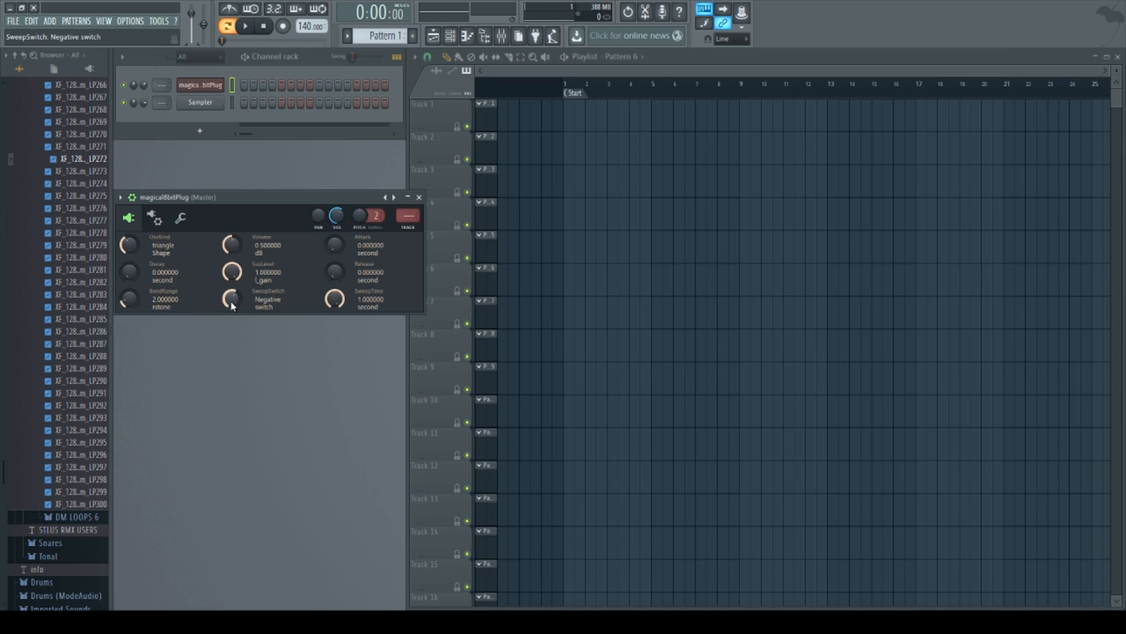
mouse_move(214, 370)
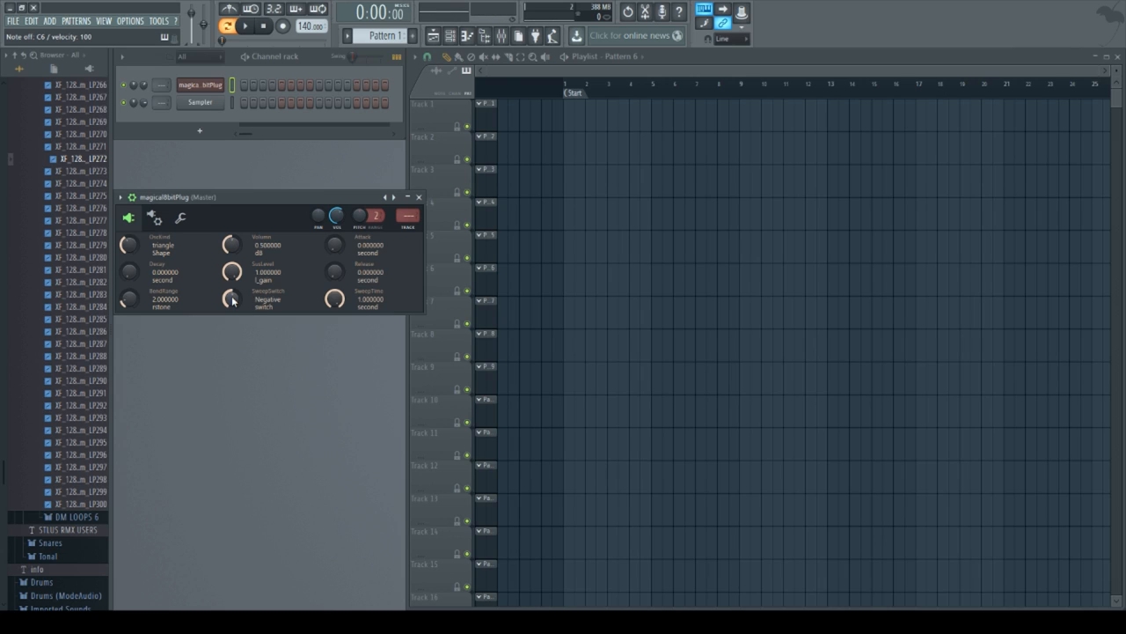
Step: Preview the triangle-wave lead with its pitch sweep using a test note
click(232, 299)
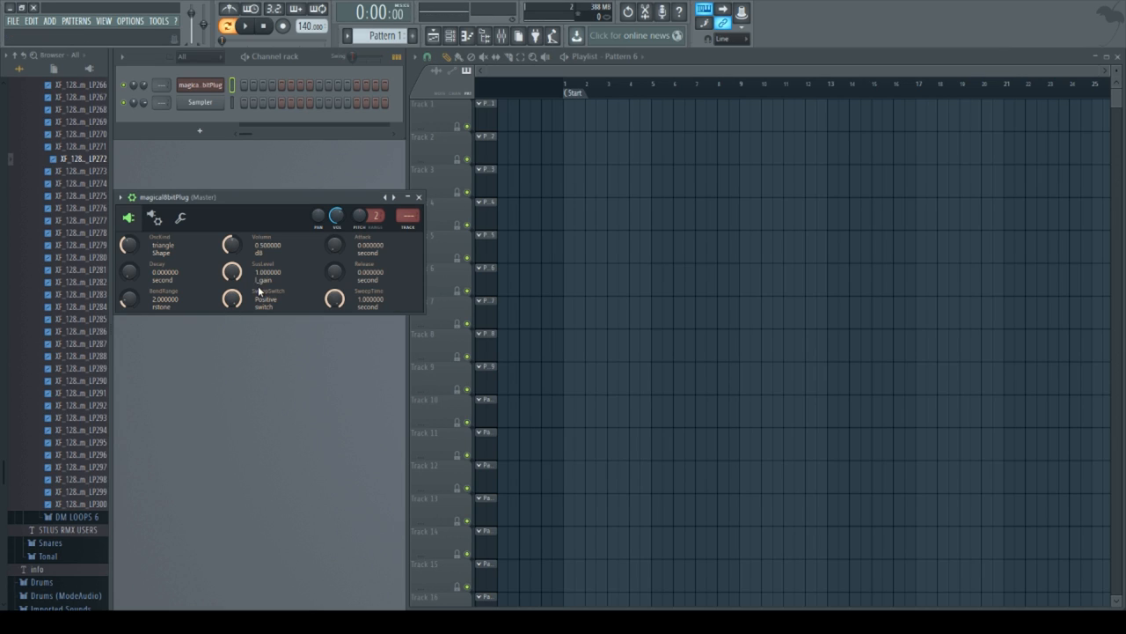
mouse_move(362, 308)
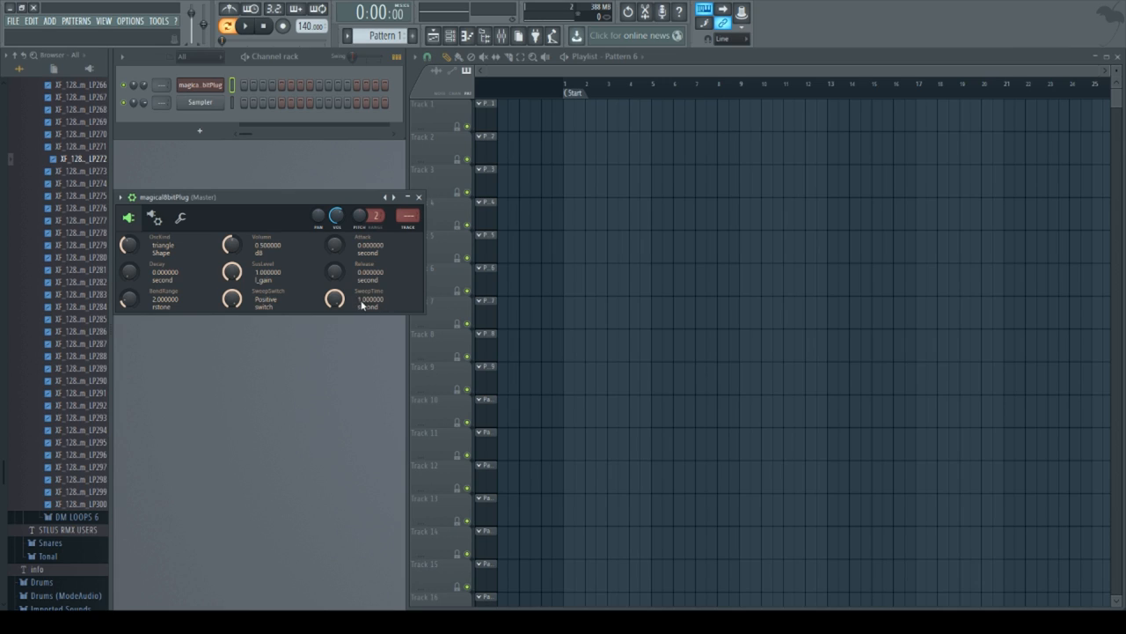
Step: Audition sweep times from one second down to about 0.003 s, ending on the millisecond setting
drag(334, 299, 334, 317)
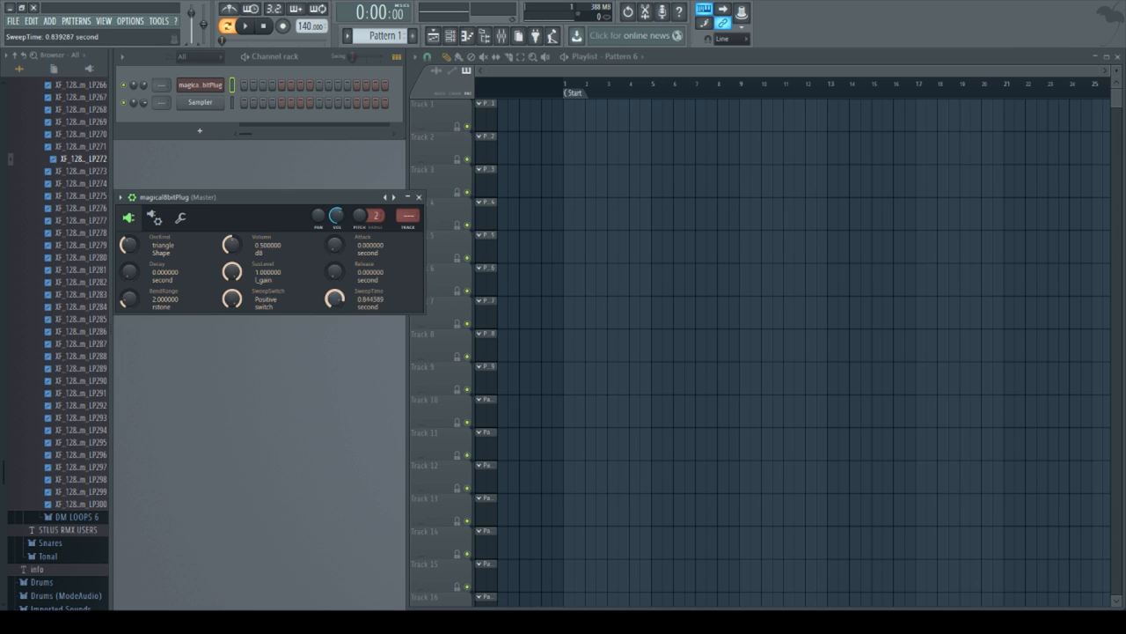
drag(335, 300, 334, 291)
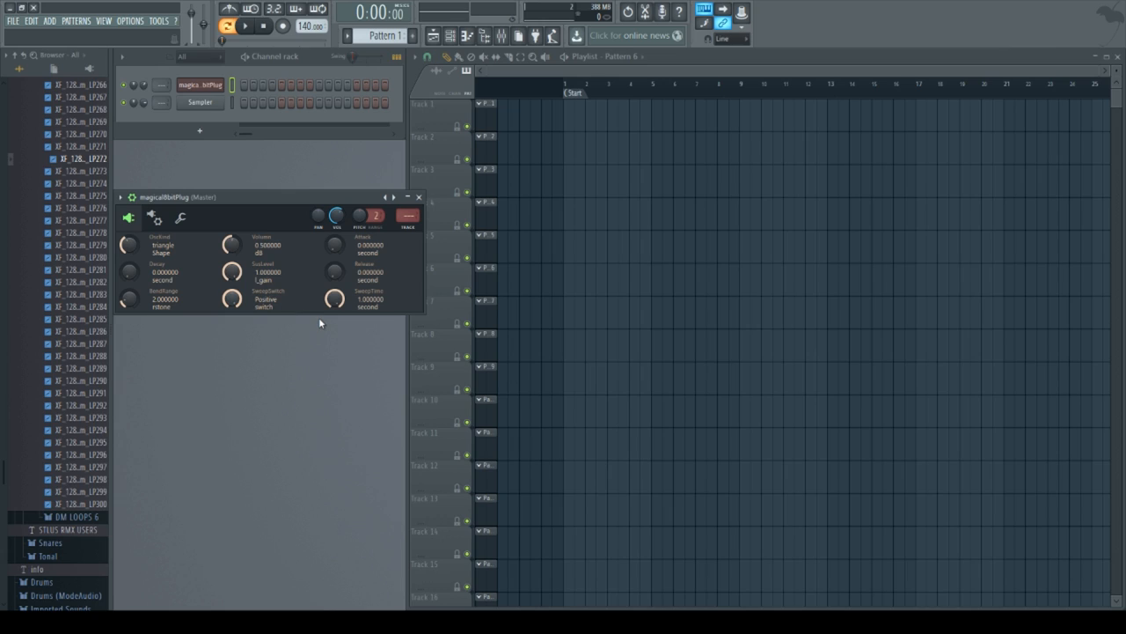
mouse_move(315, 352)
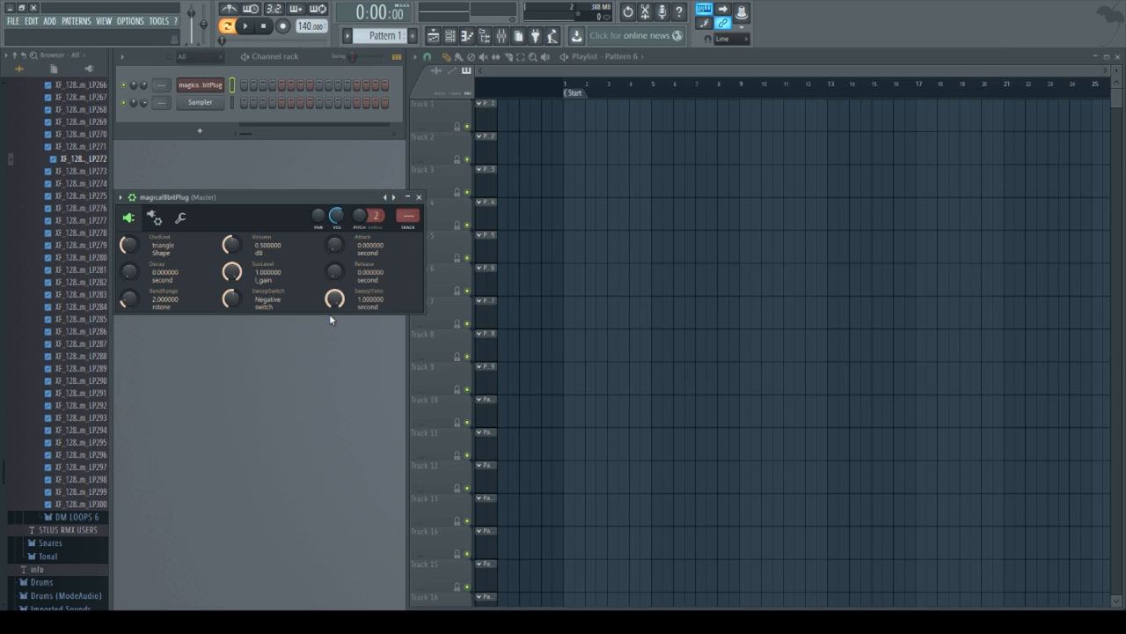
drag(334, 298, 334, 317)
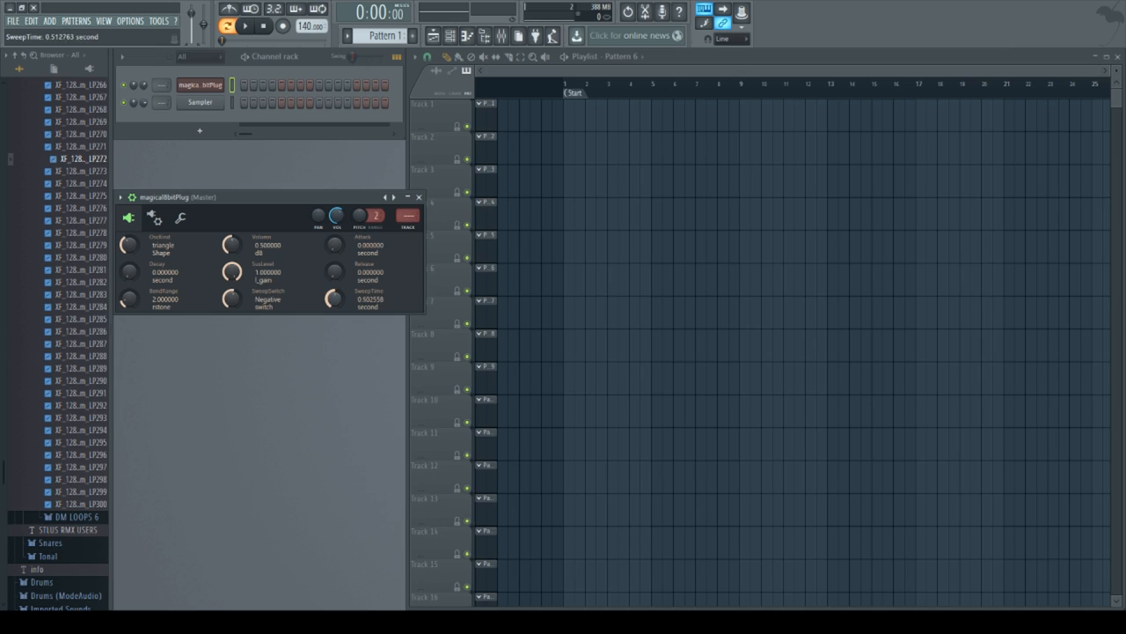
drag(334, 298, 334, 308)
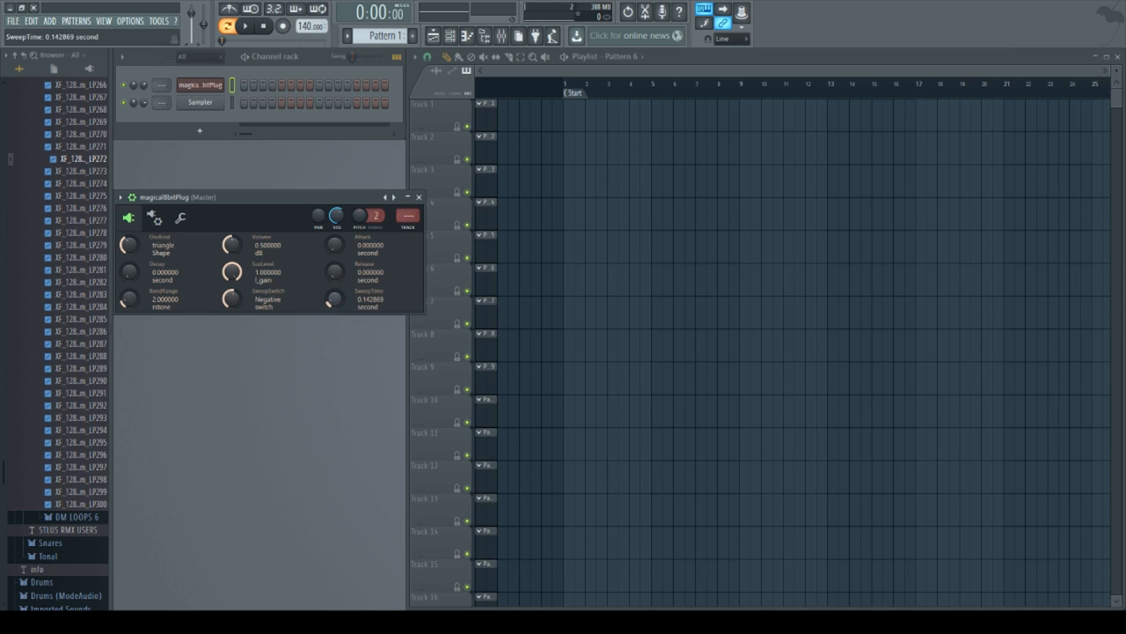
drag(334, 299, 335, 290)
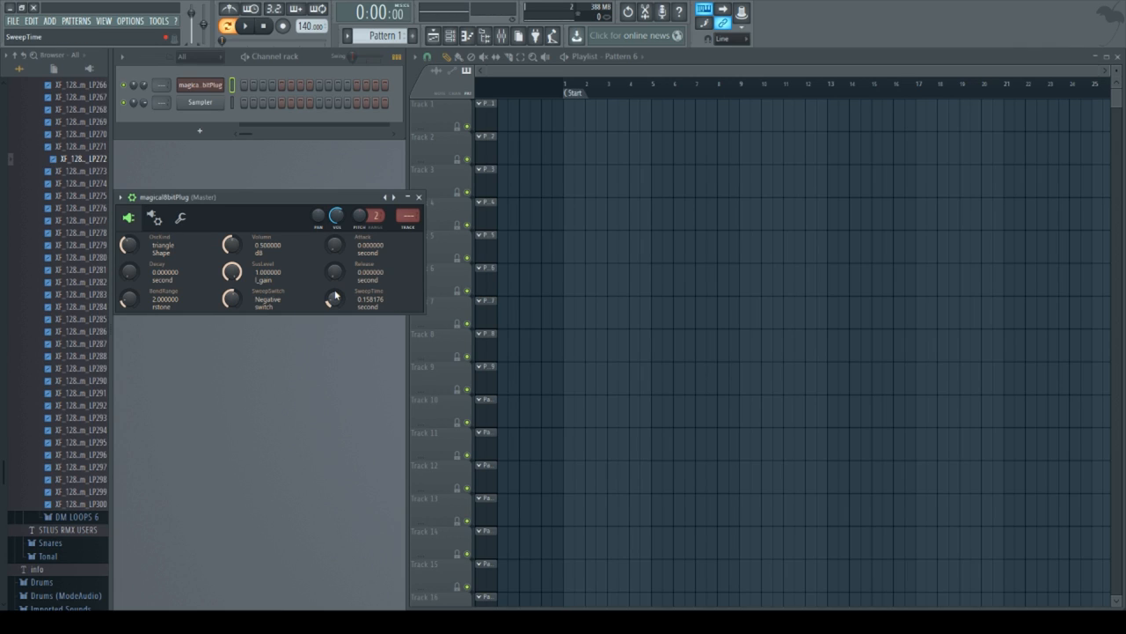
drag(334, 297, 334, 313)
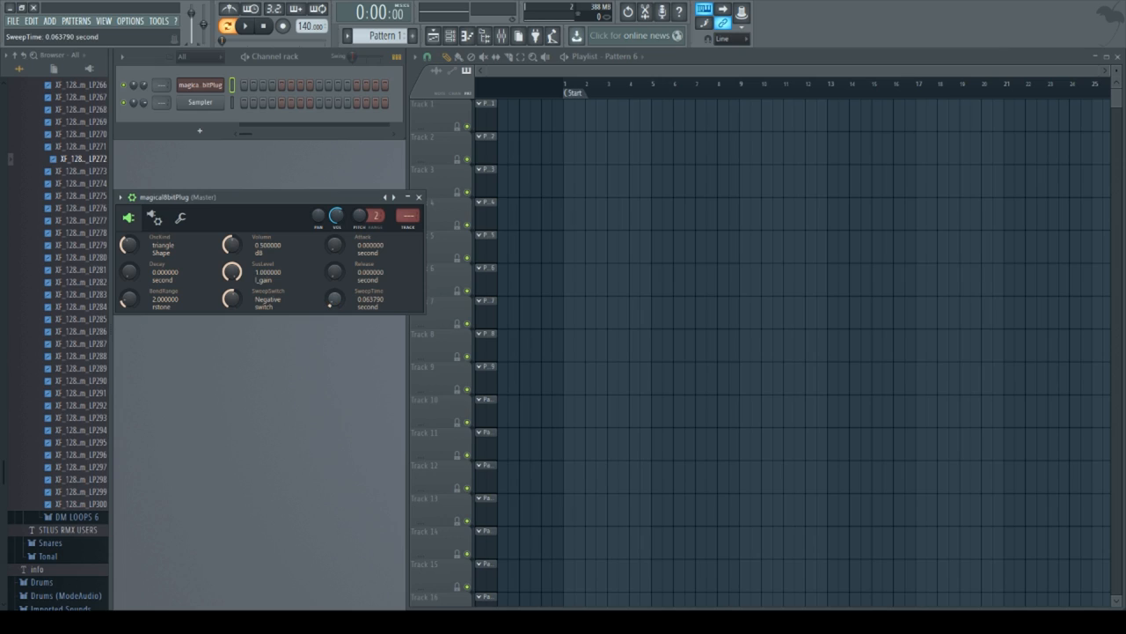
drag(335, 299, 335, 308)
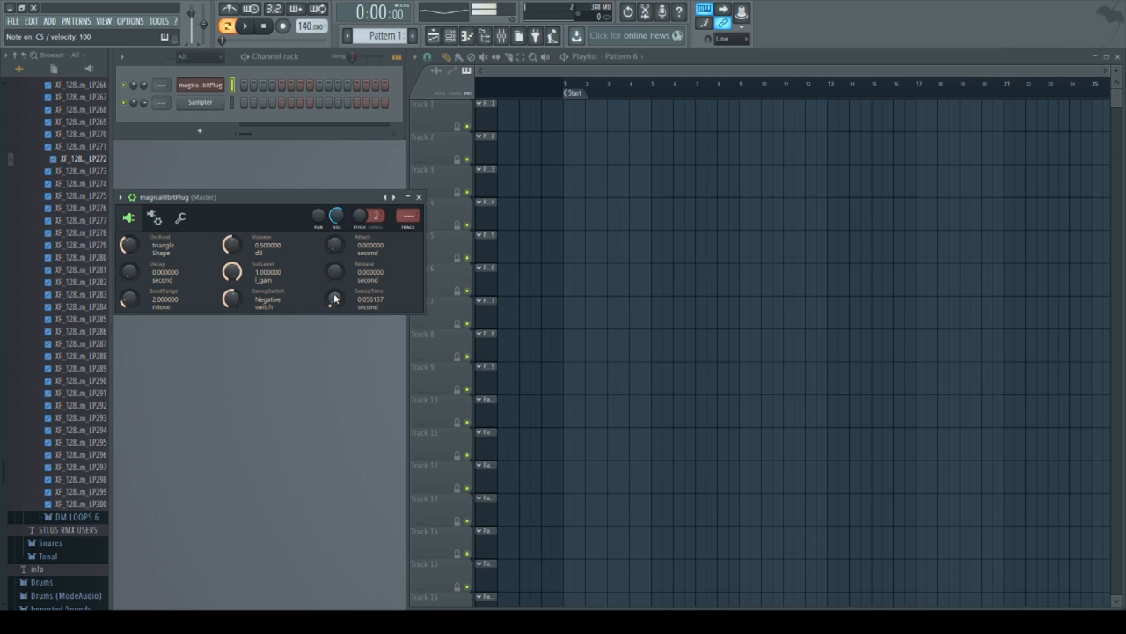
mouse_move(295, 285)
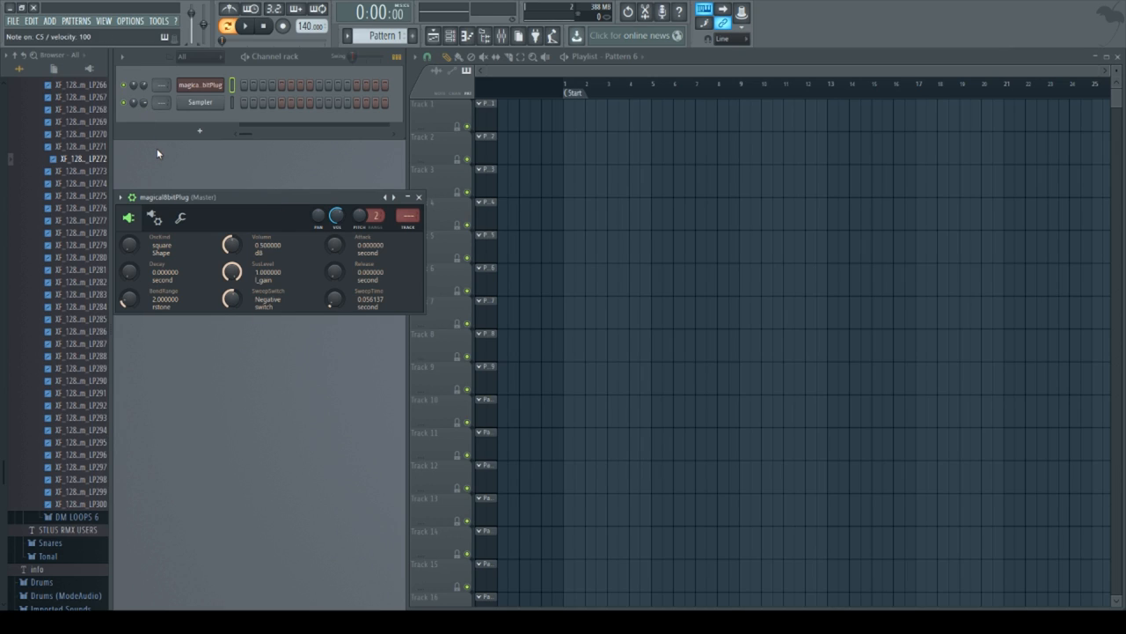
mouse_move(296, 352)
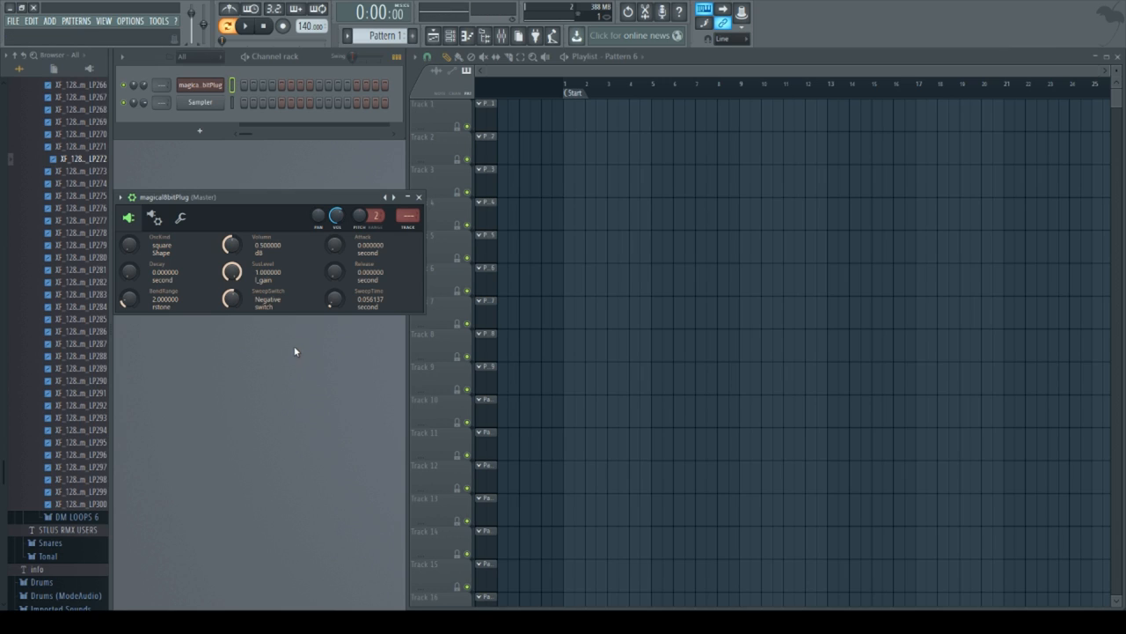
mouse_move(364, 311)
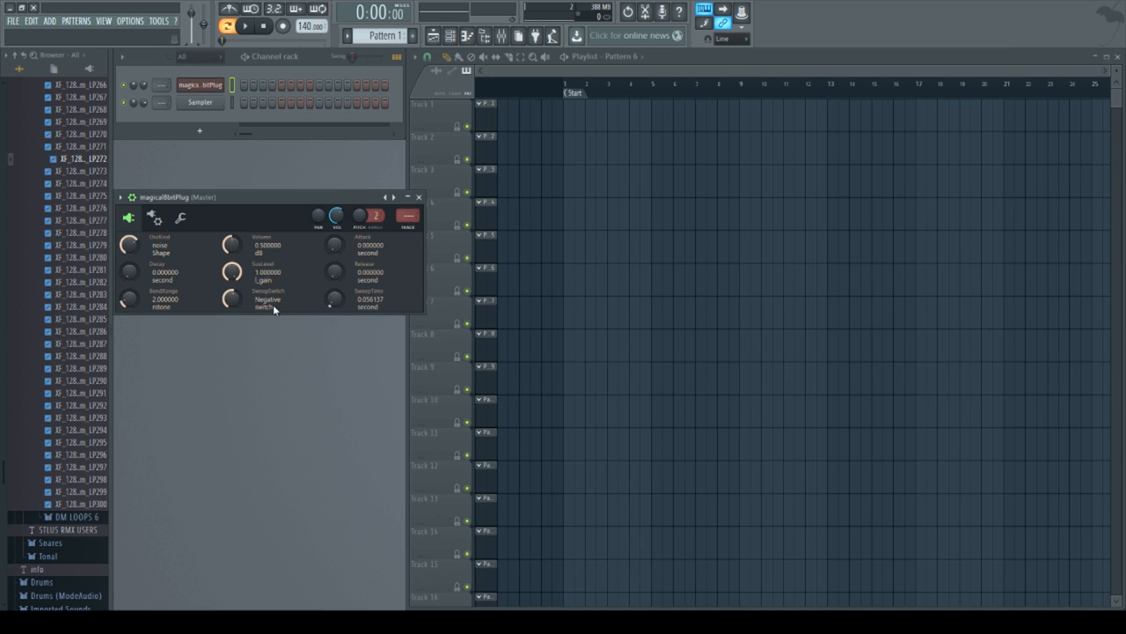
mouse_move(332, 306)
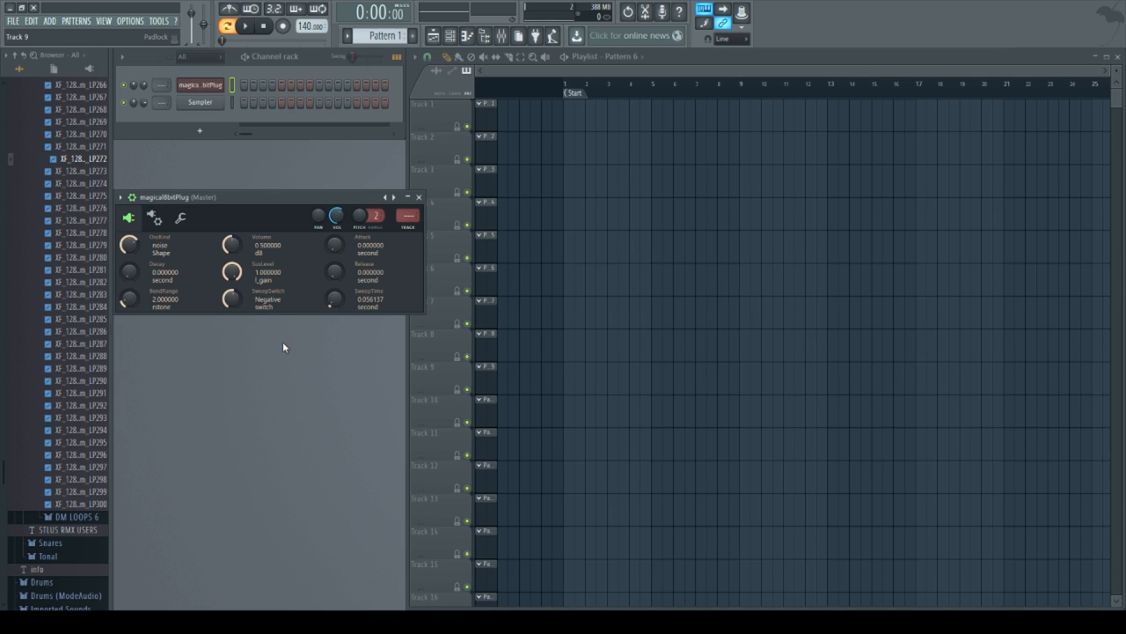
mouse_move(336, 300)
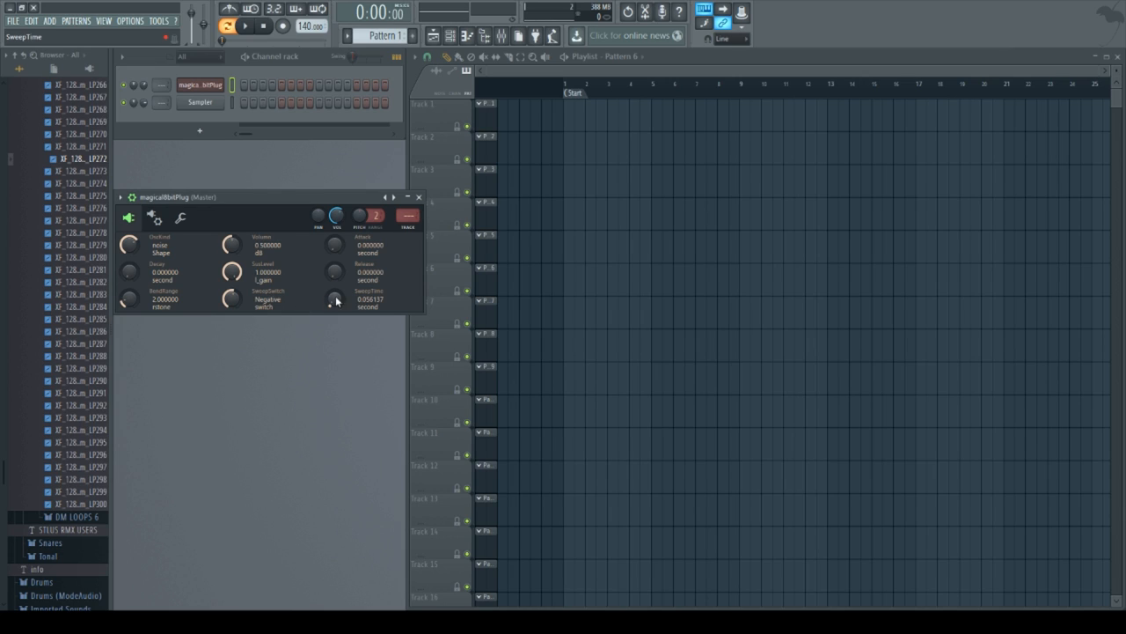
Step: Nudge the noise sound's sweep time to a very short value before heading to the piano roll
drag(334, 299, 335, 264)
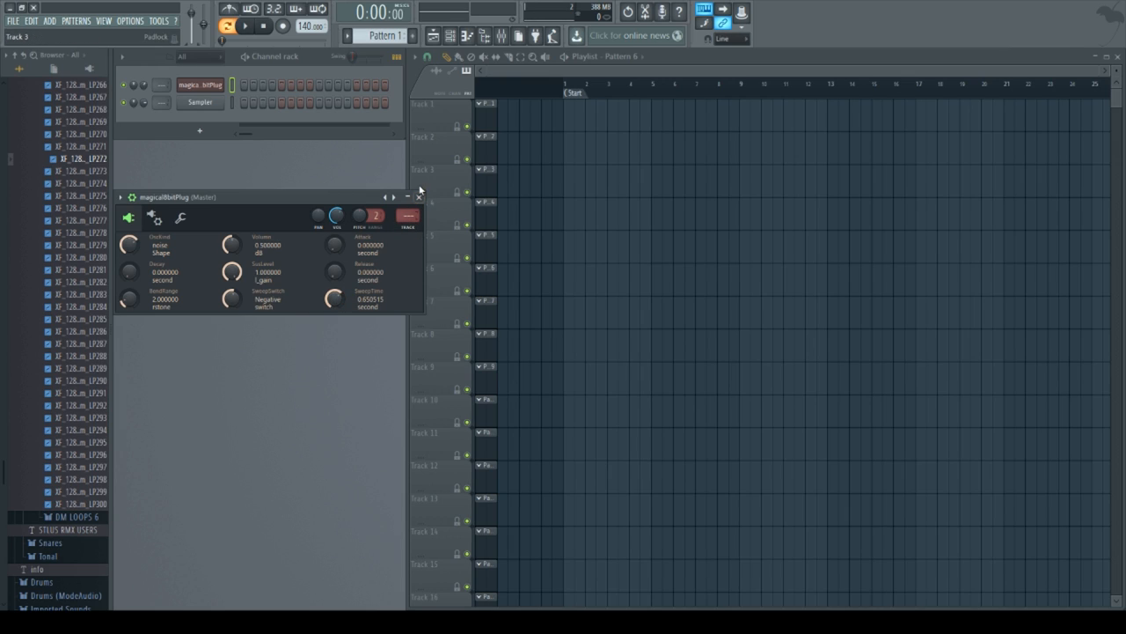
click(418, 198)
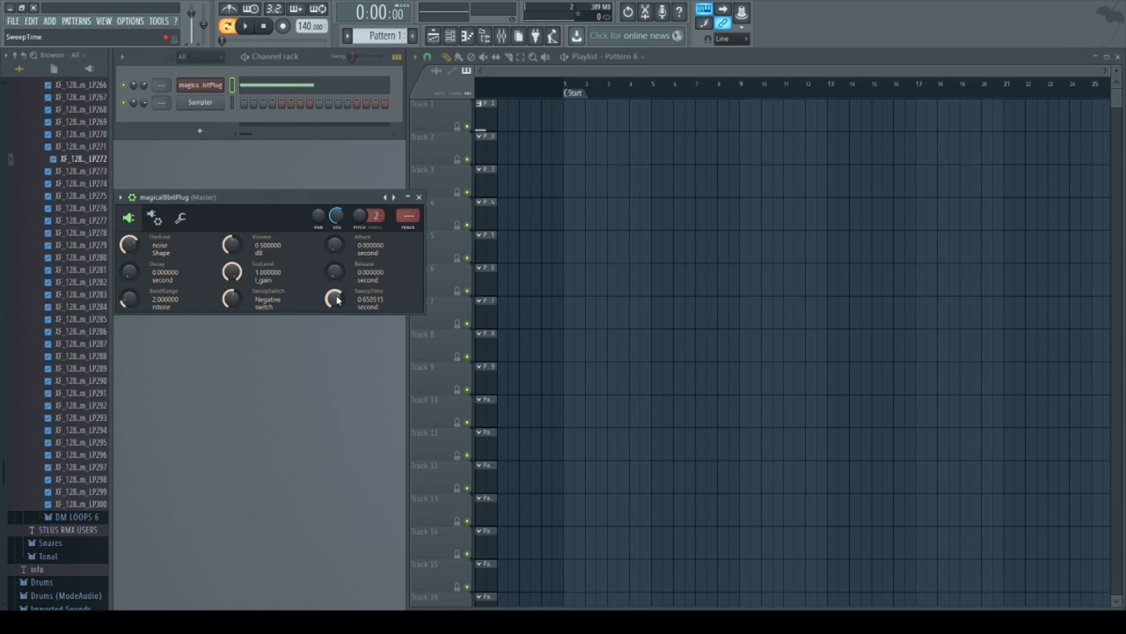
drag(334, 297, 334, 308)
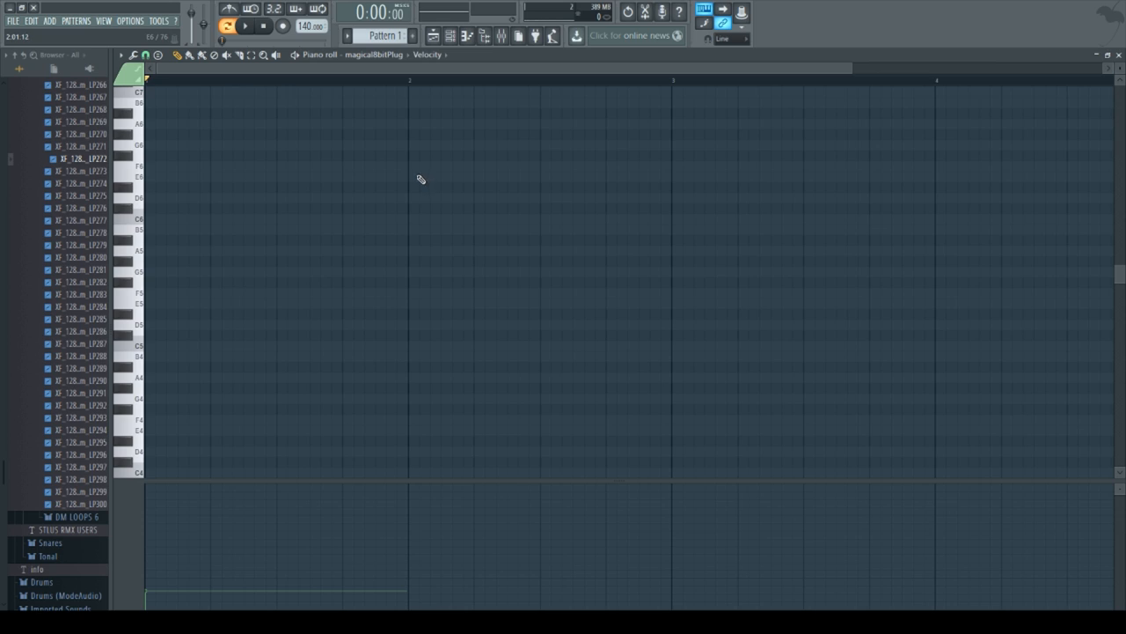
Step: Clone the magical8bitPlug channel so a #2 noise instance appears in the rack
drag(408, 218, 669, 218)
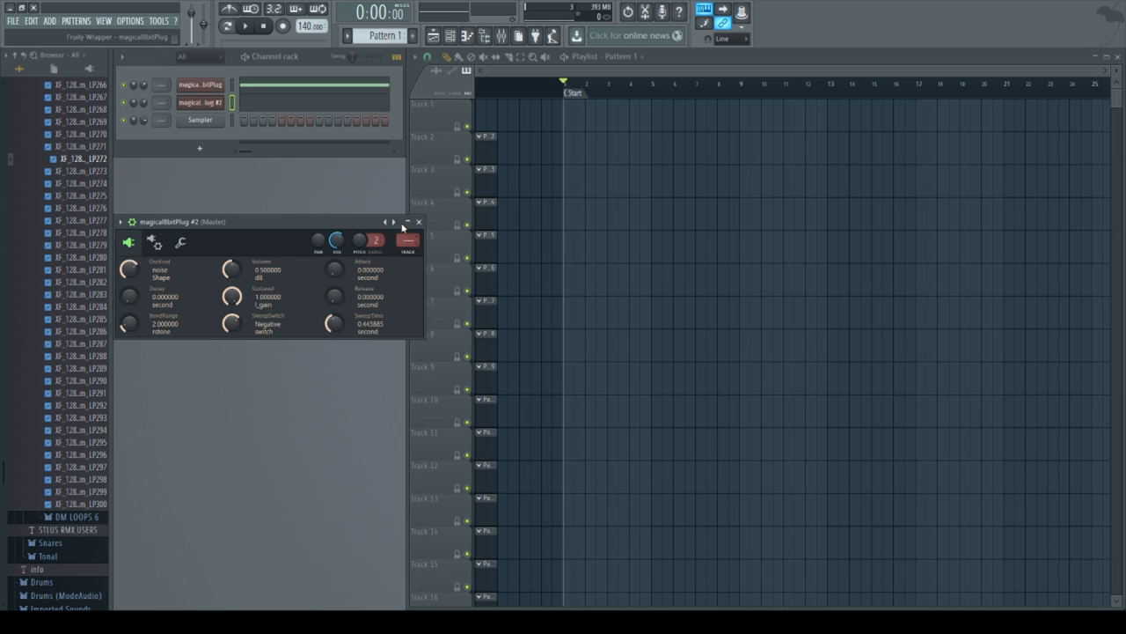
Step: Close the magical8bitPlug #2 settings window, leaving both 8bit channels in the rack
click(419, 222)
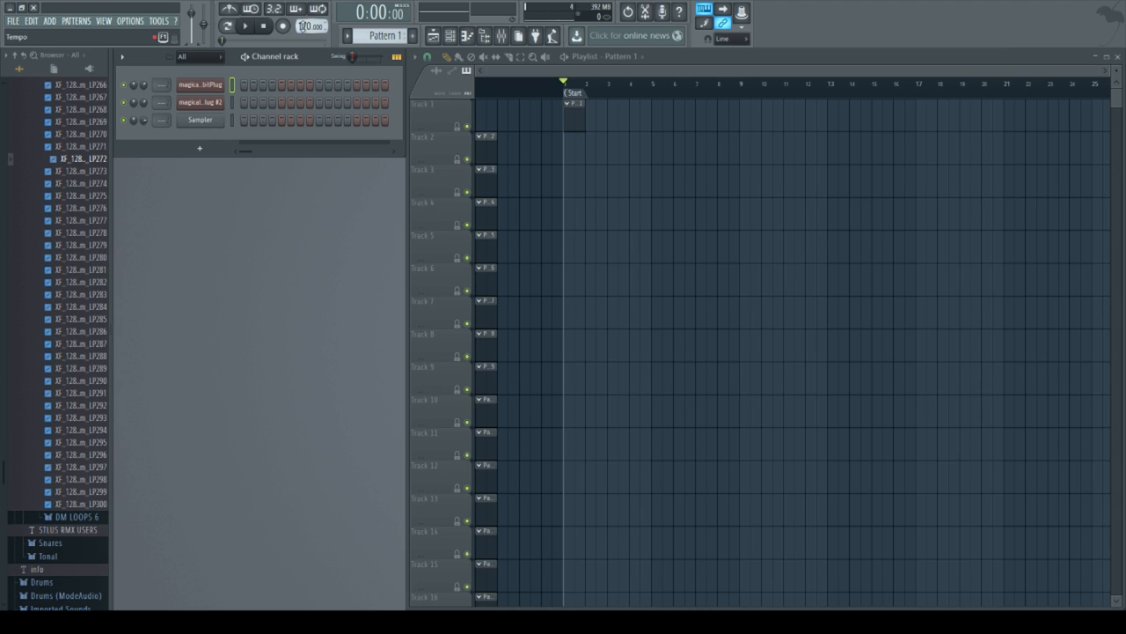
Step: Give the lead magical8bitPlug a 25% pulse waveform, sweep off, and raised decay and sustain
click(200, 90)
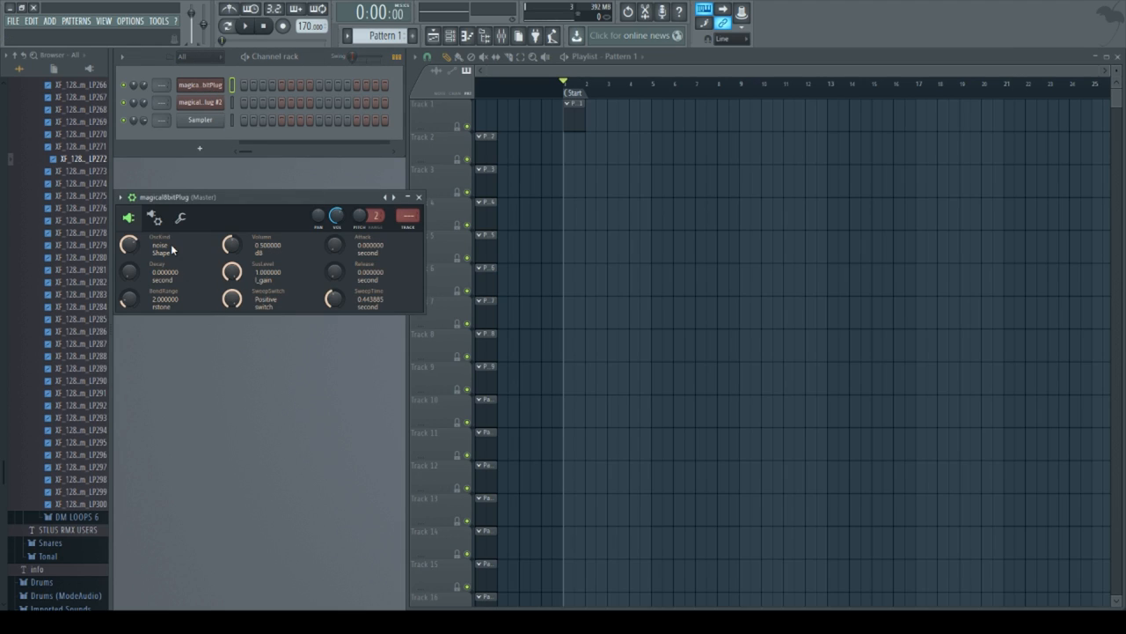
mouse_move(144, 298)
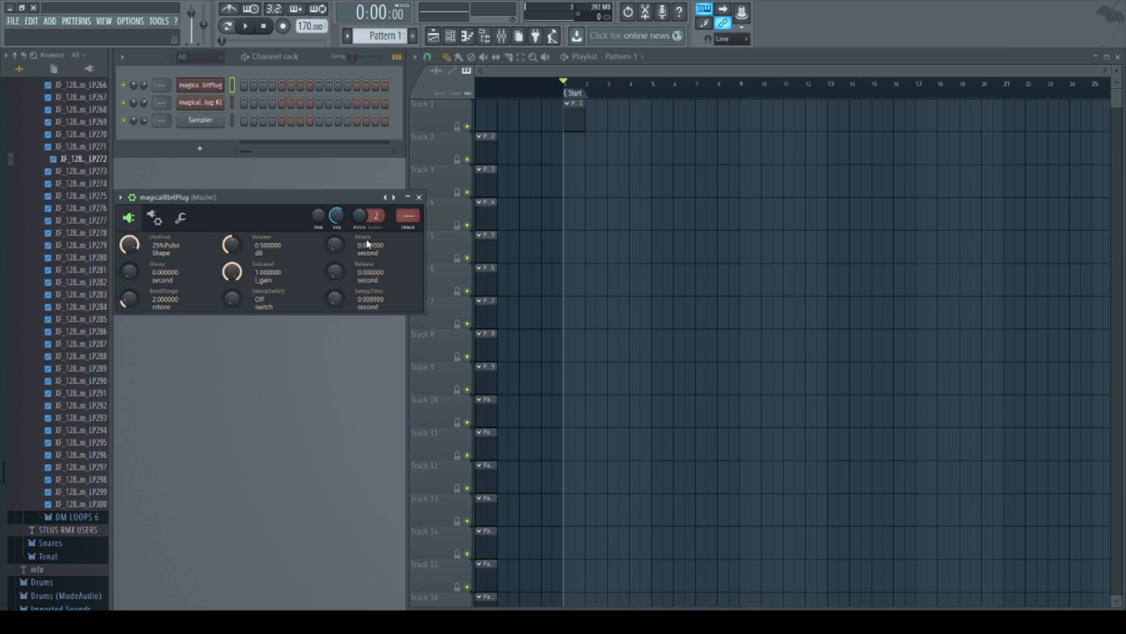
drag(334, 299, 335, 273)
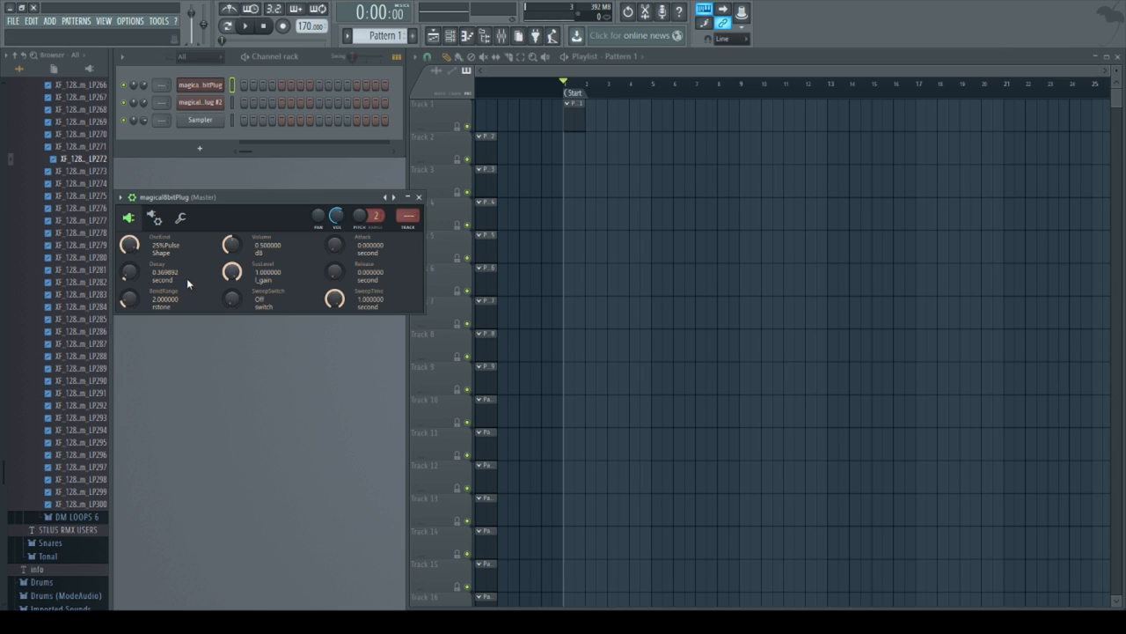
mouse_move(232, 271)
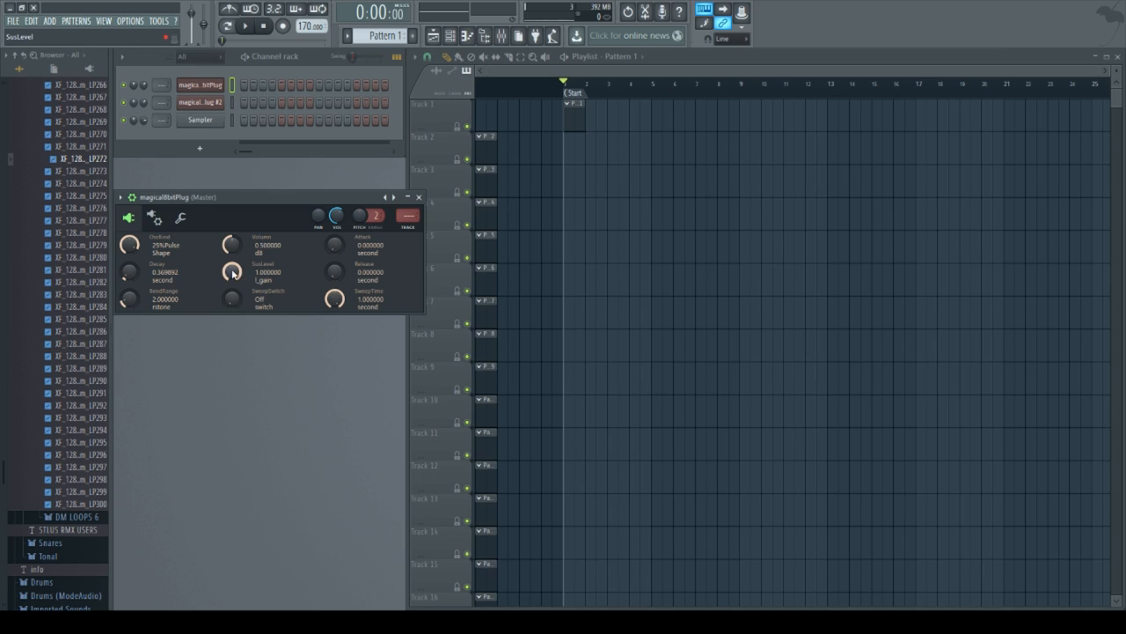
drag(233, 271, 232, 281)
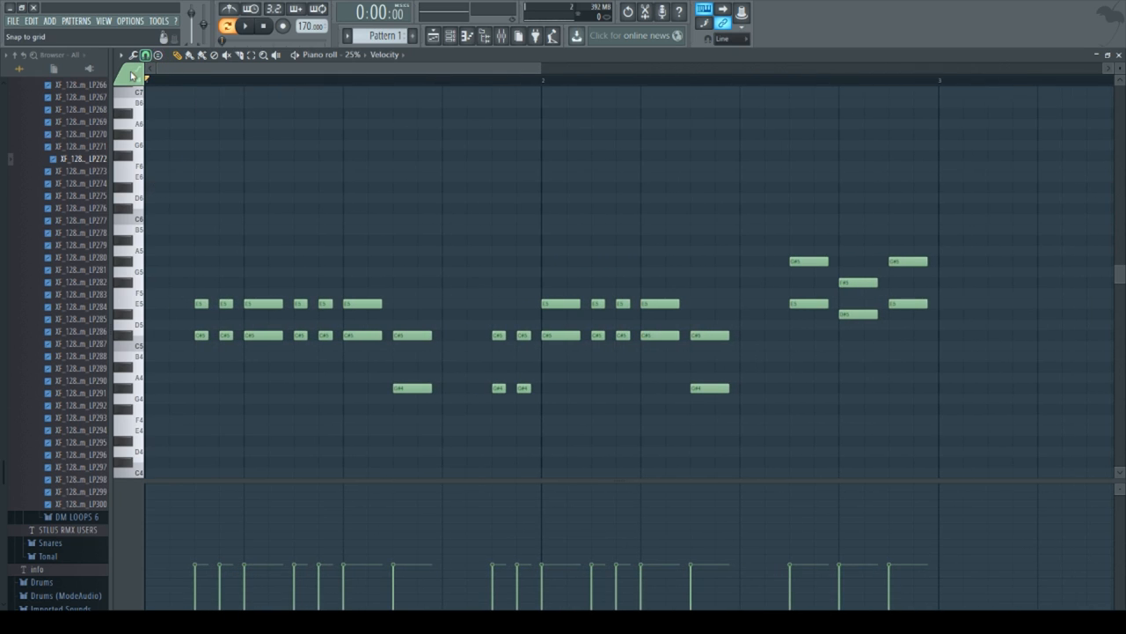
Step: Raise the project tempo to 180 BPM while reviewing the selected melody notes
key(ctrl+a)
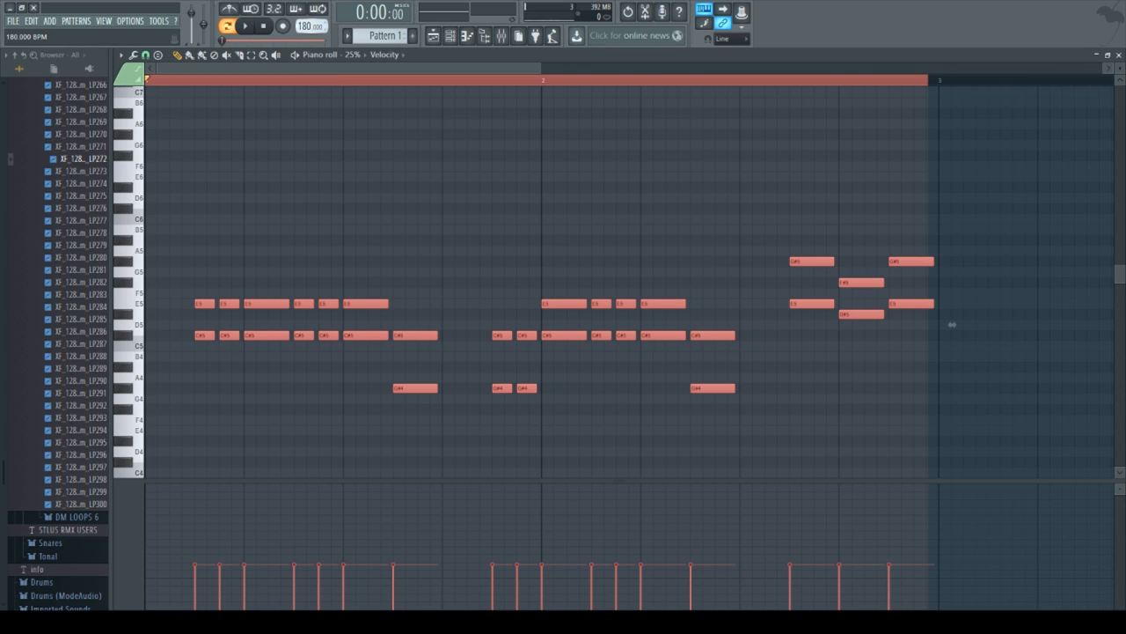
click(178, 56)
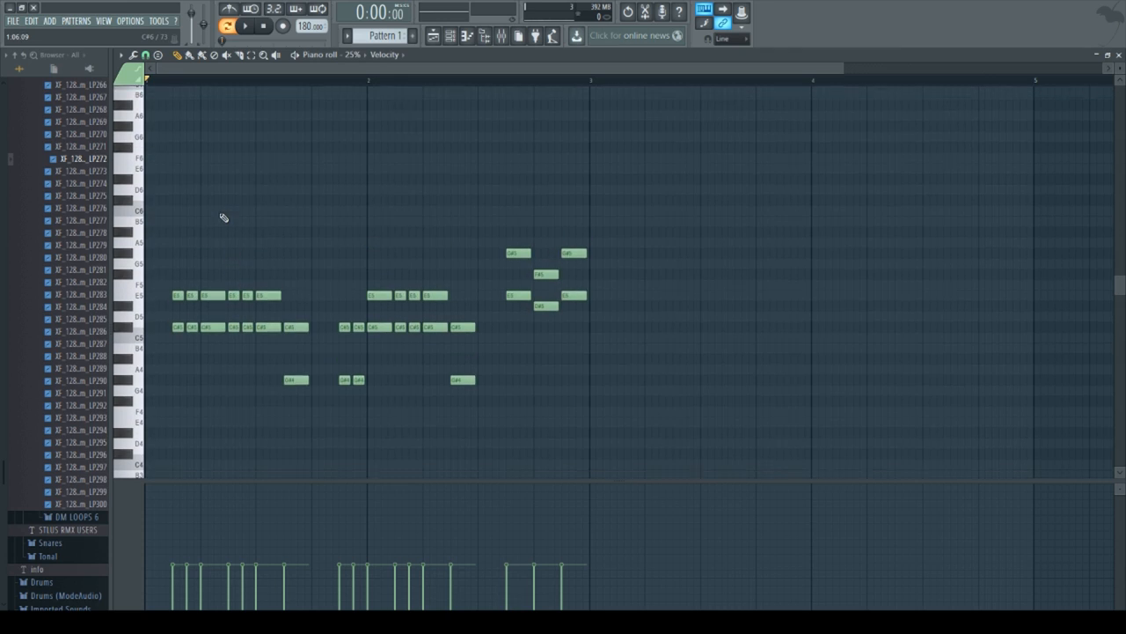
scroll(down, 3)
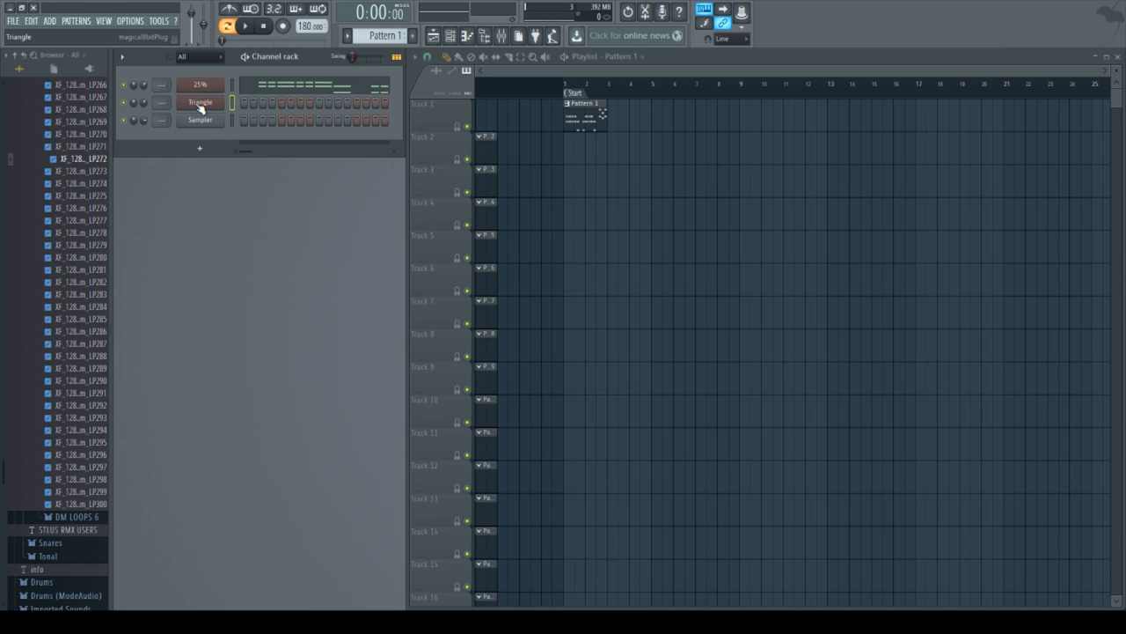
Step: Switch the Triangle channel to a triangle waveform and move to its Pattern 2 roll
click(200, 102)
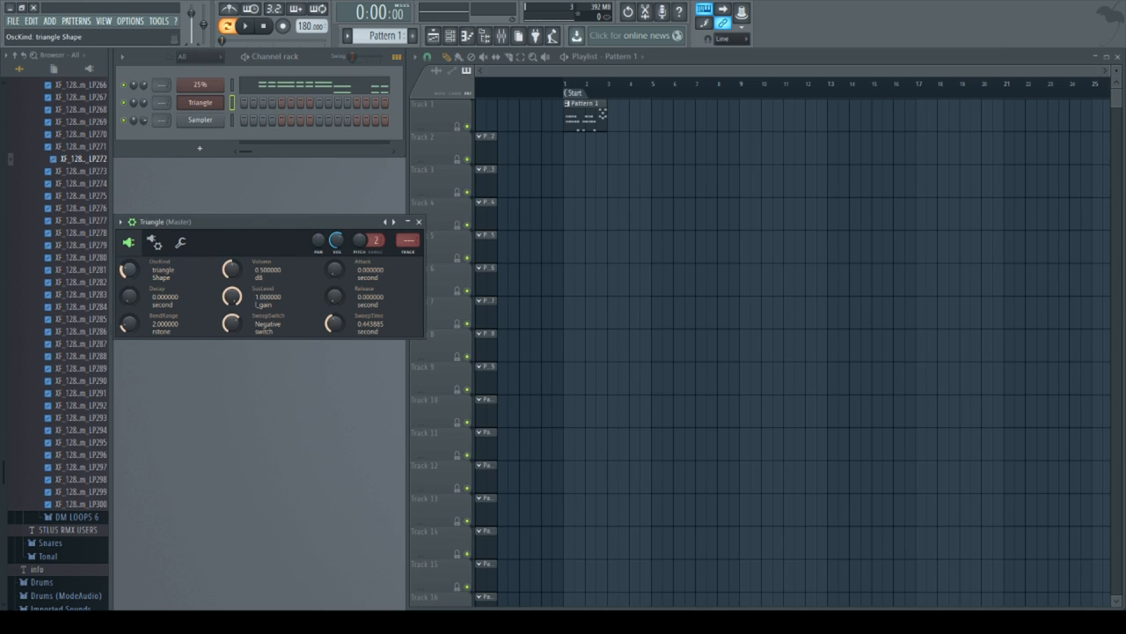
click(231, 321)
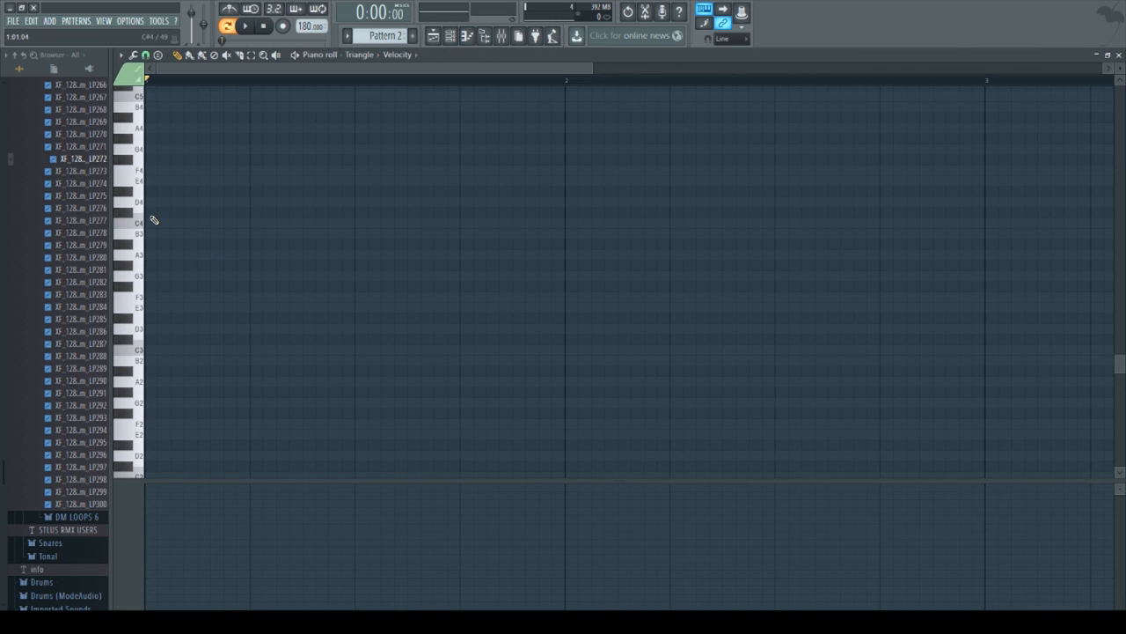
Step: Draw the Triangle bass notes in Pattern 2, moving one to a higher pitch
click(167, 211)
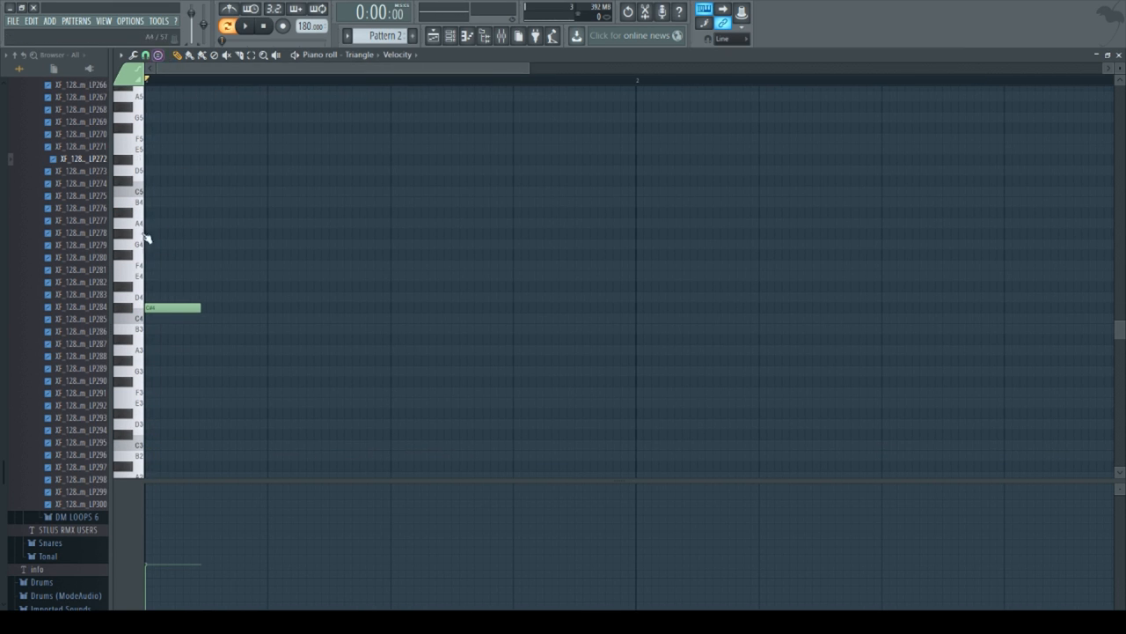
drag(173, 306, 172, 182)
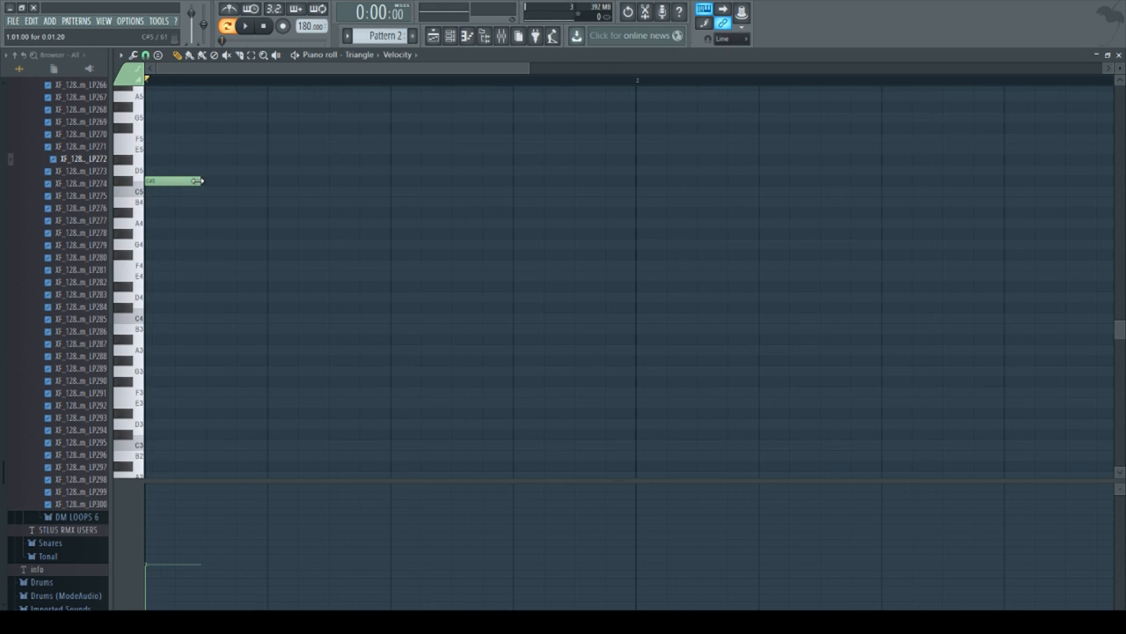
click(225, 180)
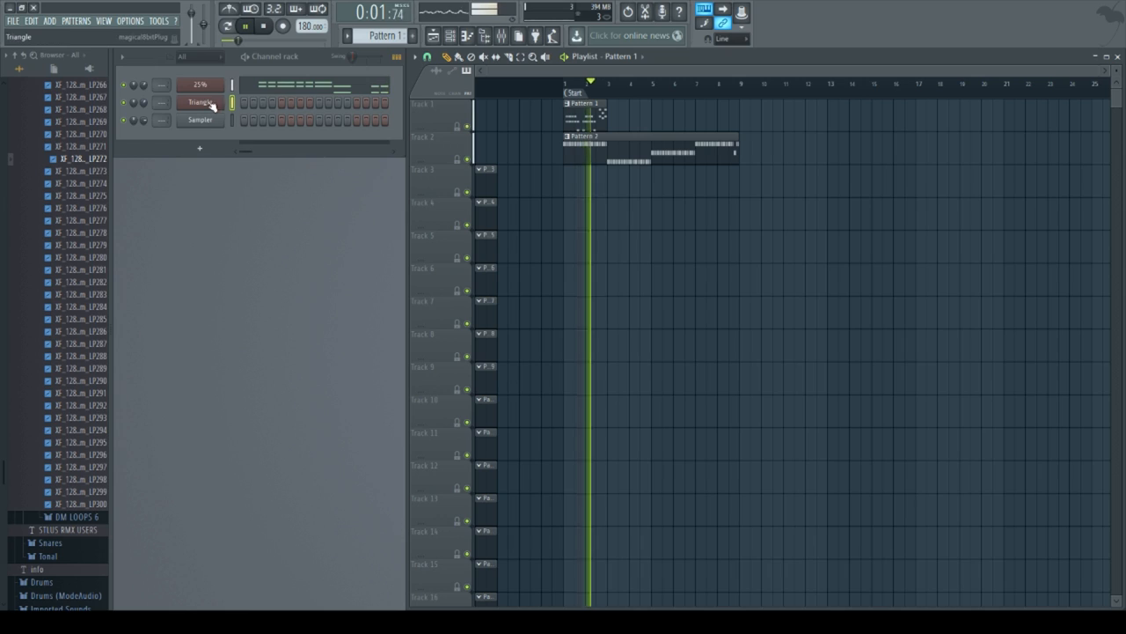
Step: Select the Triangle channel for editing after playing lead and bass together
click(196, 85)
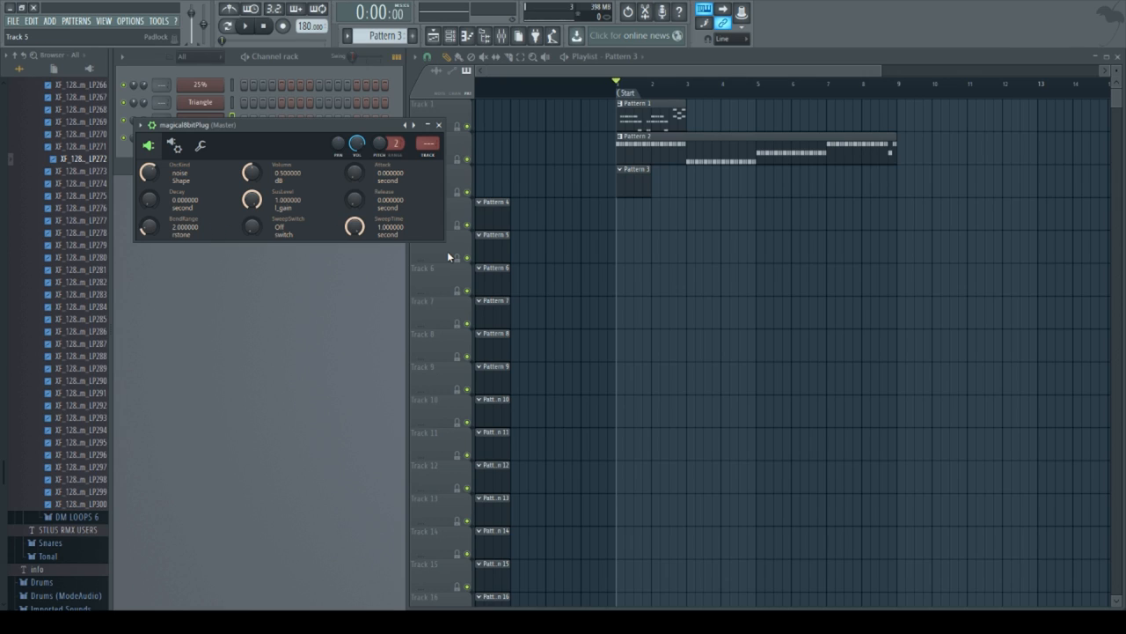
mouse_move(162, 246)
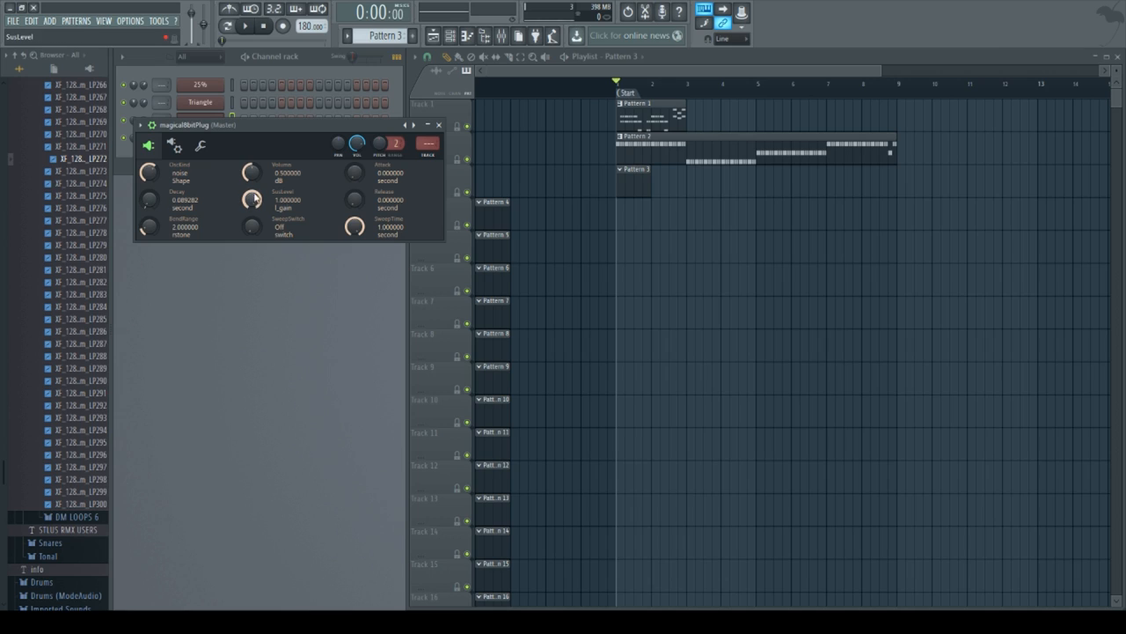
Step: Set up the new Magical 8bit Plug channel's plugin and close its editor
drag(252, 201, 252, 211)
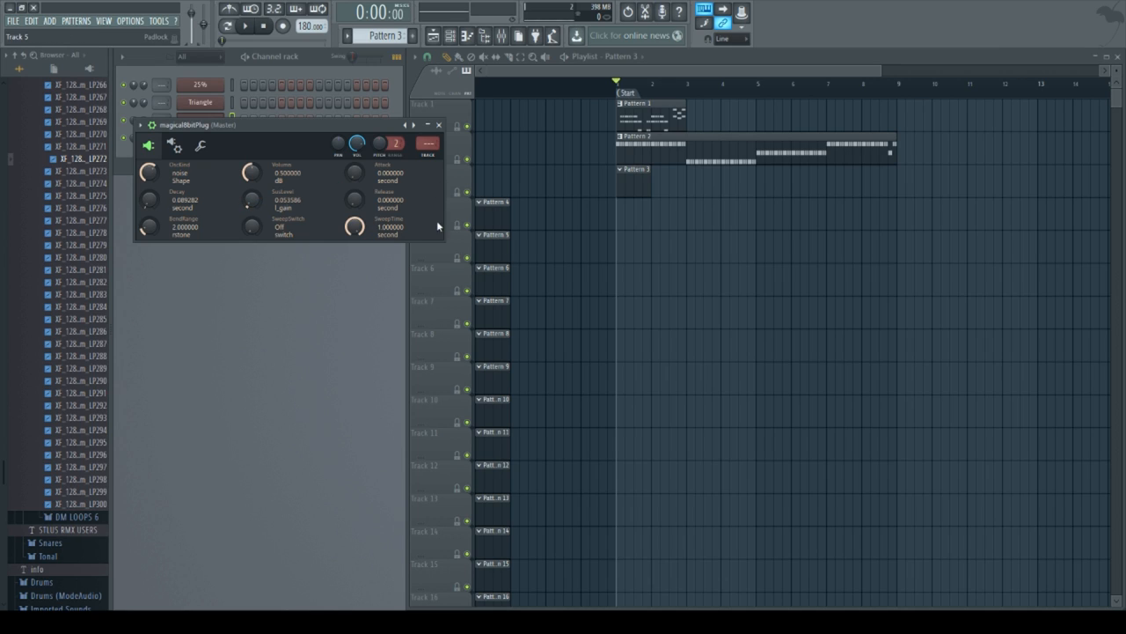
click(437, 123)
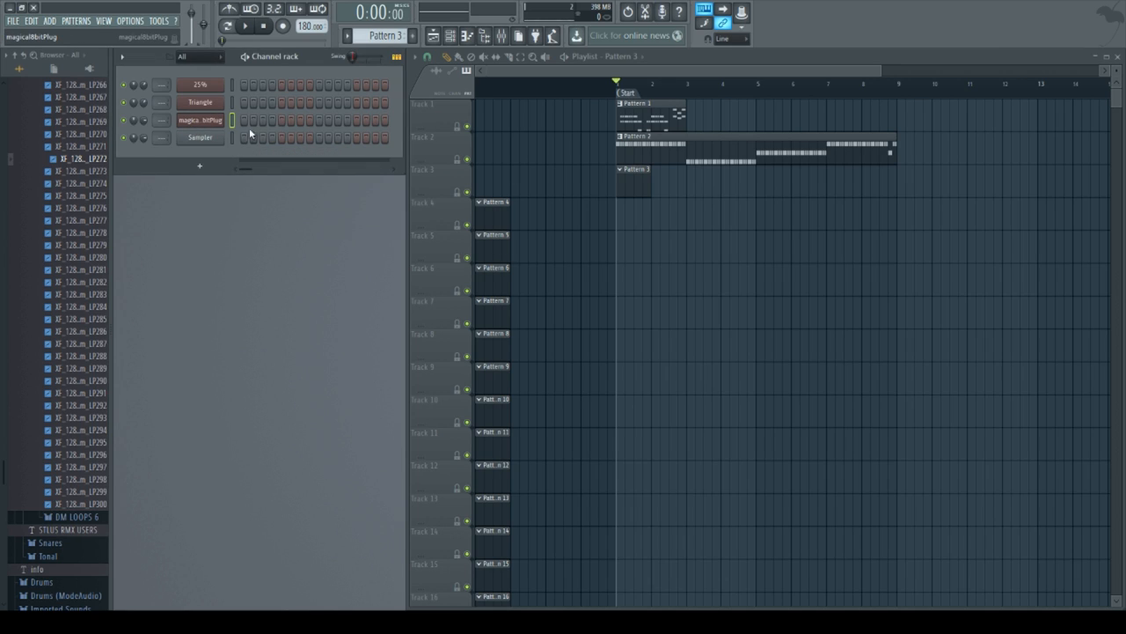
mouse_move(243, 148)
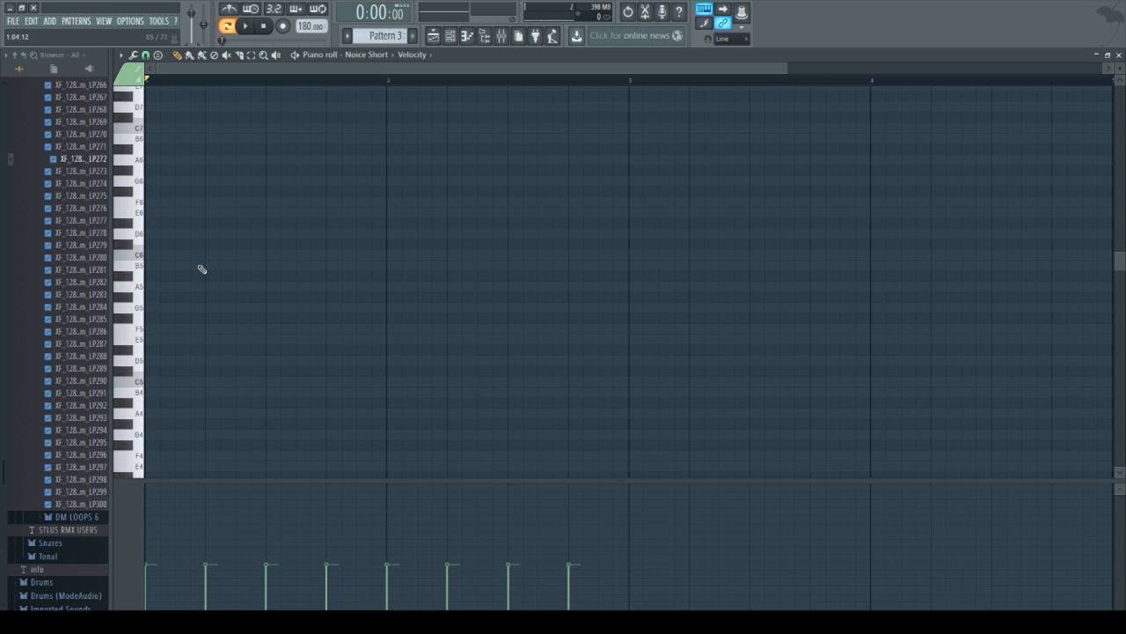
Step: Place several short noise hits at the start of the Noise Short bar
click(151, 255)
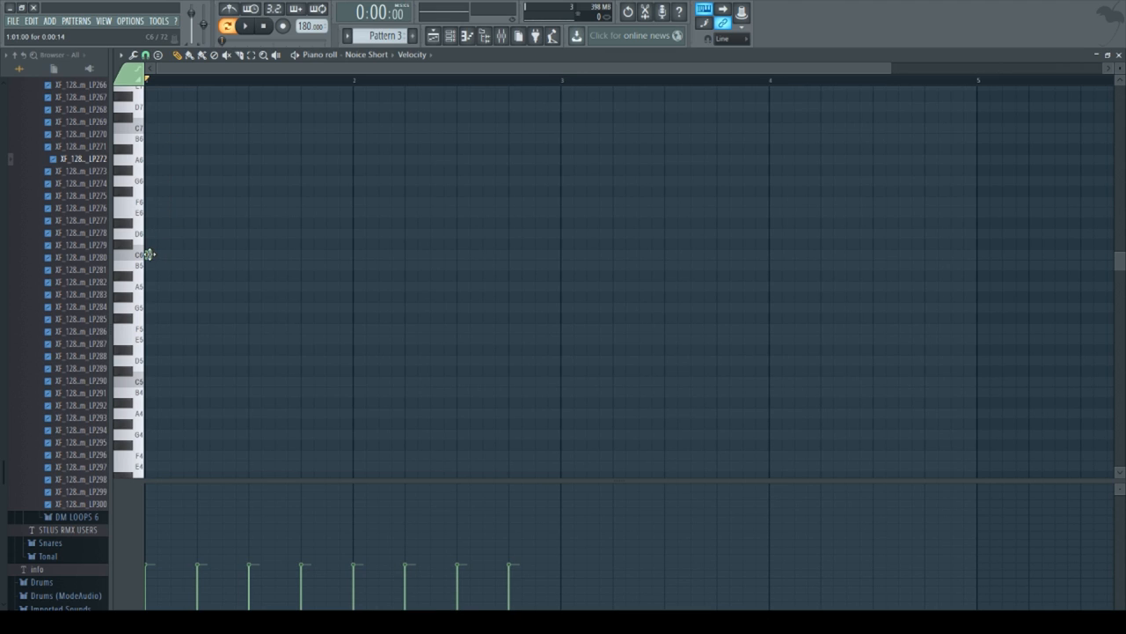
click(162, 254)
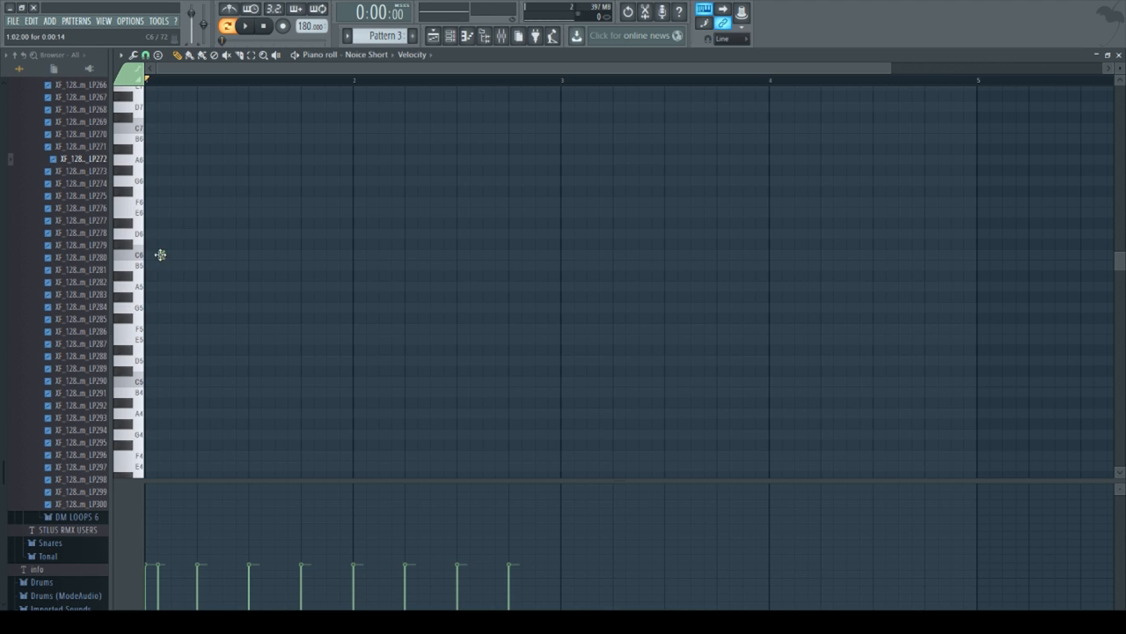
click(173, 255)
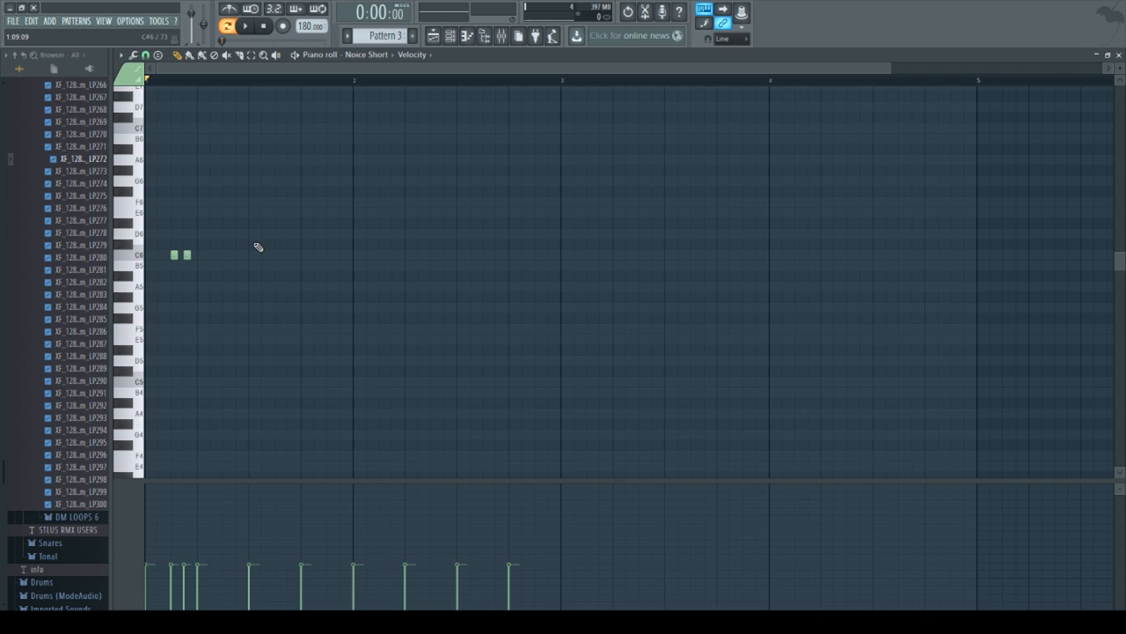
click(227, 257)
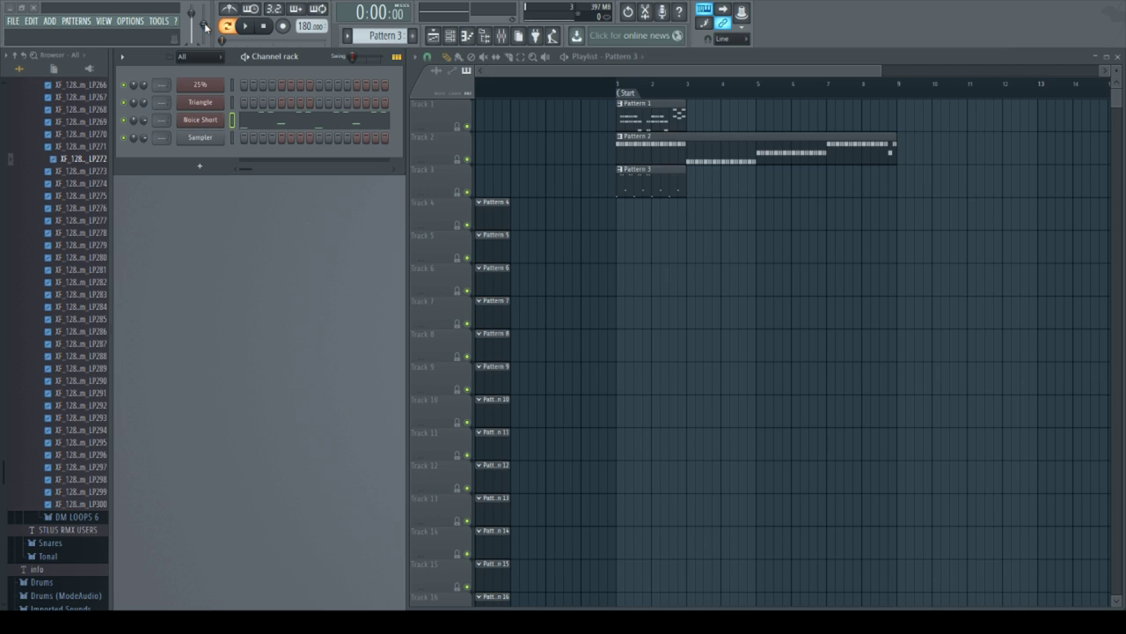
mouse_move(870, 275)
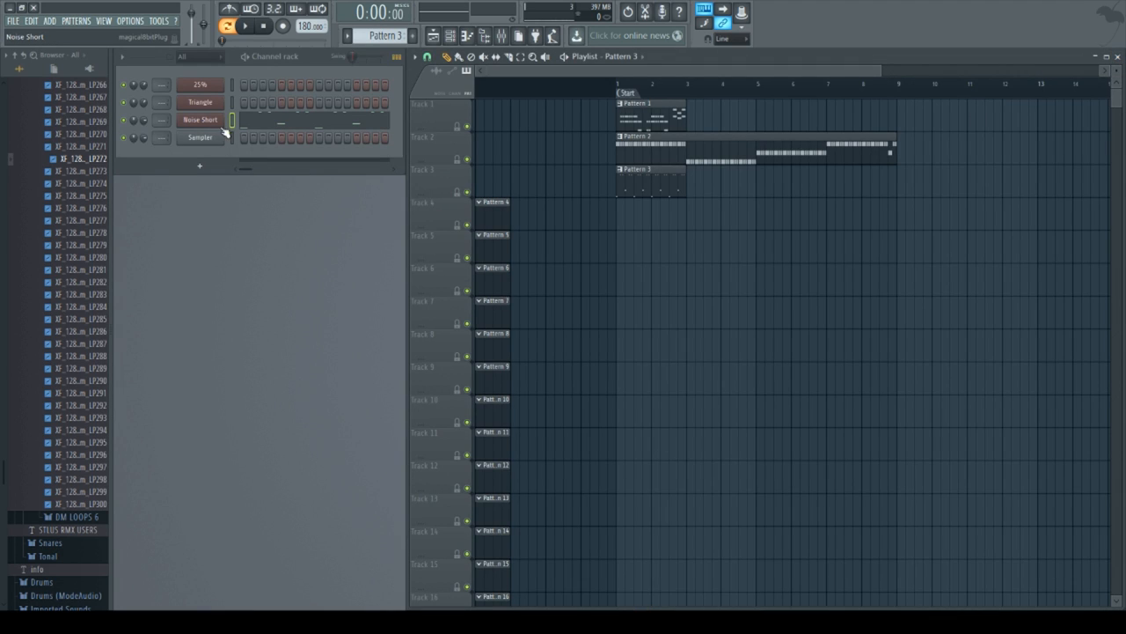
Step: Return from the Noise Short notes to the channel rack and select its channel
click(200, 120)
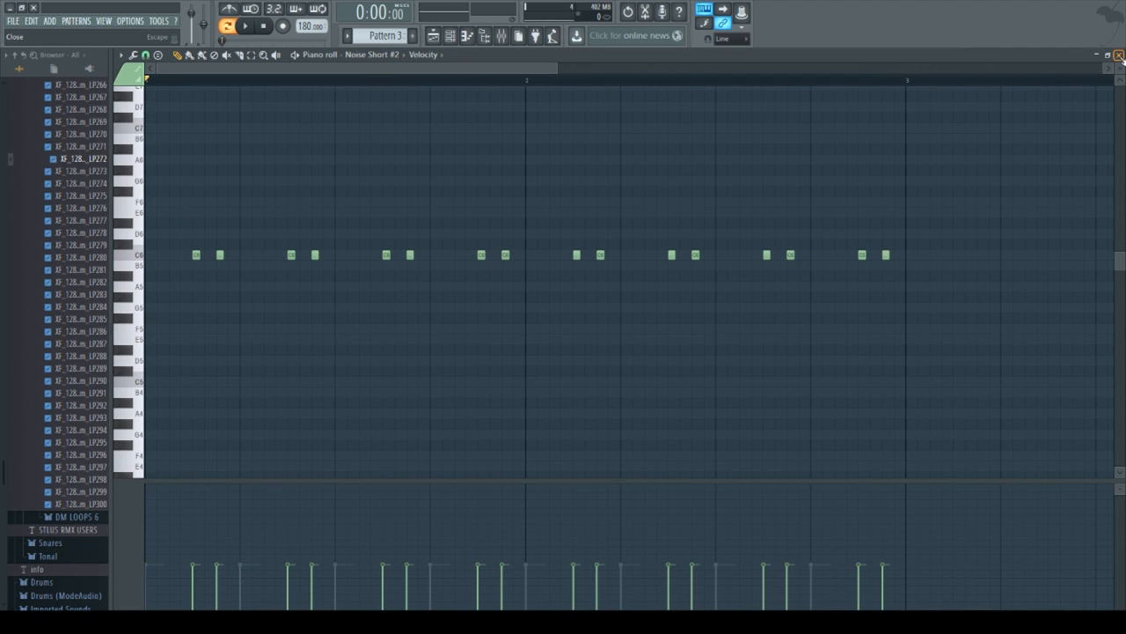
Step: Give Noise Short #2 paired short noise hits on every beat
click(1120, 53)
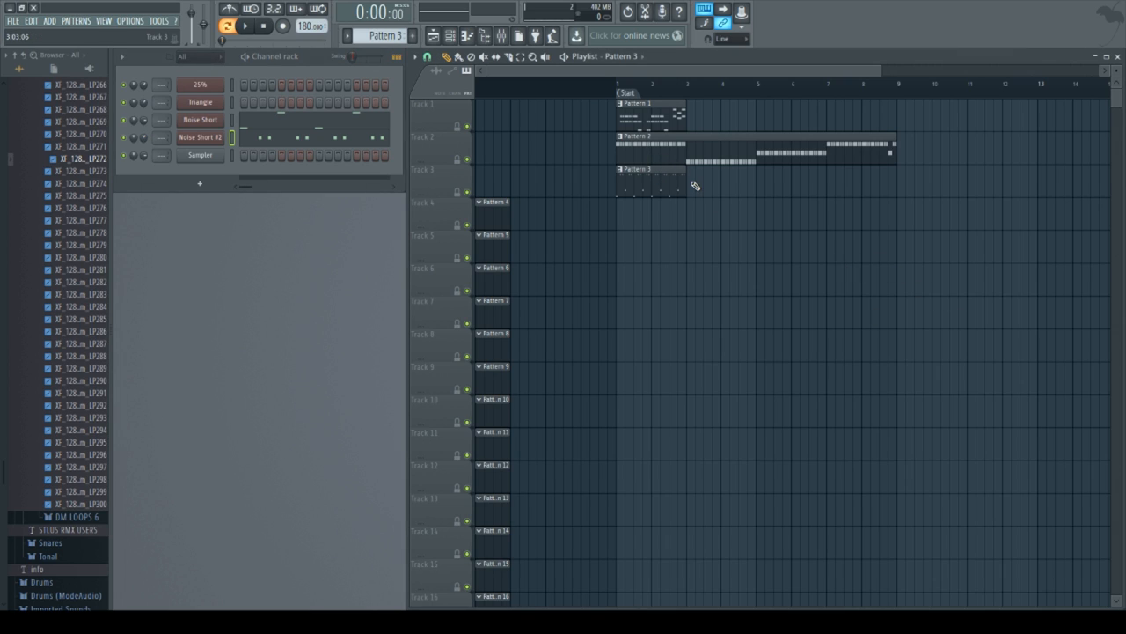
Step: Paint four consecutive Pattern 3 clips along playlist track 3 and reselect Pattern 3
drag(687, 185, 889, 185)
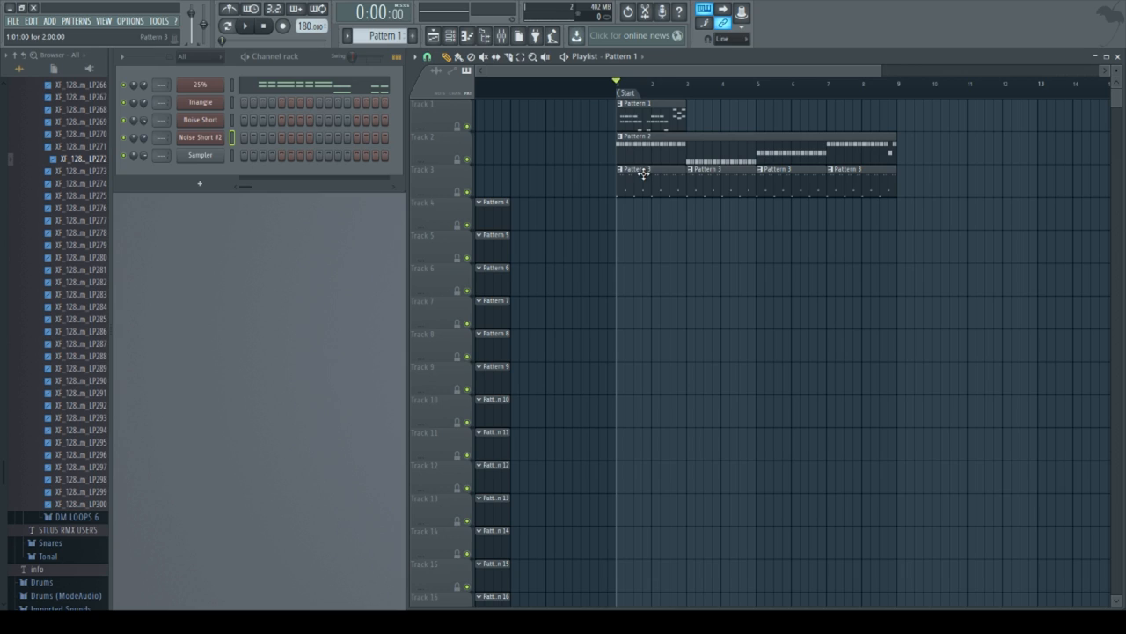
click(384, 36)
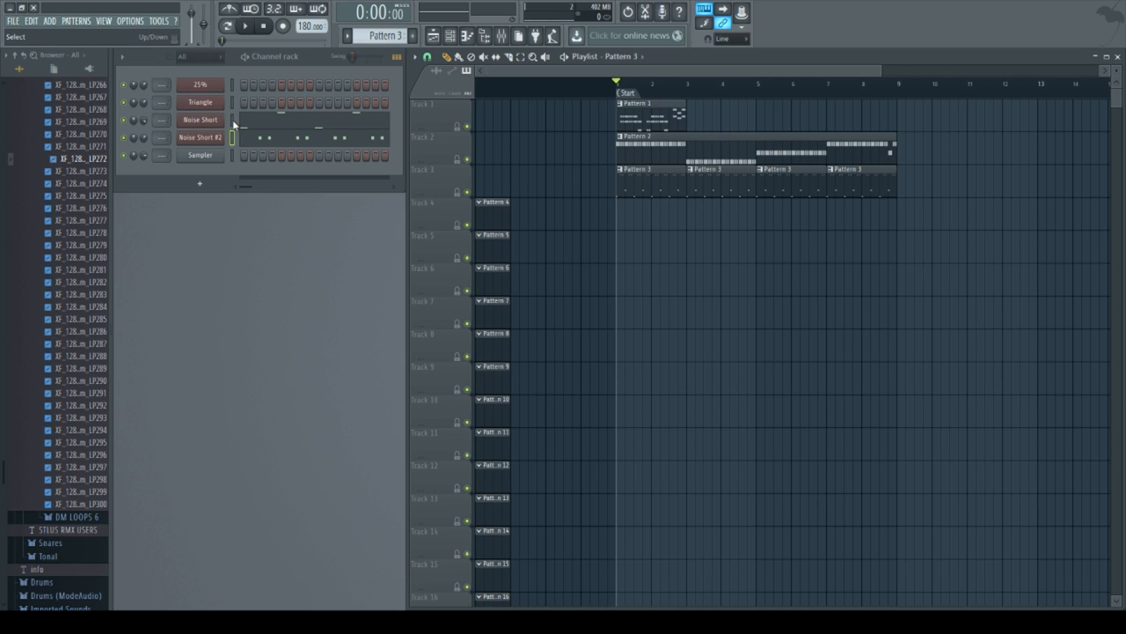
click(200, 120)
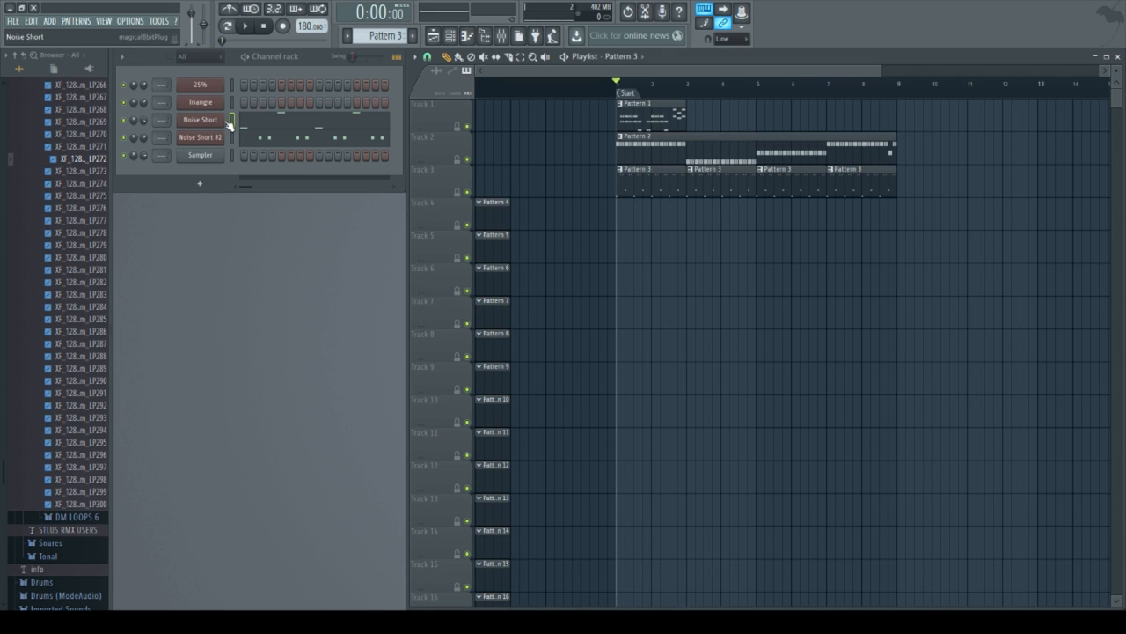
Step: Tweak the envelope knobs of Noise Short and Noise Short #2 in their Magical 8bit Plug windows
click(199, 120)
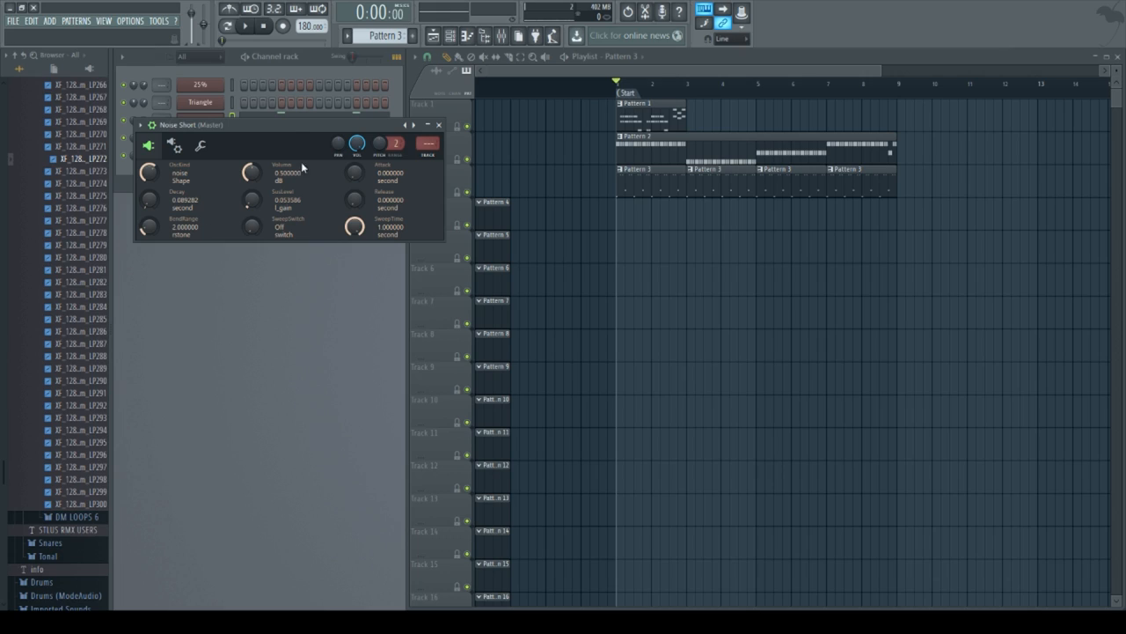
mouse_move(150, 203)
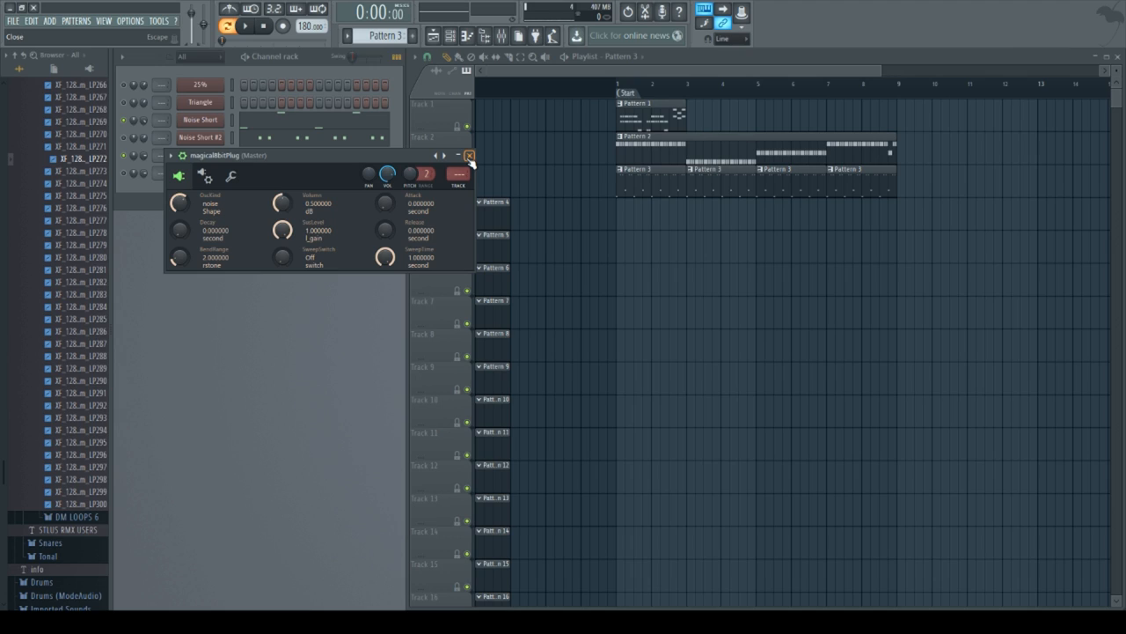
click(472, 155)
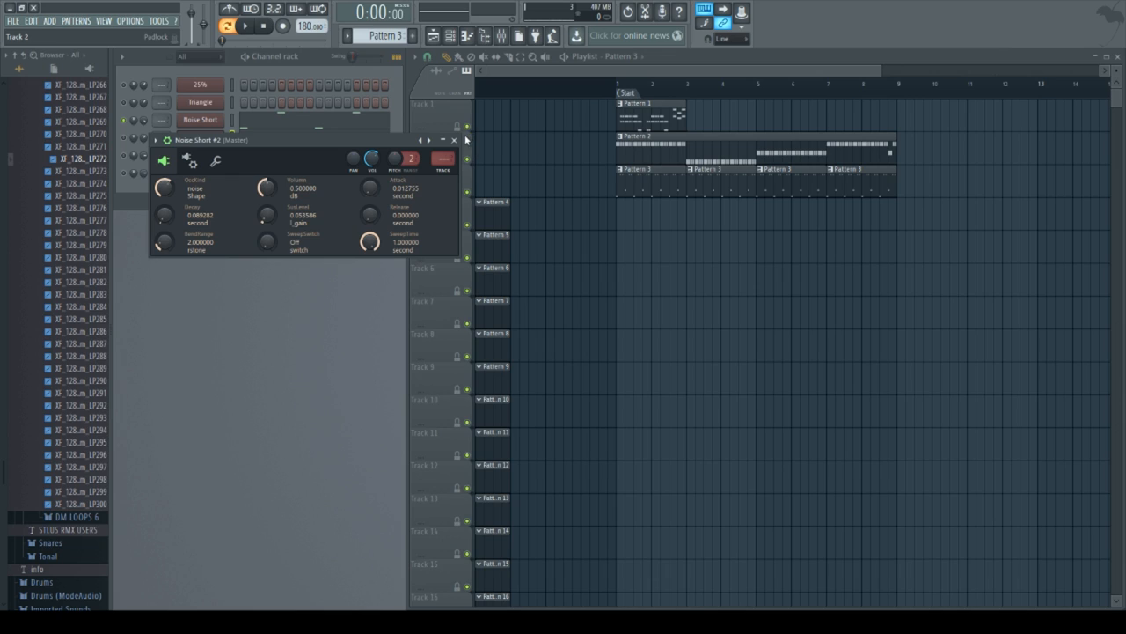
click(451, 141)
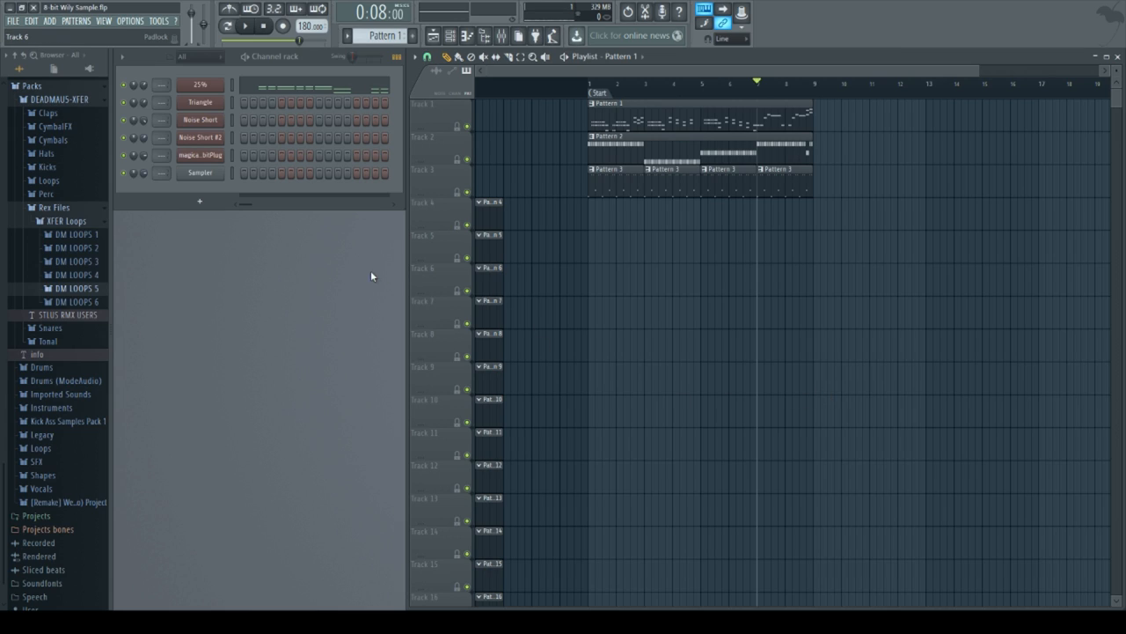
mouse_move(249, 241)
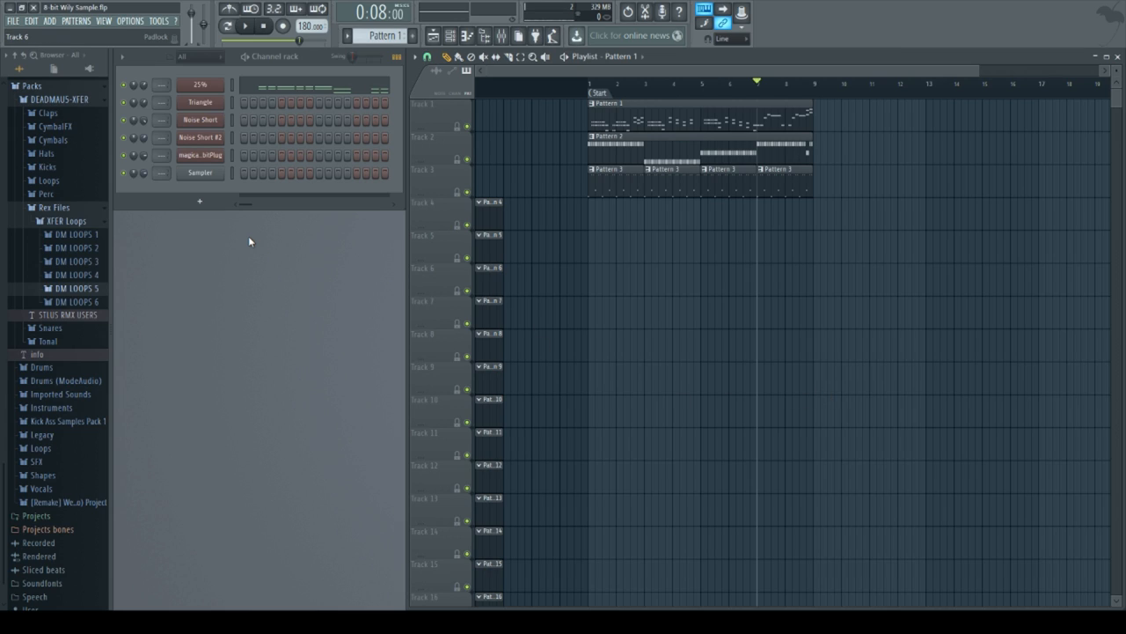
mouse_move(303, 307)
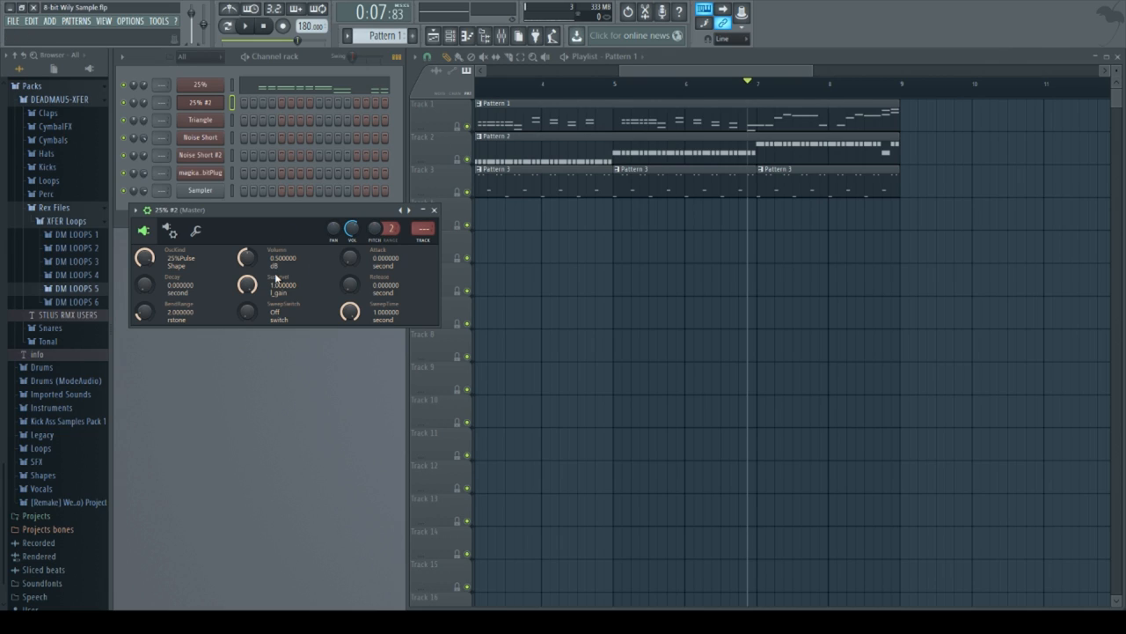
Step: Turn the 2YR #2 Decay knob up to about 0.2 s and the Sustain knob down
drag(144, 285, 145, 273)
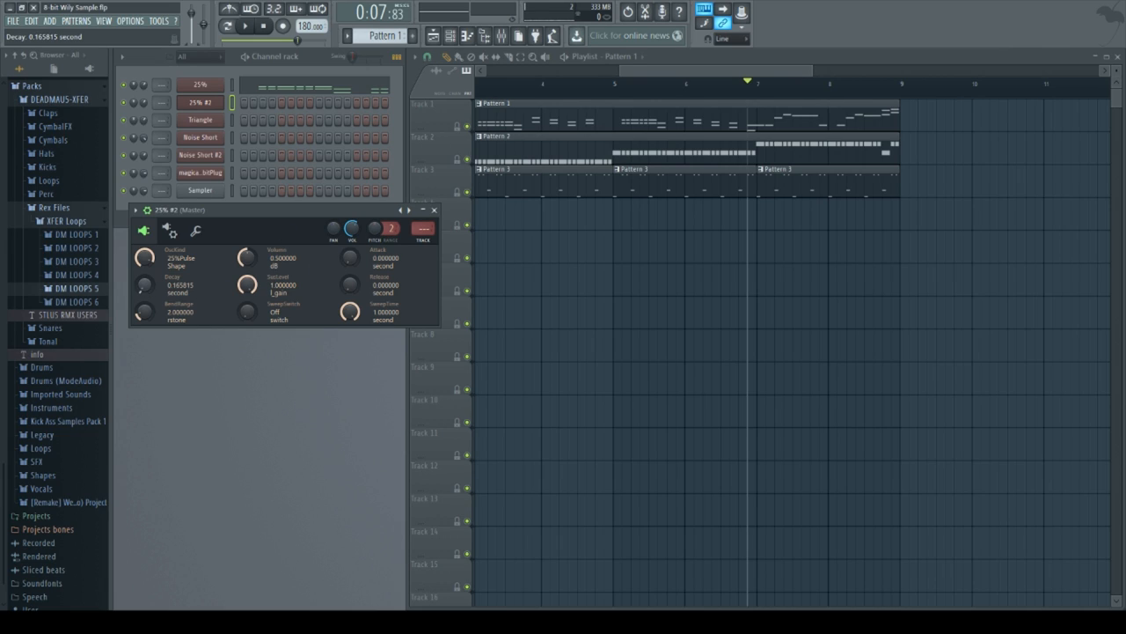
drag(142, 284, 143, 272)
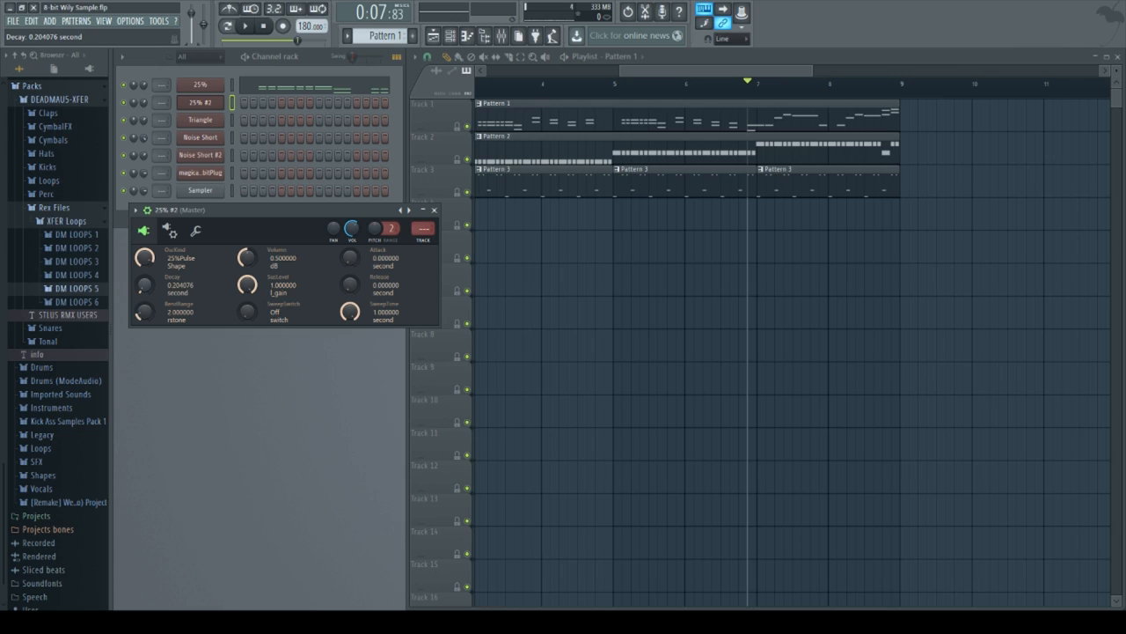
drag(144, 285, 145, 278)
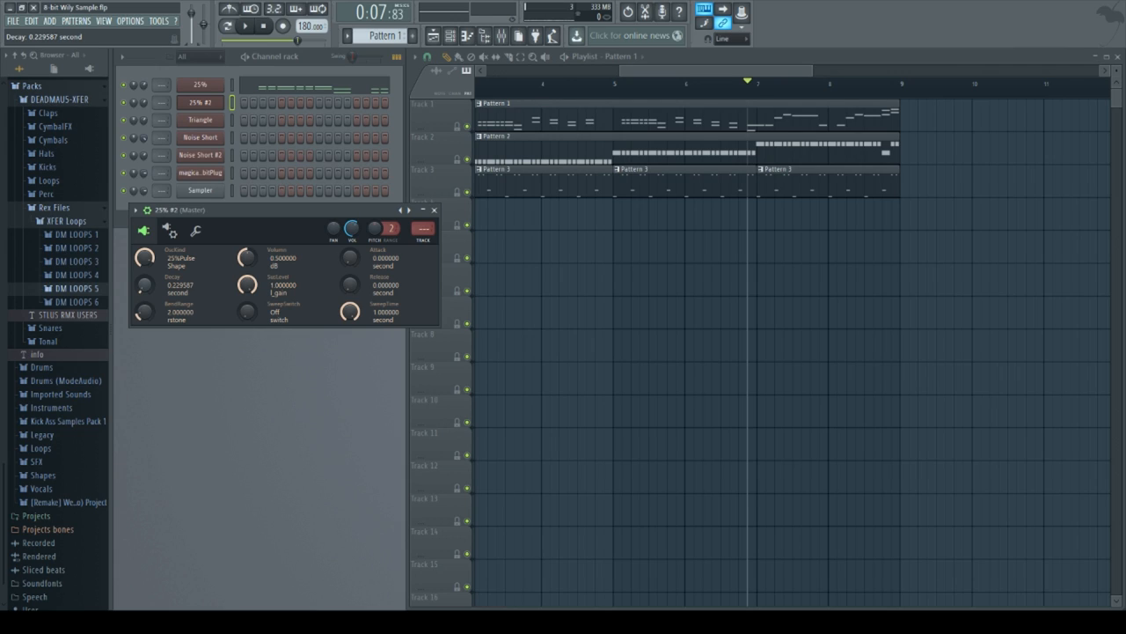
drag(141, 285, 141, 290)
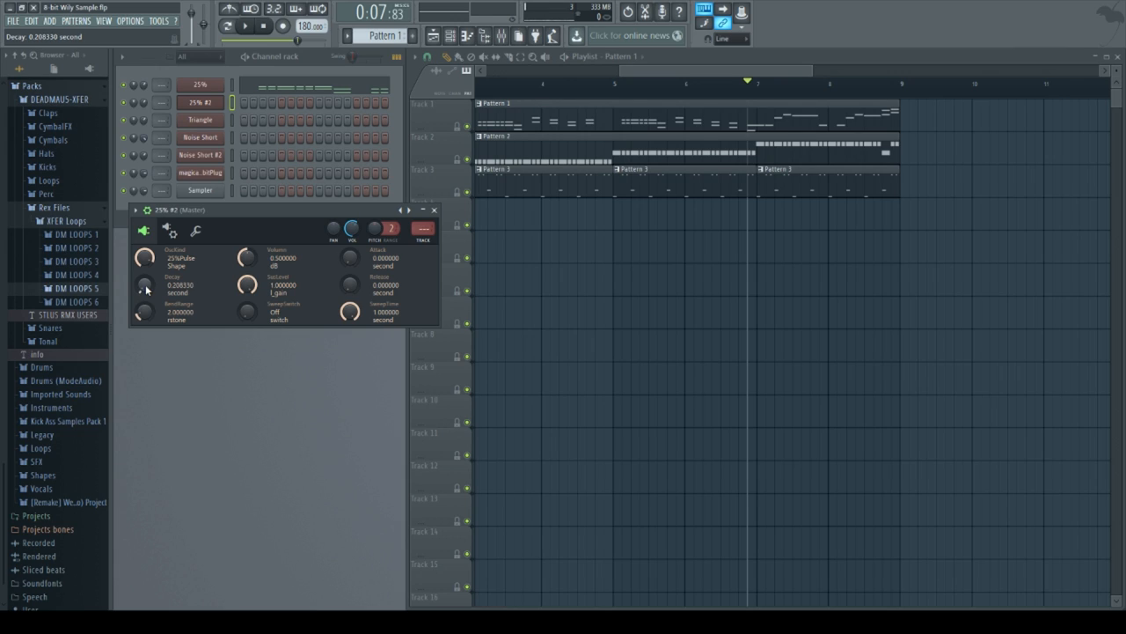
mouse_move(307, 303)
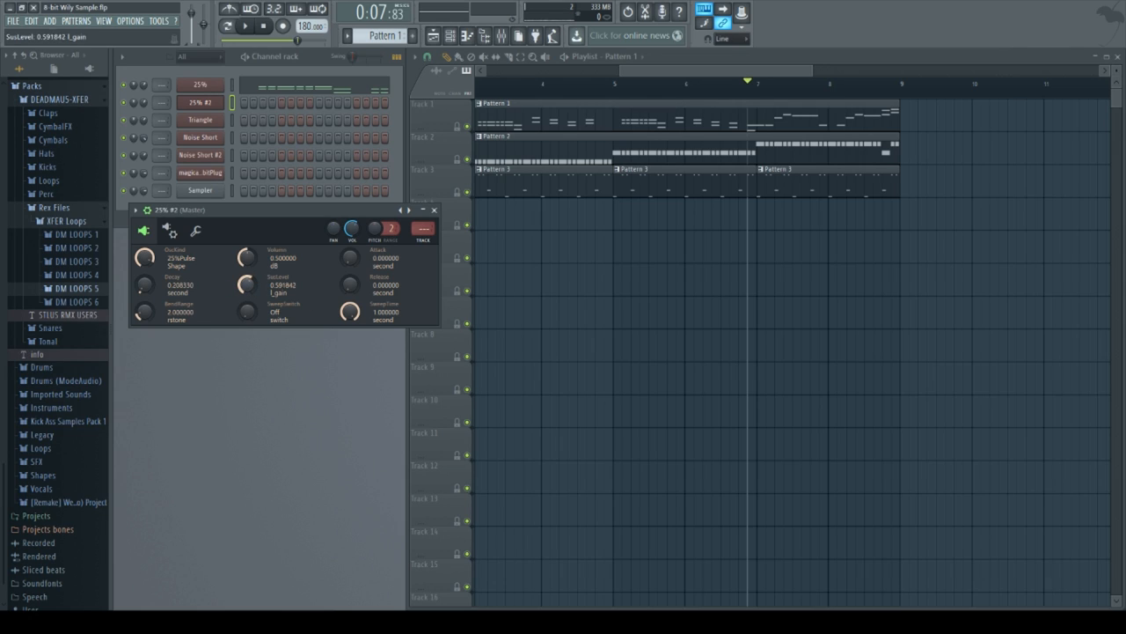
drag(248, 285, 248, 300)
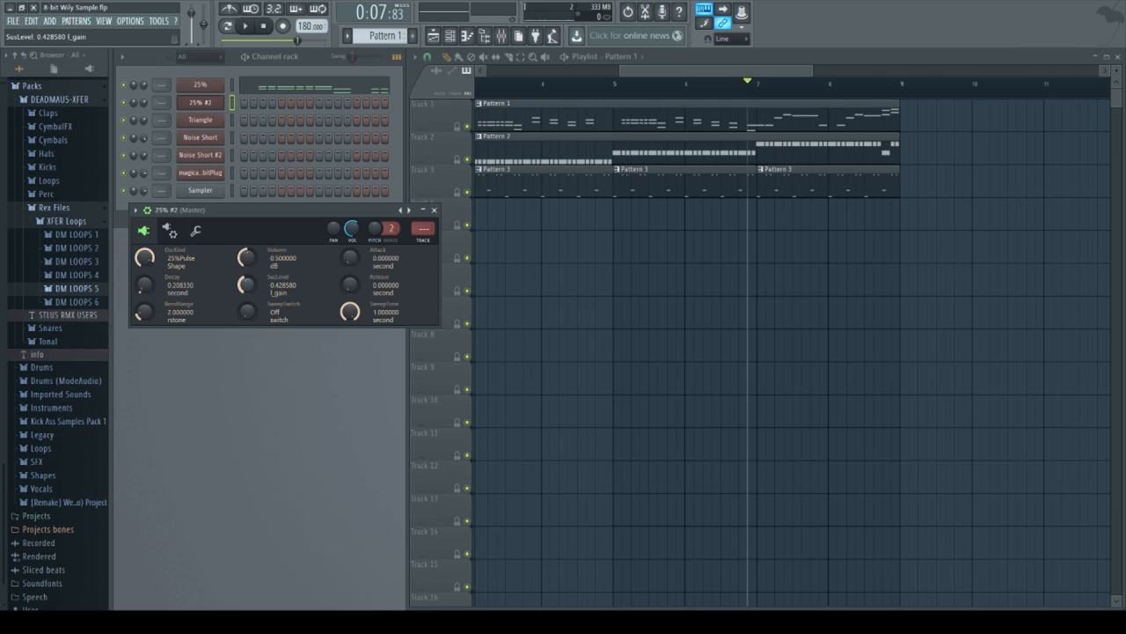
drag(246, 285, 247, 290)
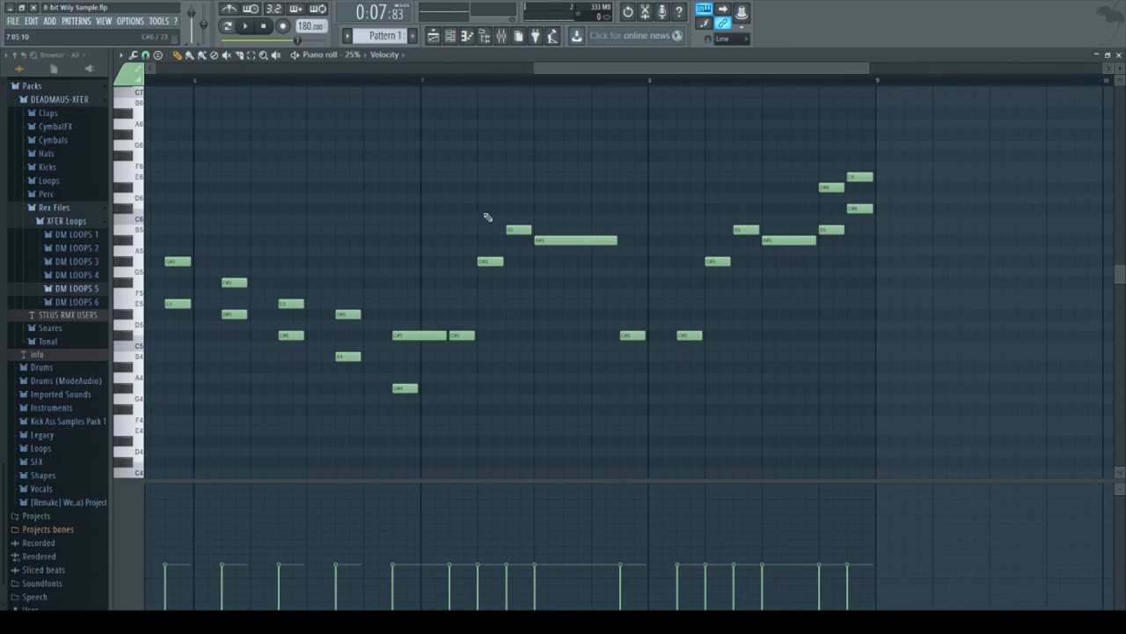
Step: Drag-select the 2YR #2 melody notes in the piano roll
drag(426, 155, 1021, 369)
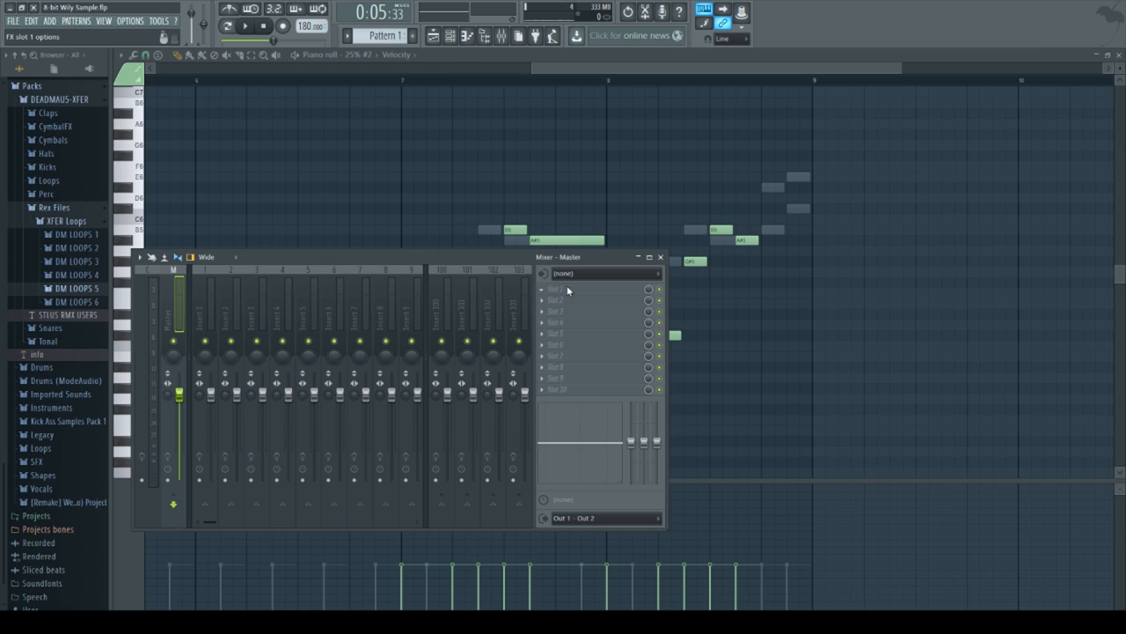
mouse_move(741, 141)
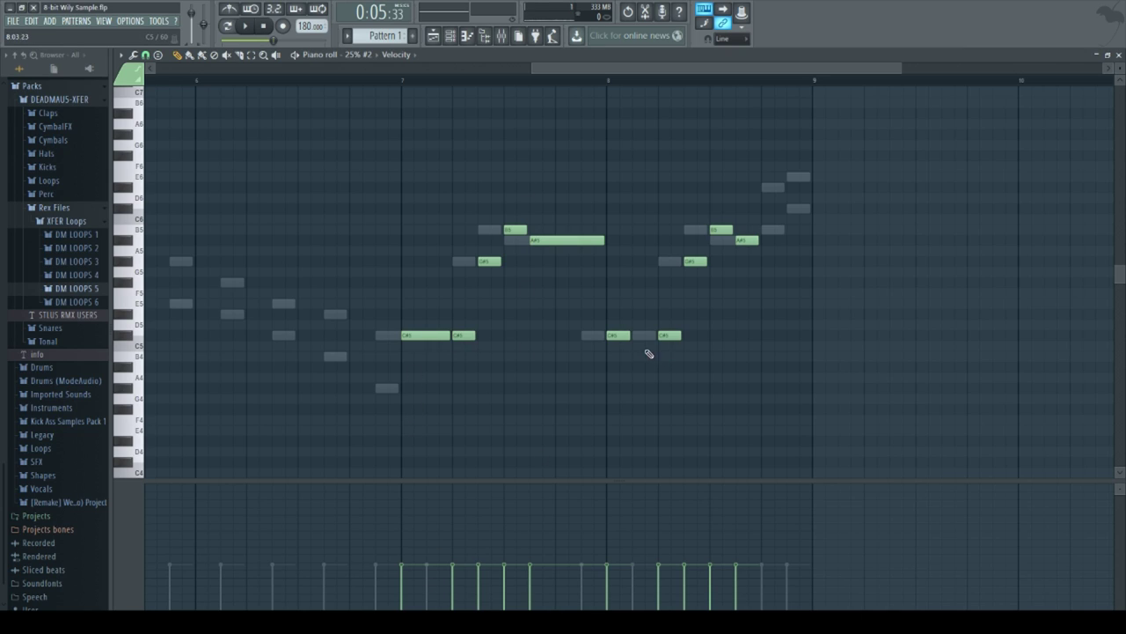
mouse_move(875, 146)
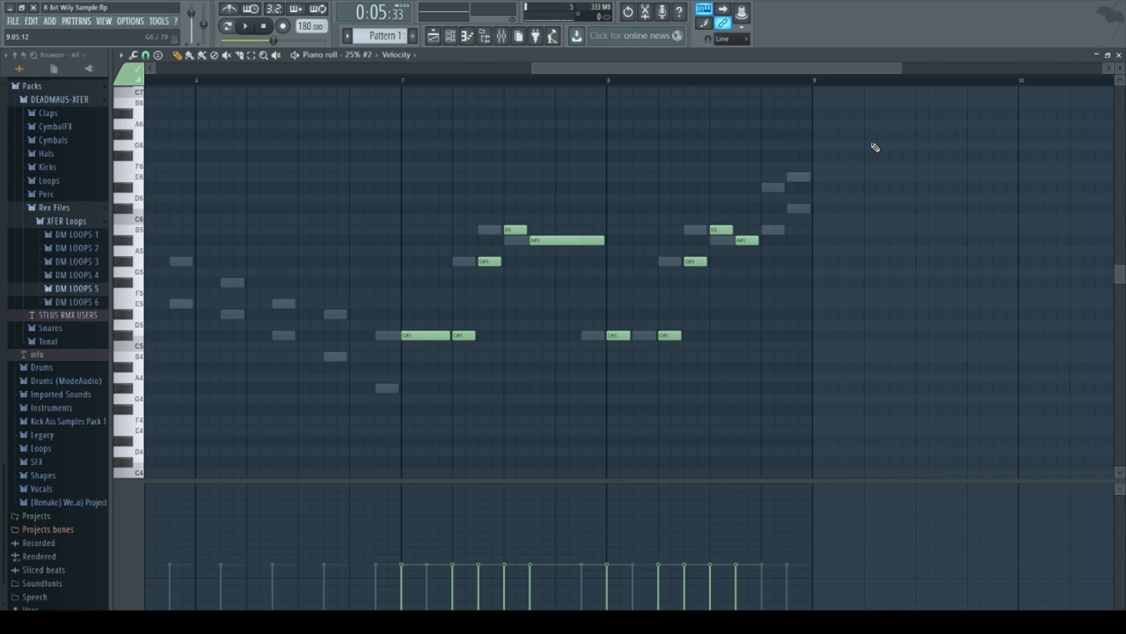